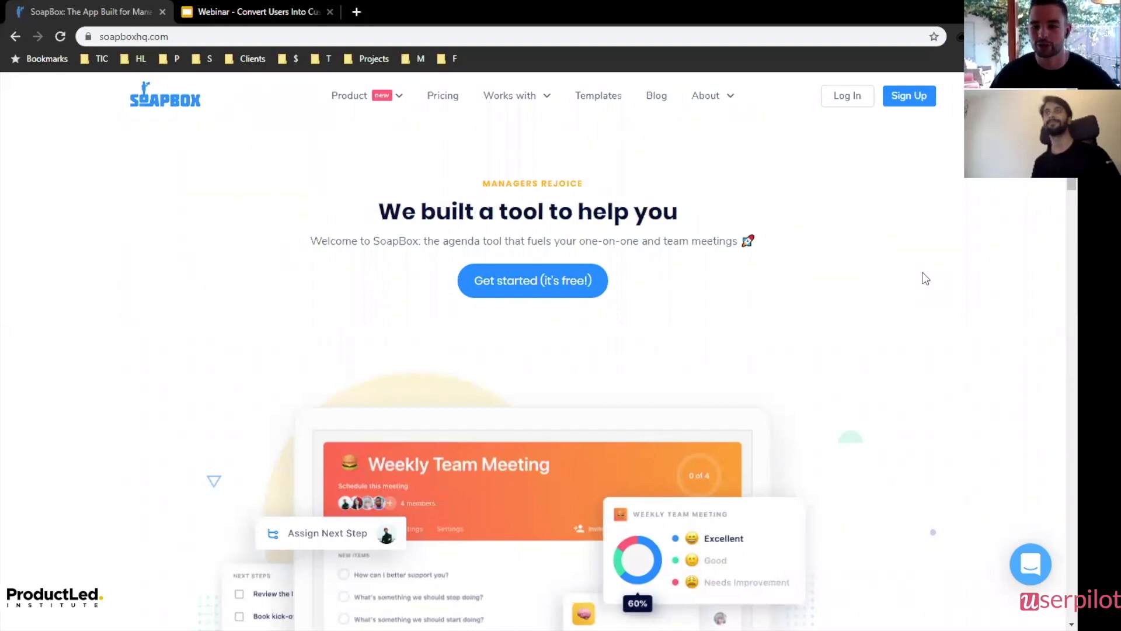
Switch from the SoapBox homepage to the webinar slide deck on the Bowling Alley slide.
{"action": "type", "text": "co"}
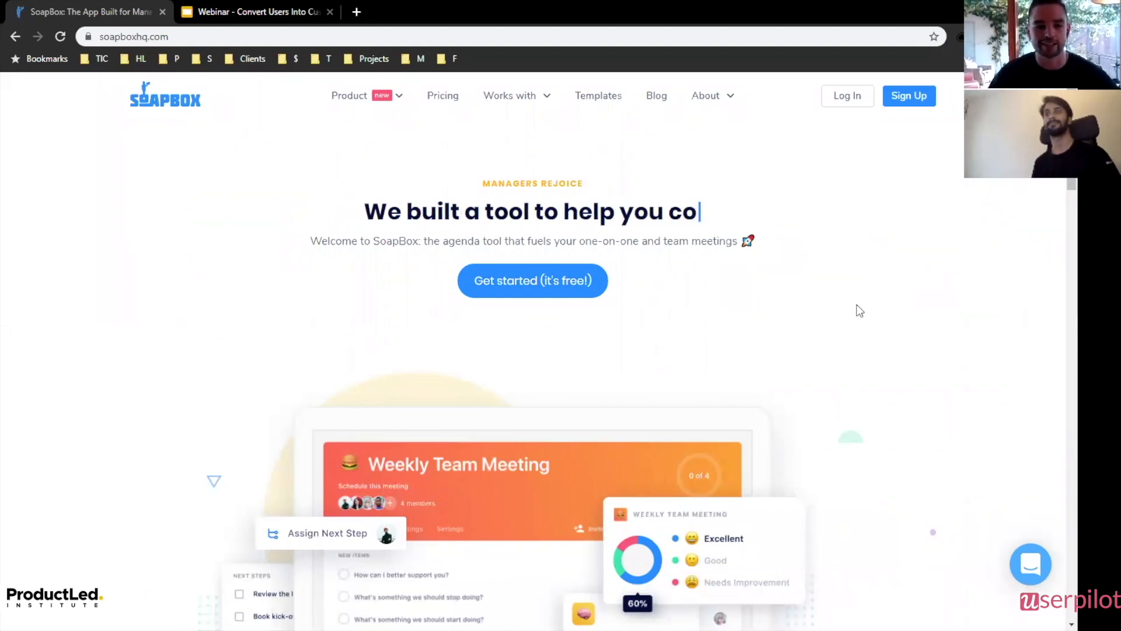
{"action": "left_click", "coordinate": [259, 12]}
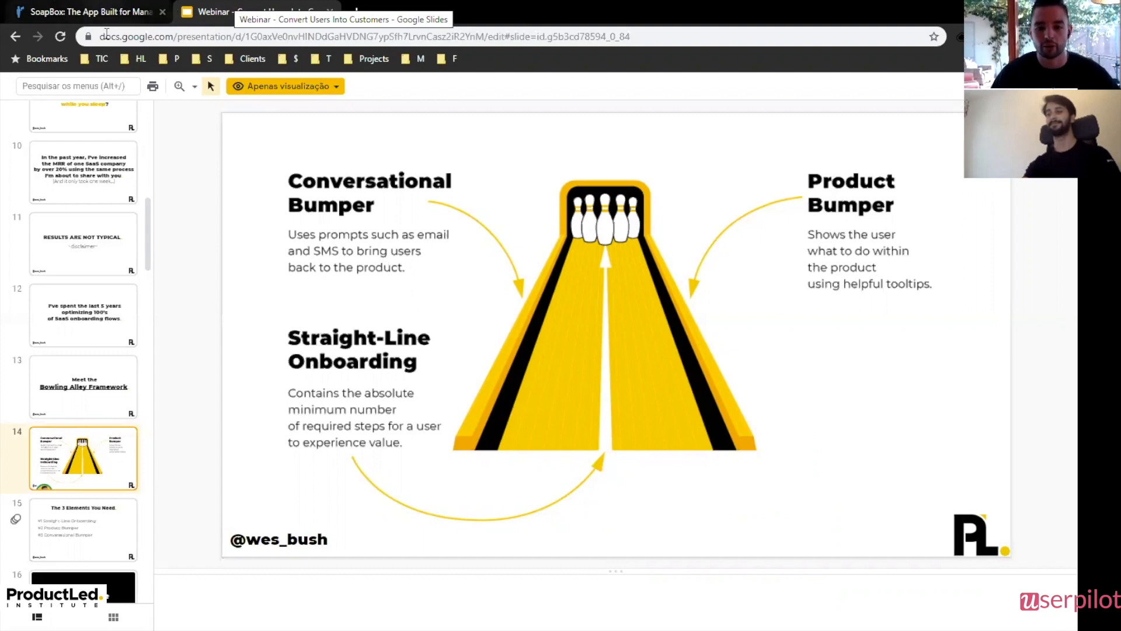
Return from the webinar deck to the SoapBox homepage tab.
{"action": "left_click", "coordinate": [88, 11]}
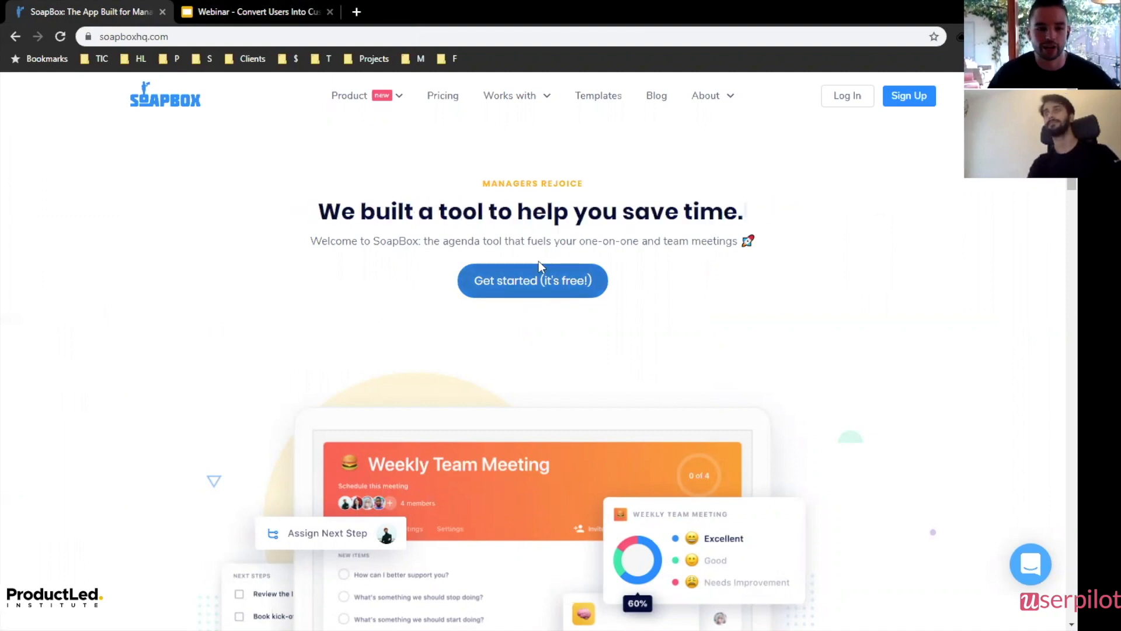
Start a free SoapBox account via 'Get started (it's free!)'.
{"action": "left_click", "coordinate": [532, 280]}
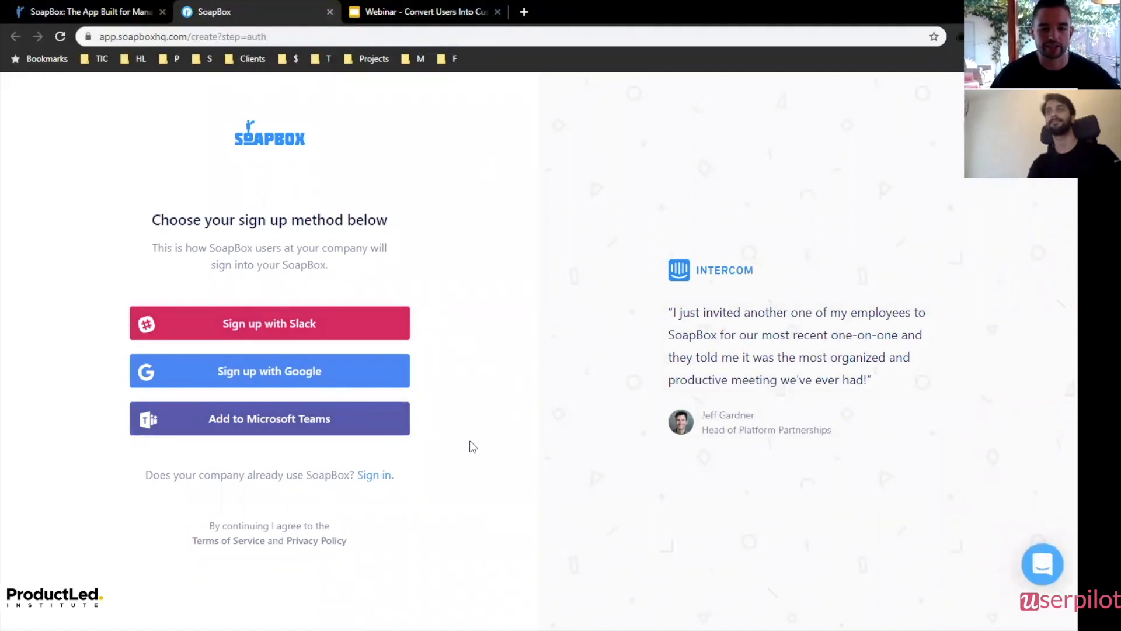
{"action": "mouse_move", "coordinate": [368, 446]}
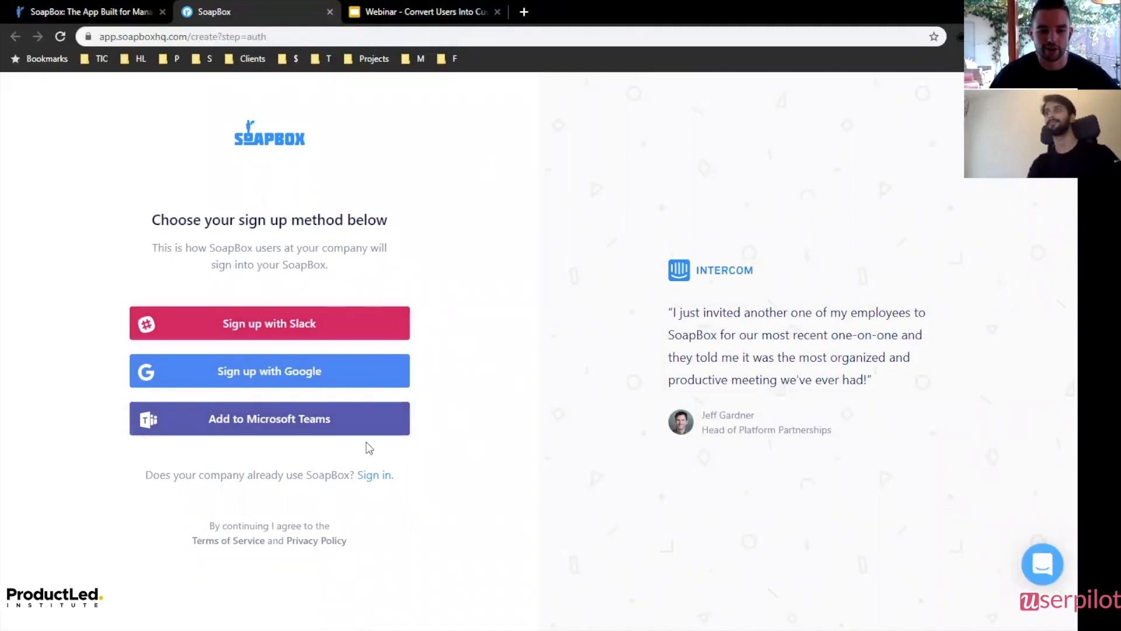
{"action": "mouse_move", "coordinate": [381, 489]}
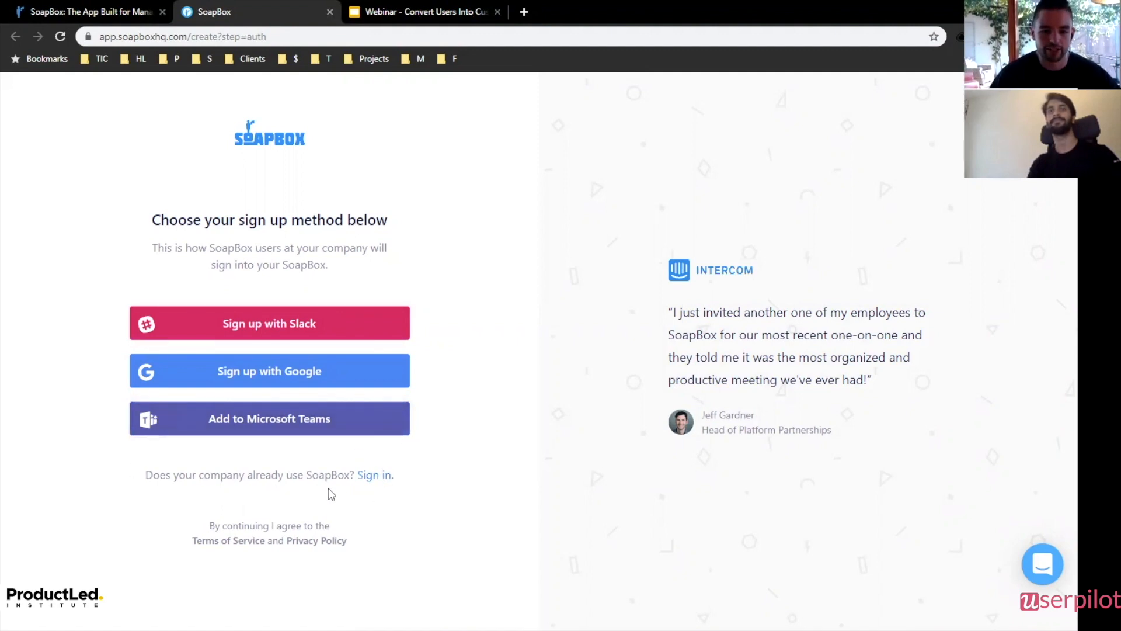
{"action": "mouse_move", "coordinate": [374, 483]}
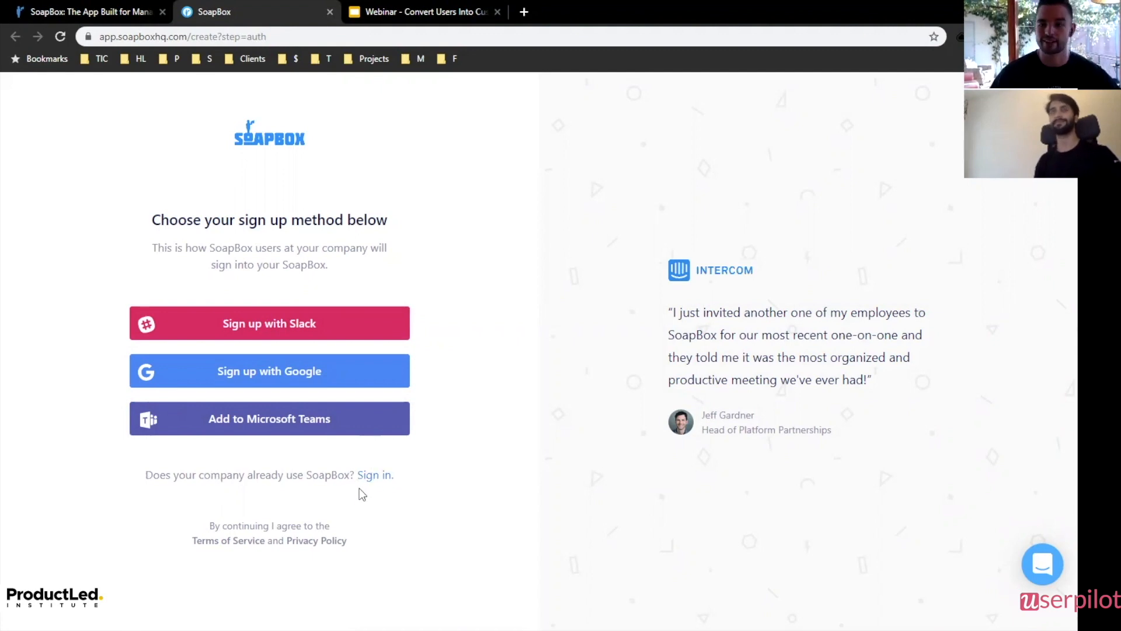
{"action": "mouse_move", "coordinate": [337, 320]}
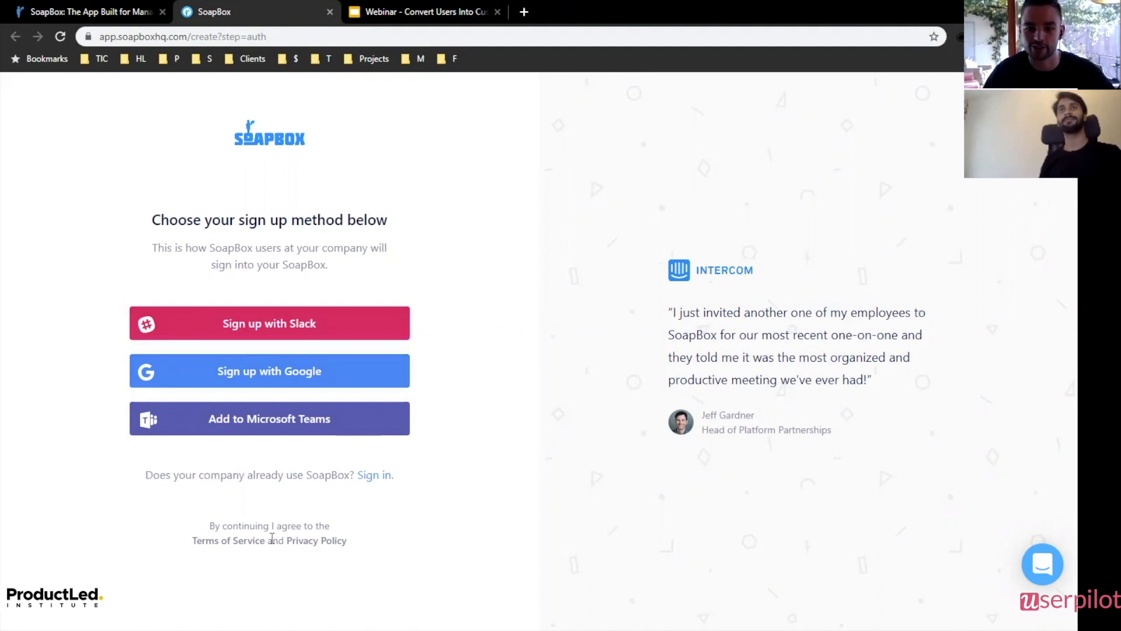
{"action": "mouse_move", "coordinate": [374, 479]}
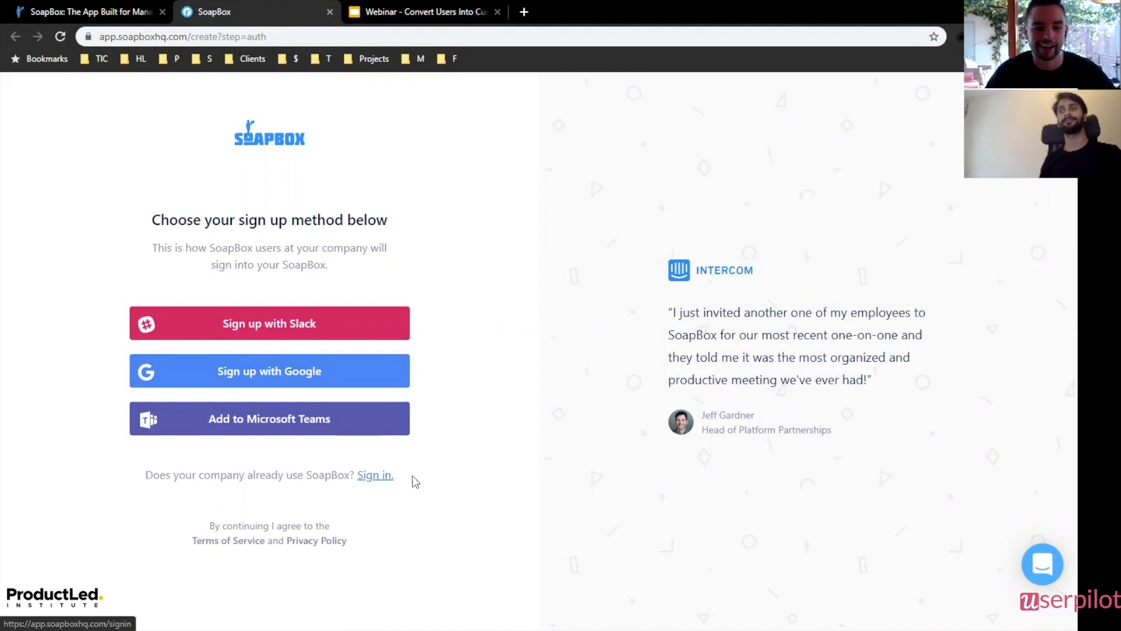
{"action": "mouse_move", "coordinate": [536, 485]}
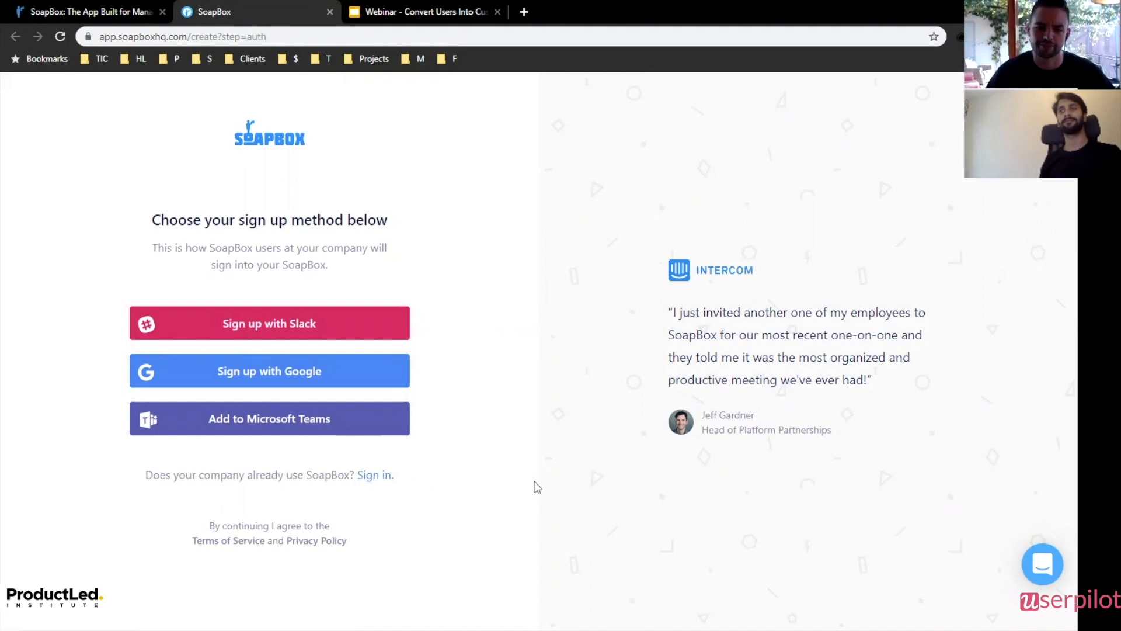
{"action": "mouse_move", "coordinate": [17, 414]}
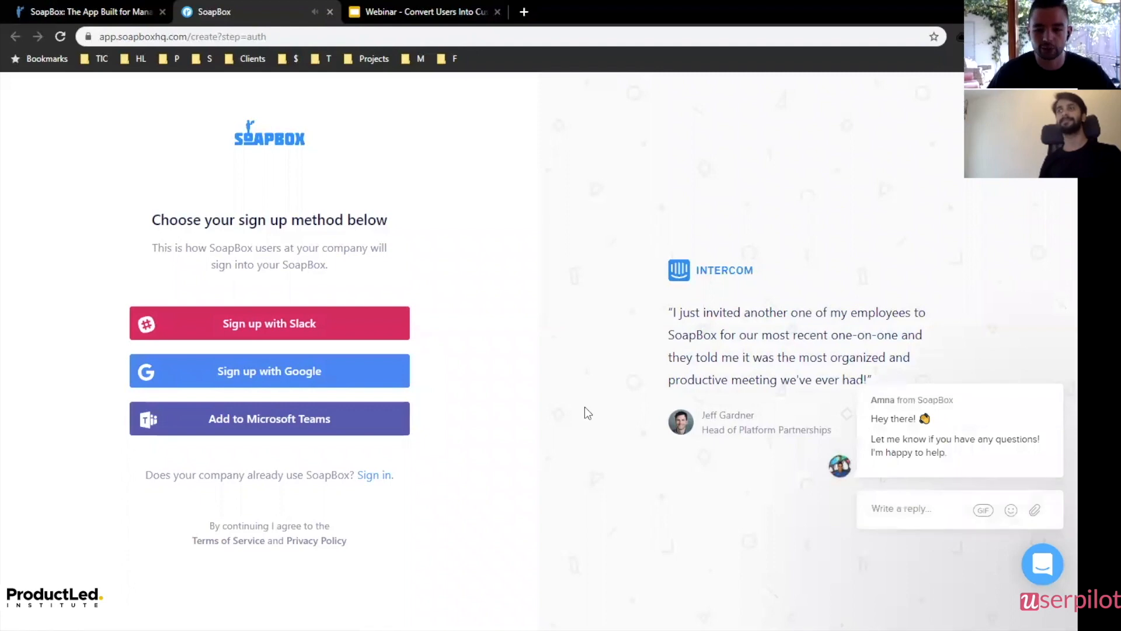
{"action": "mouse_move", "coordinate": [324, 209]}
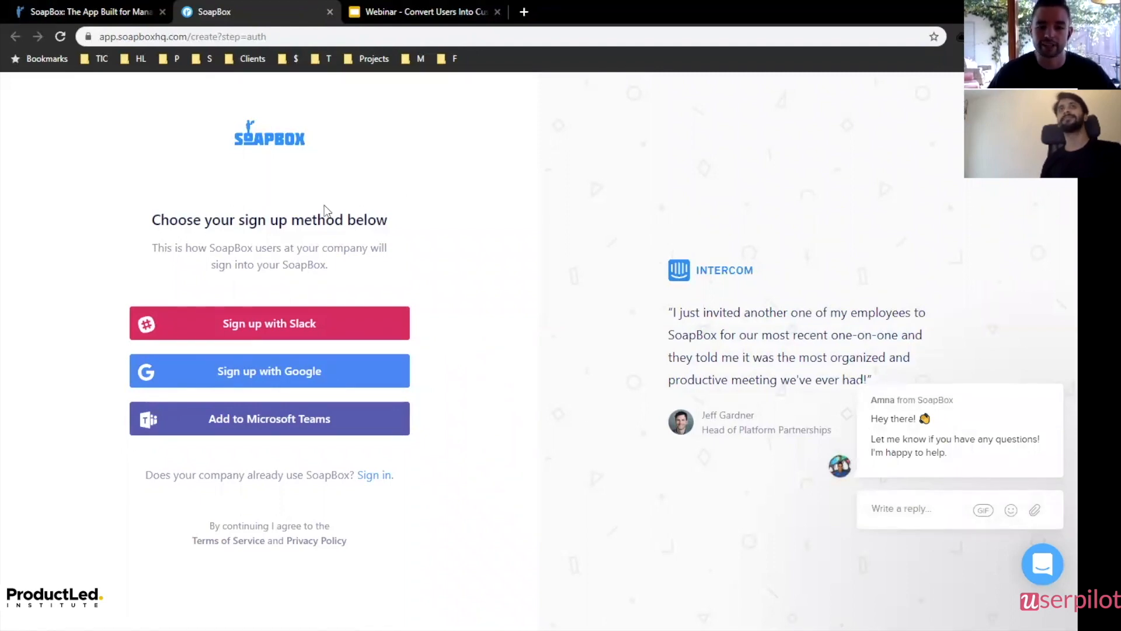
{"action": "mouse_move", "coordinate": [446, 244]}
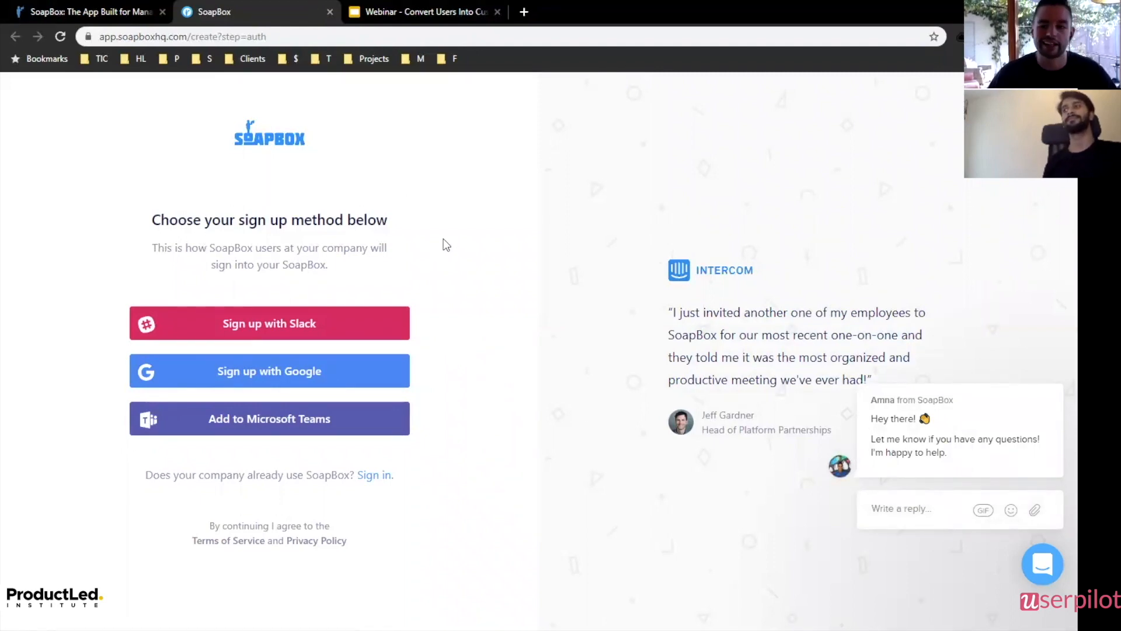
{"action": "mouse_move", "coordinate": [718, 289]}
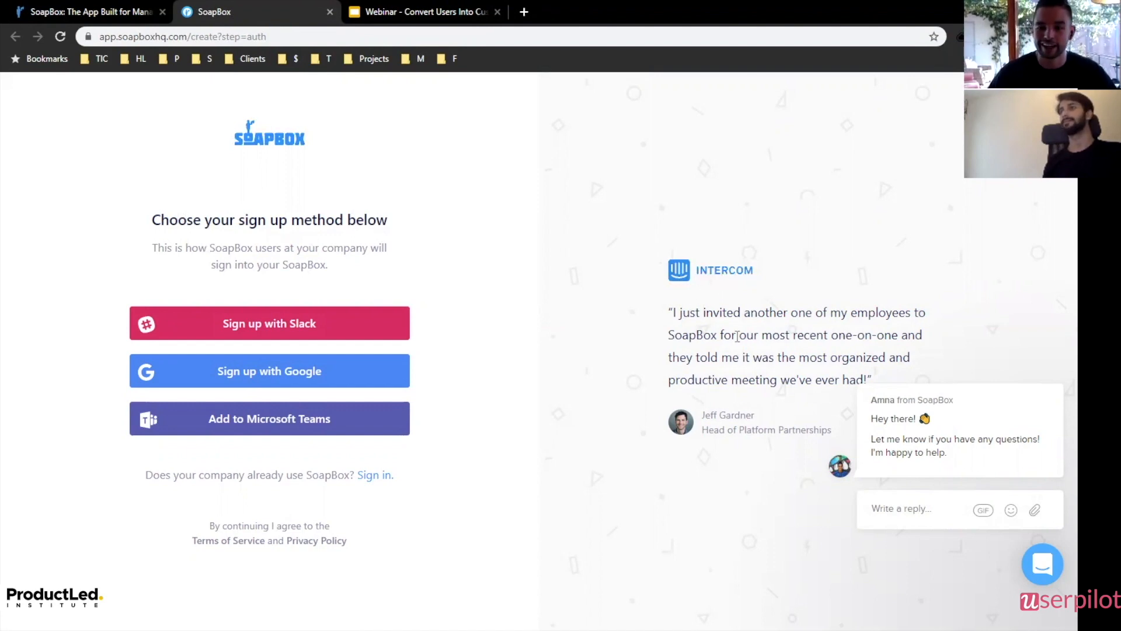
{"action": "mouse_move", "coordinate": [695, 305]}
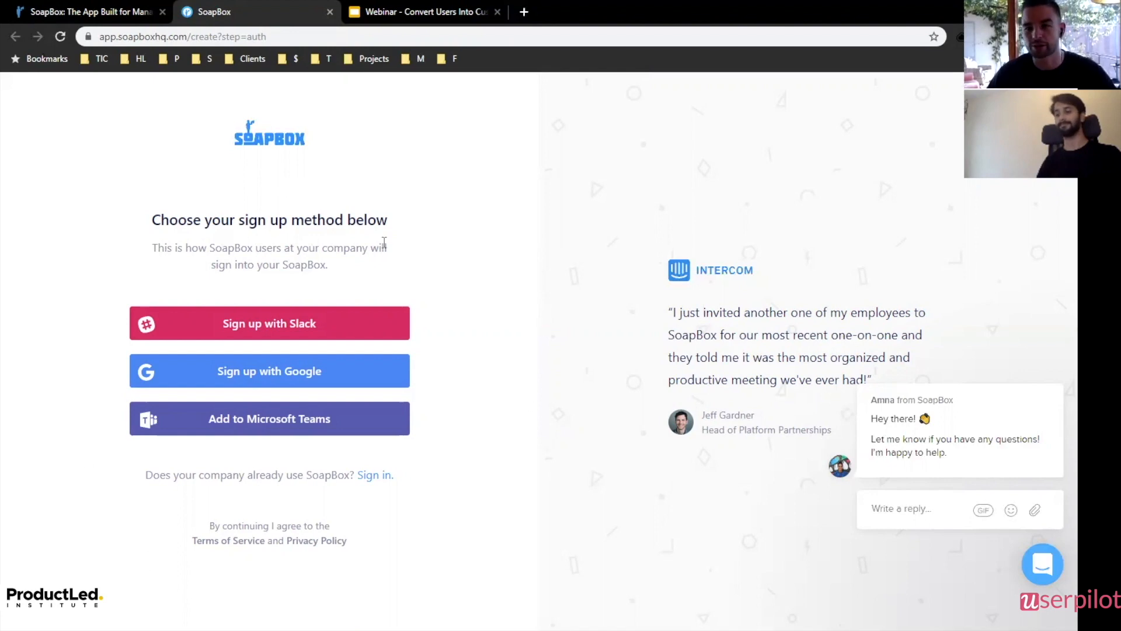
{"action": "mouse_move", "coordinate": [451, 301]}
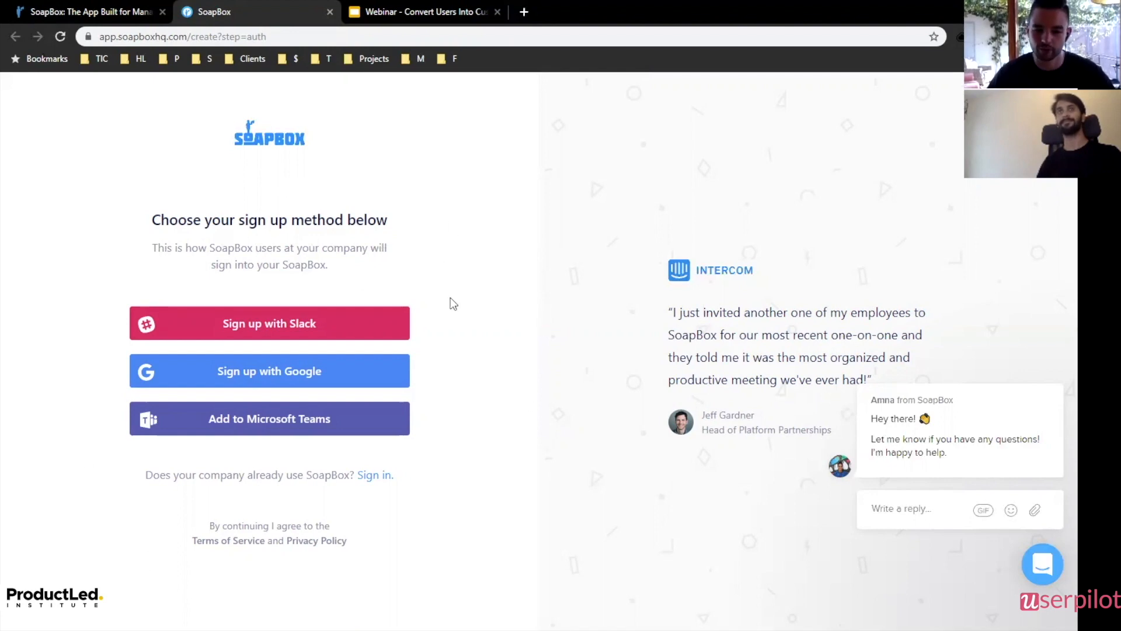
{"action": "mouse_move", "coordinate": [509, 366]}
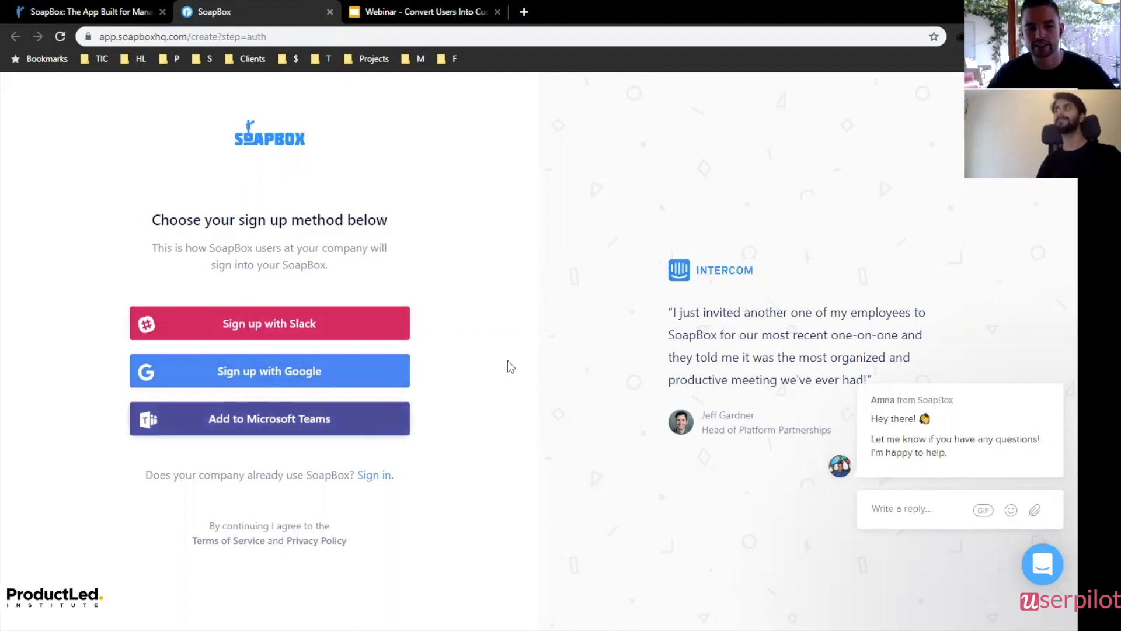
{"action": "mouse_move", "coordinate": [443, 325]}
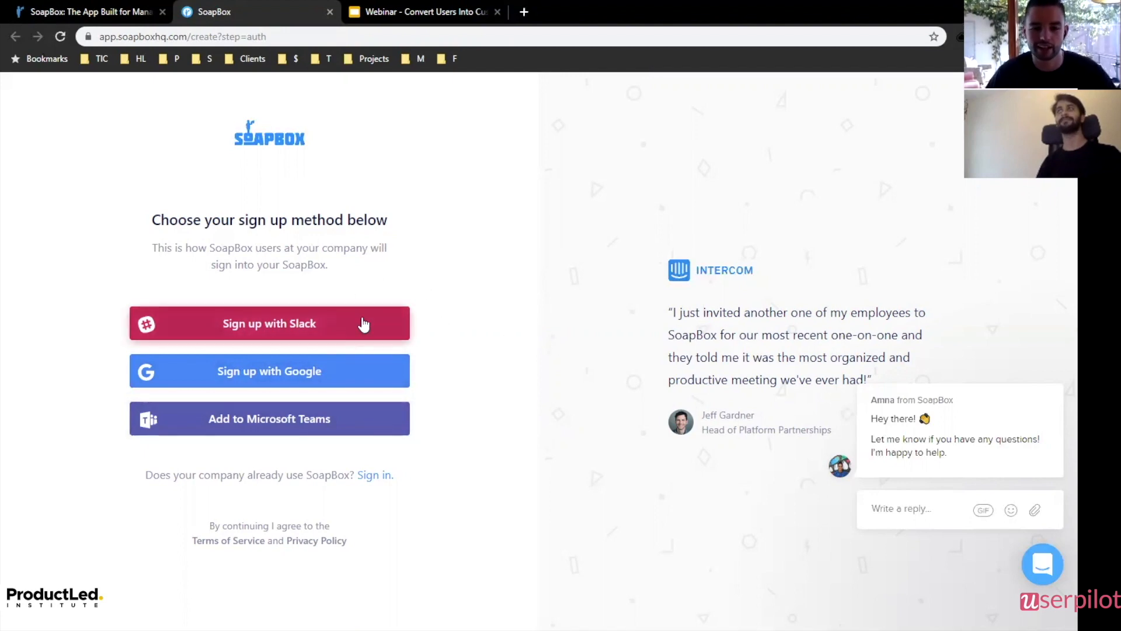
{"action": "mouse_move", "coordinate": [343, 355]}
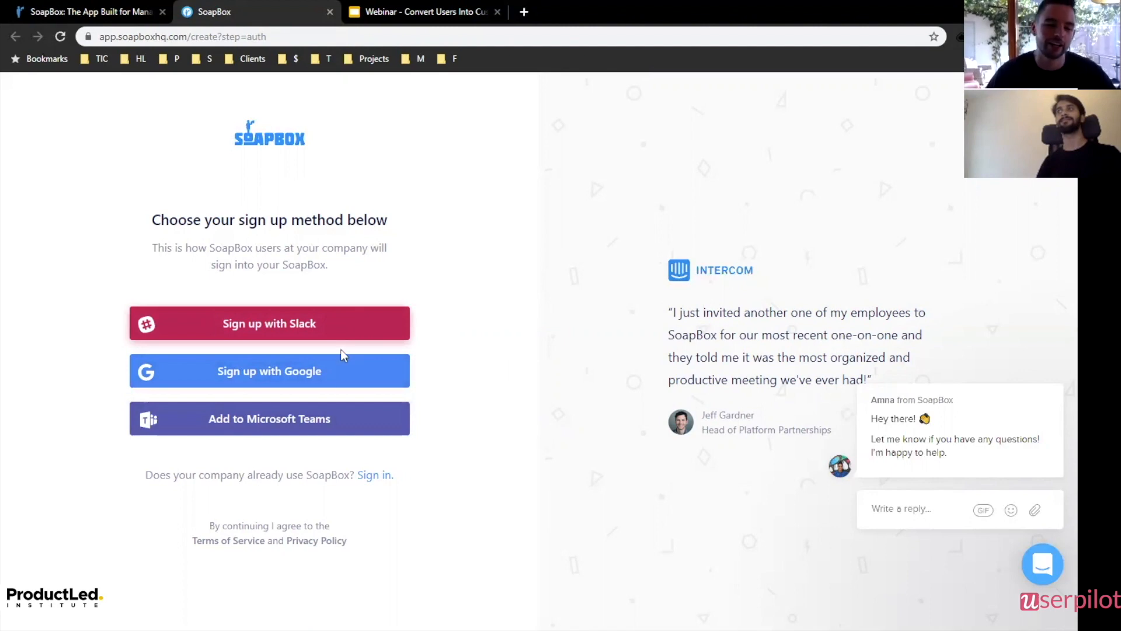
{"action": "mouse_move", "coordinate": [340, 381]}
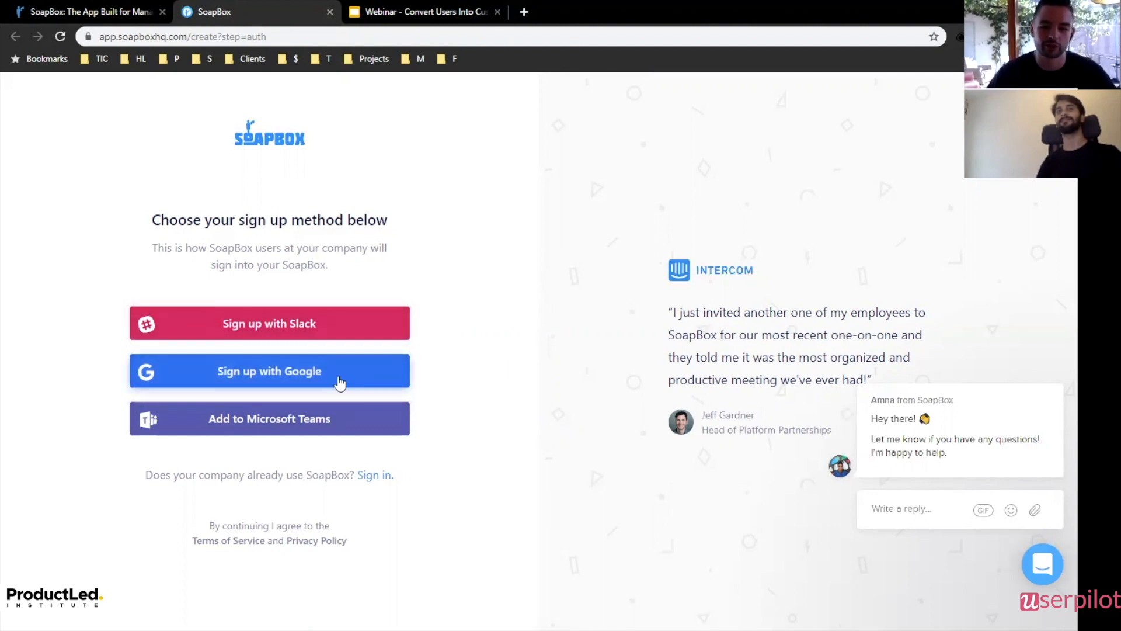
Sign up to SoapBox with a Google account, dismissing the translate prompt along the way.
{"action": "left_click", "coordinate": [268, 371]}
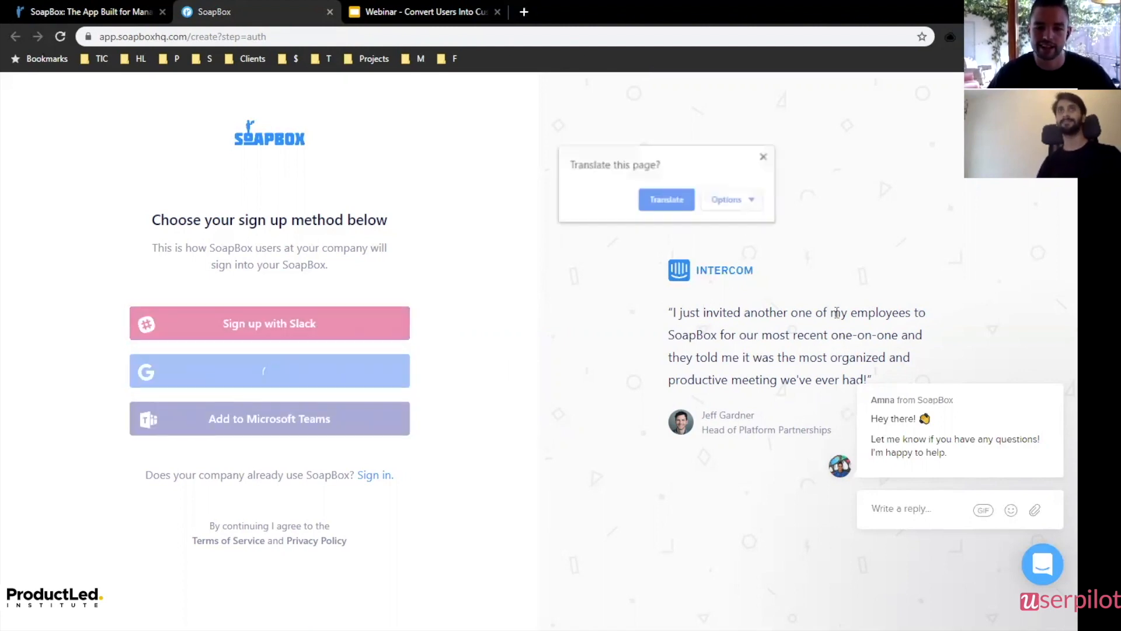
{"action": "left_click", "coordinate": [268, 371]}
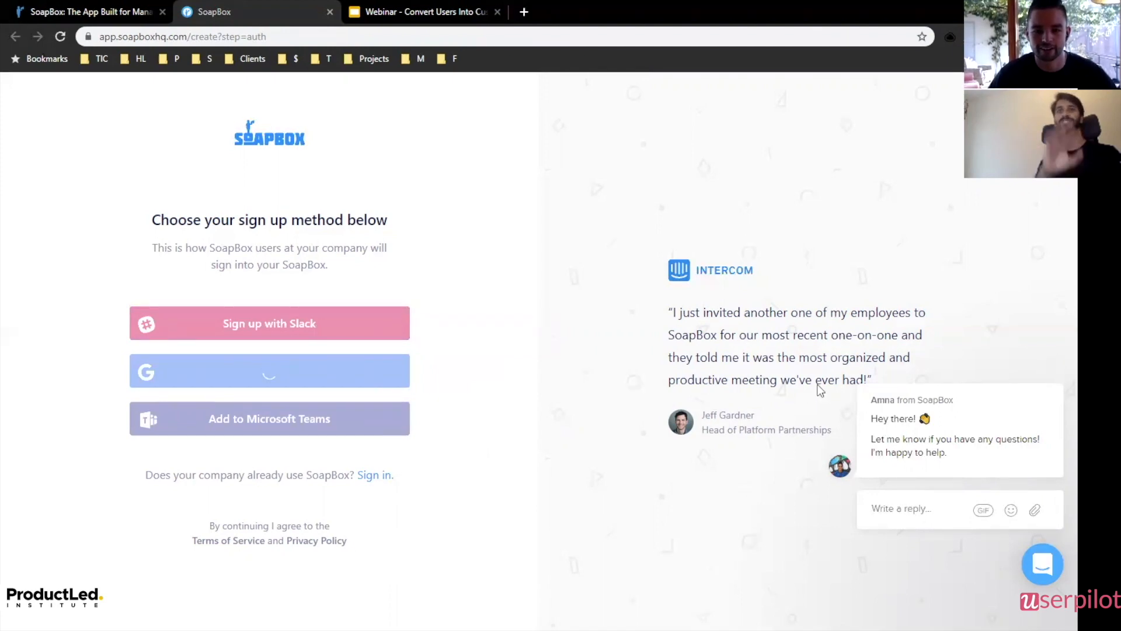
{"action": "left_click", "coordinate": [269, 372]}
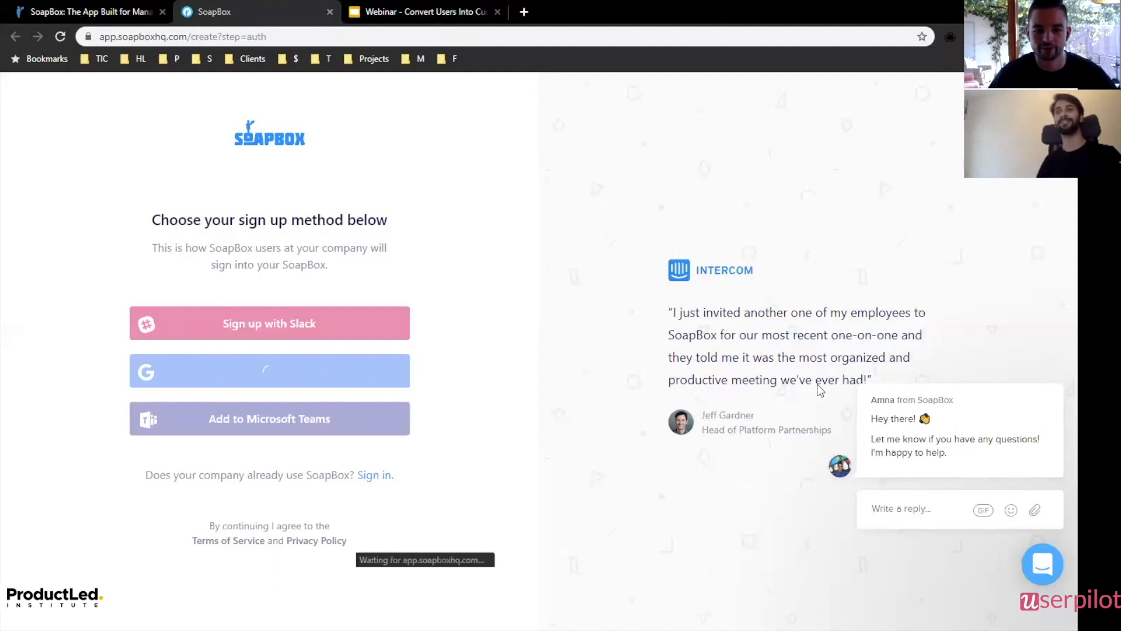
{"action": "left_click", "coordinate": [269, 370]}
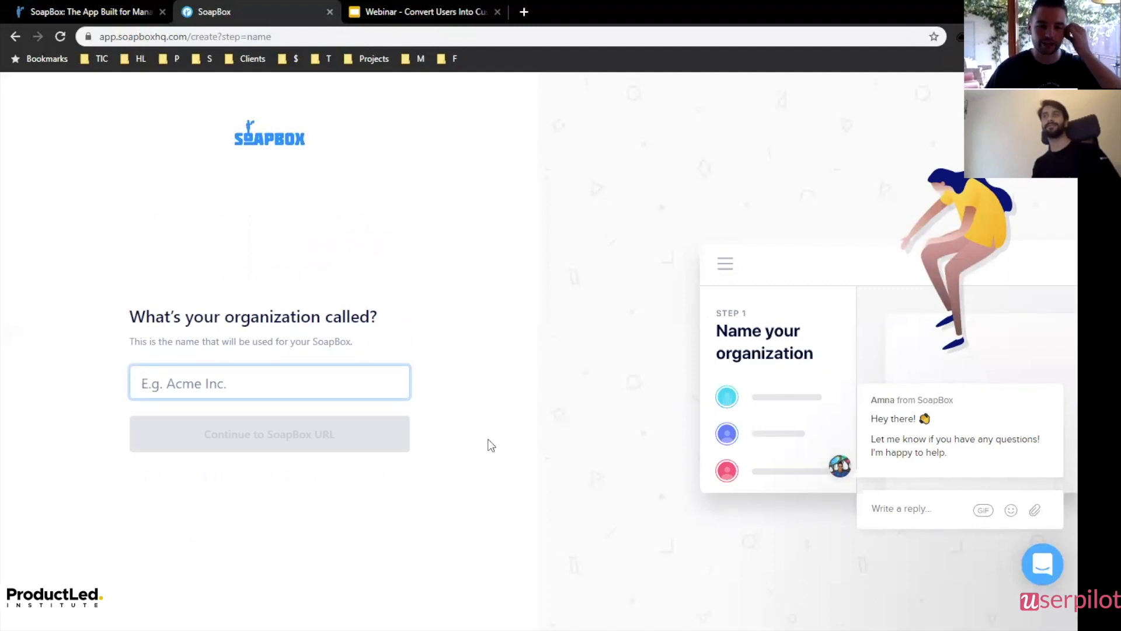
{"action": "mouse_move", "coordinate": [324, 366]}
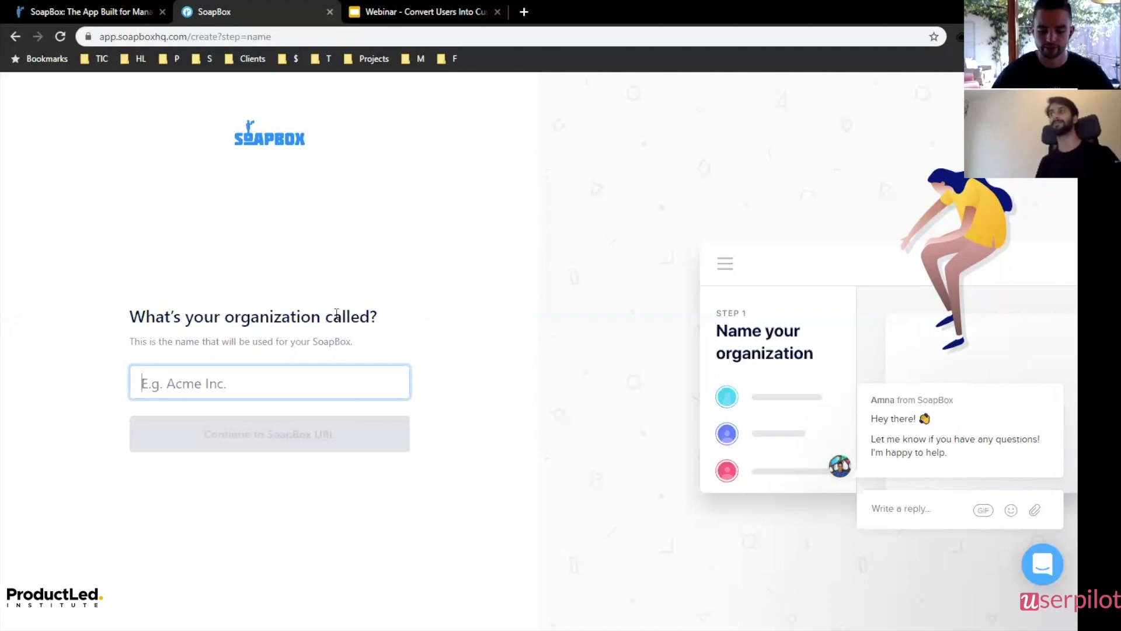
Enter 'John' as the organization name and continue to the SoapBox URL step.
{"action": "type", "text": "Johnm"}
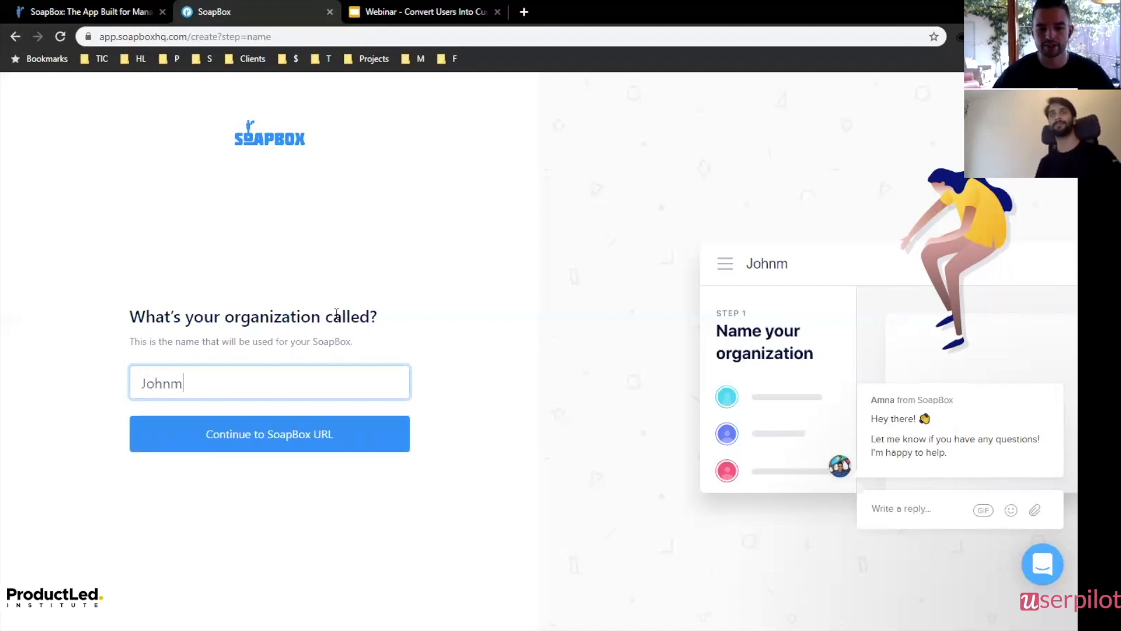
{"action": "key", "text": "Backspace"}
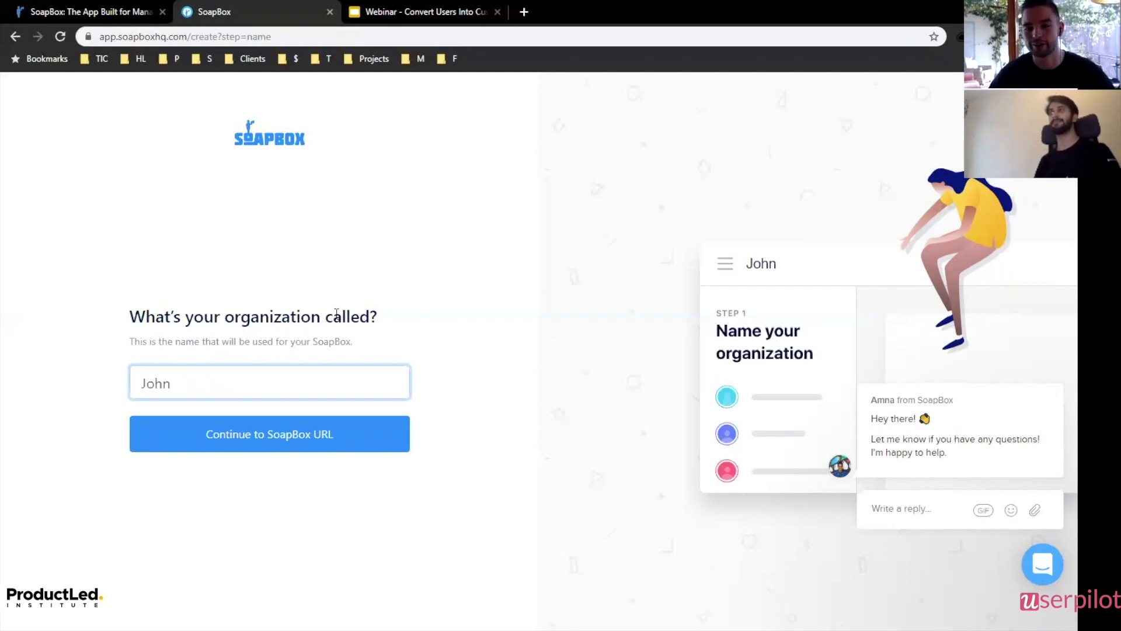
{"action": "mouse_move", "coordinate": [281, 355]}
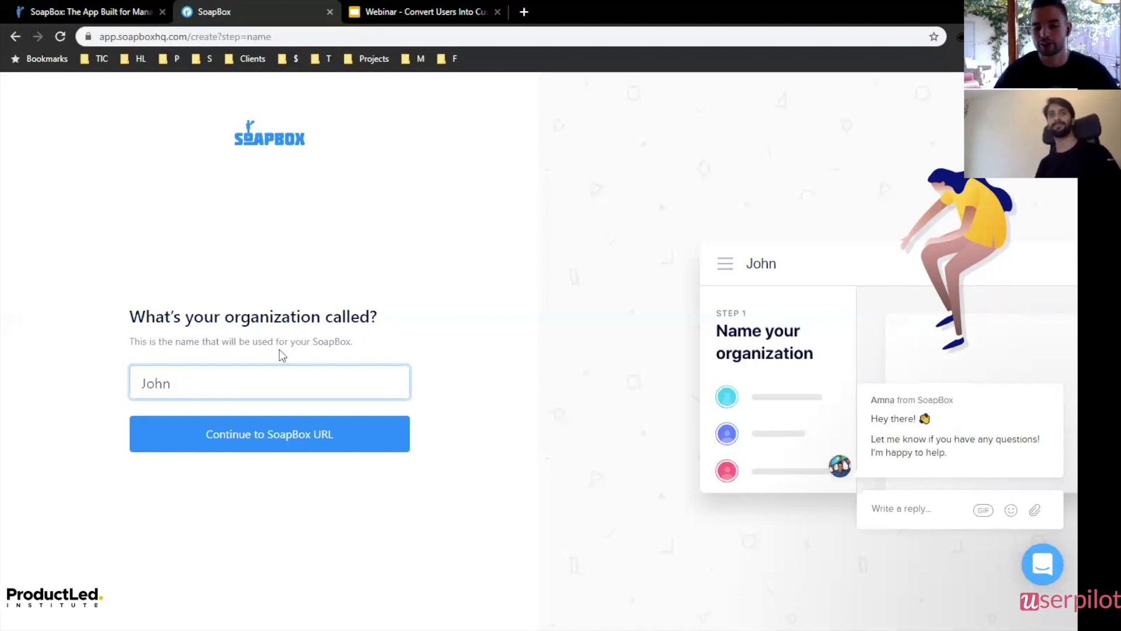
{"action": "left_click", "coordinate": [270, 433]}
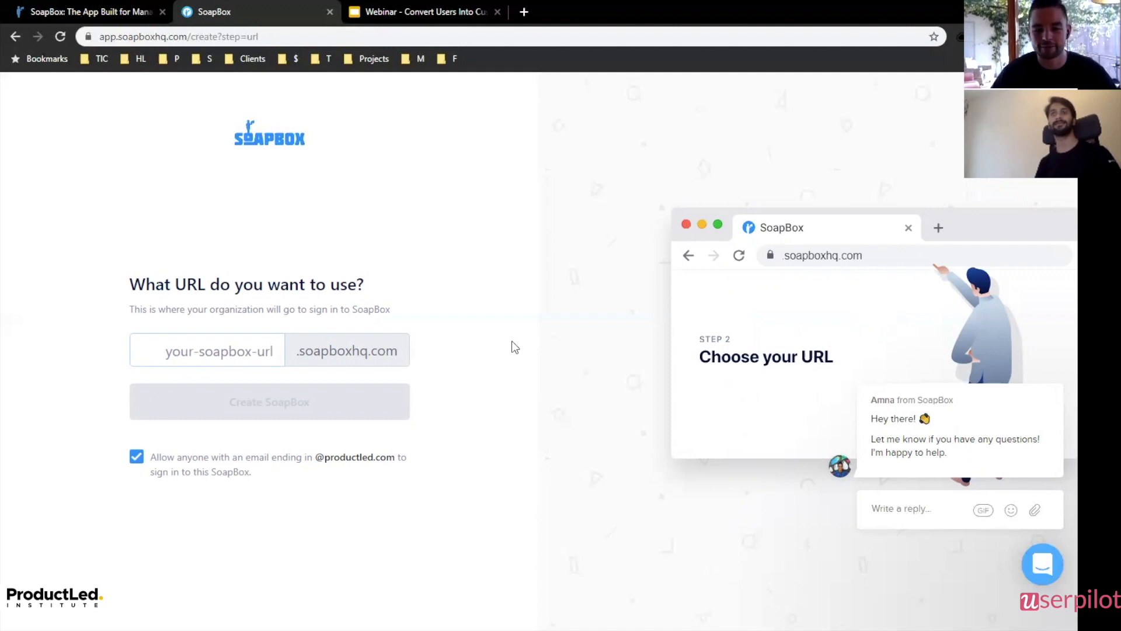
Enter 'john' as the workspace subdomain, keeping the email-domain checkbox ticked.
{"action": "left_click", "coordinate": [207, 350]}
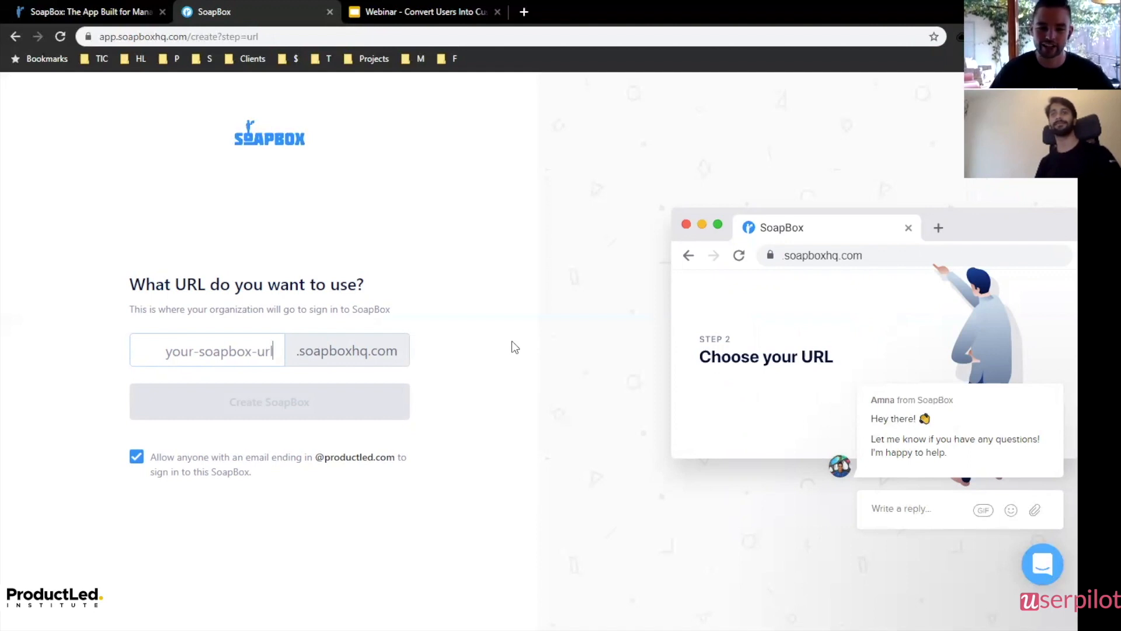
{"action": "type", "text": "john"}
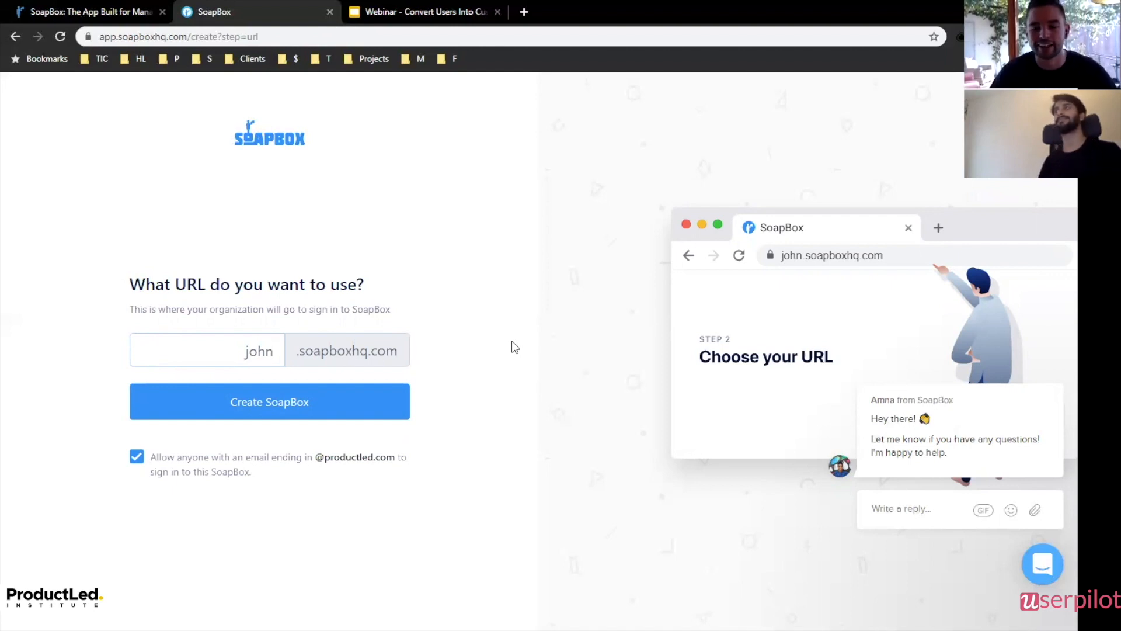
{"action": "left_click", "coordinate": [257, 350]}
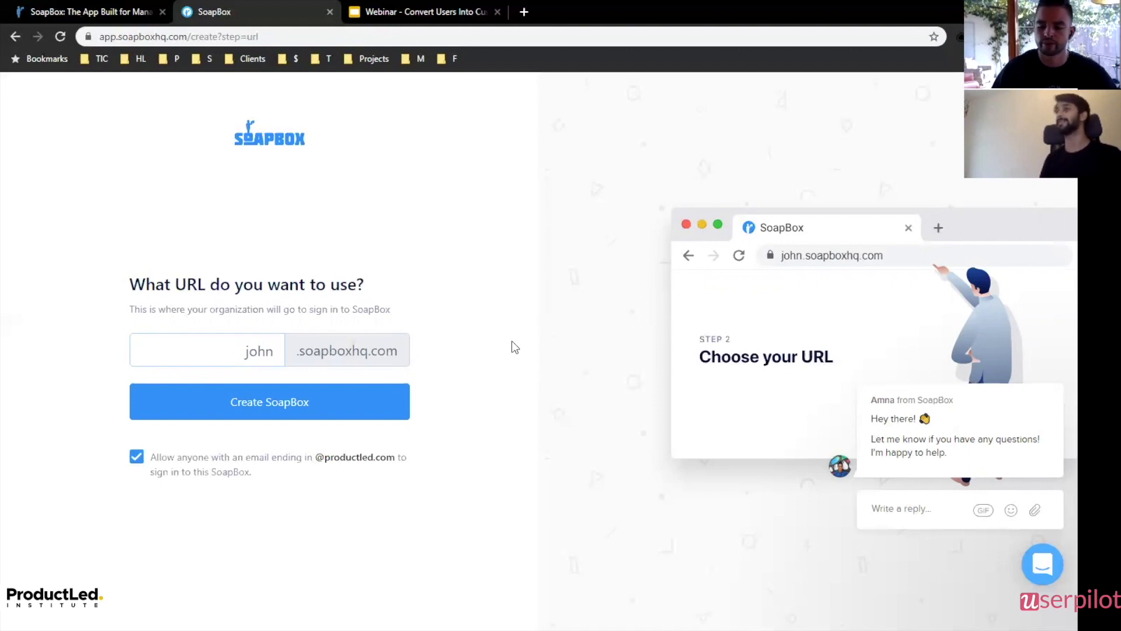
{"action": "left_click", "coordinate": [233, 350]}
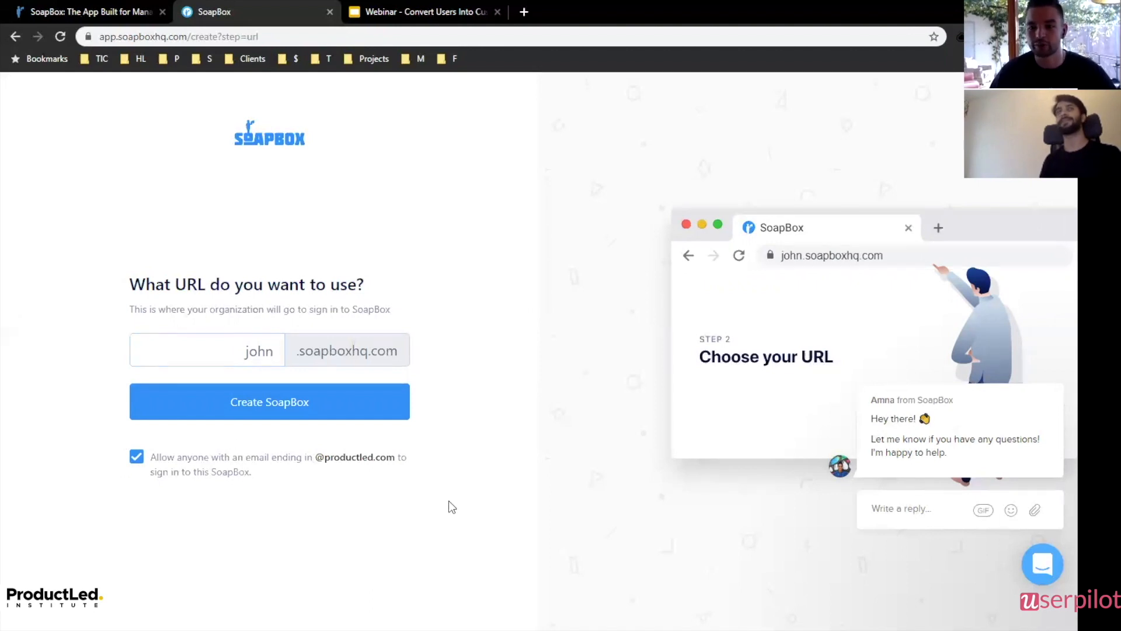
{"action": "mouse_move", "coordinate": [63, 446]}
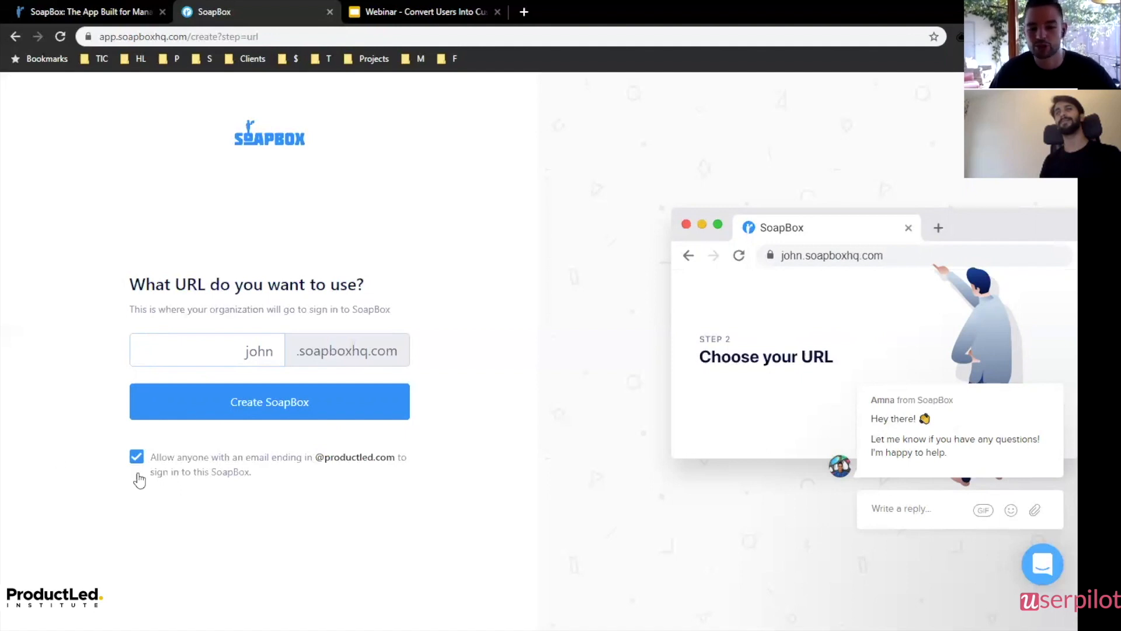
{"action": "mouse_move", "coordinate": [85, 468]}
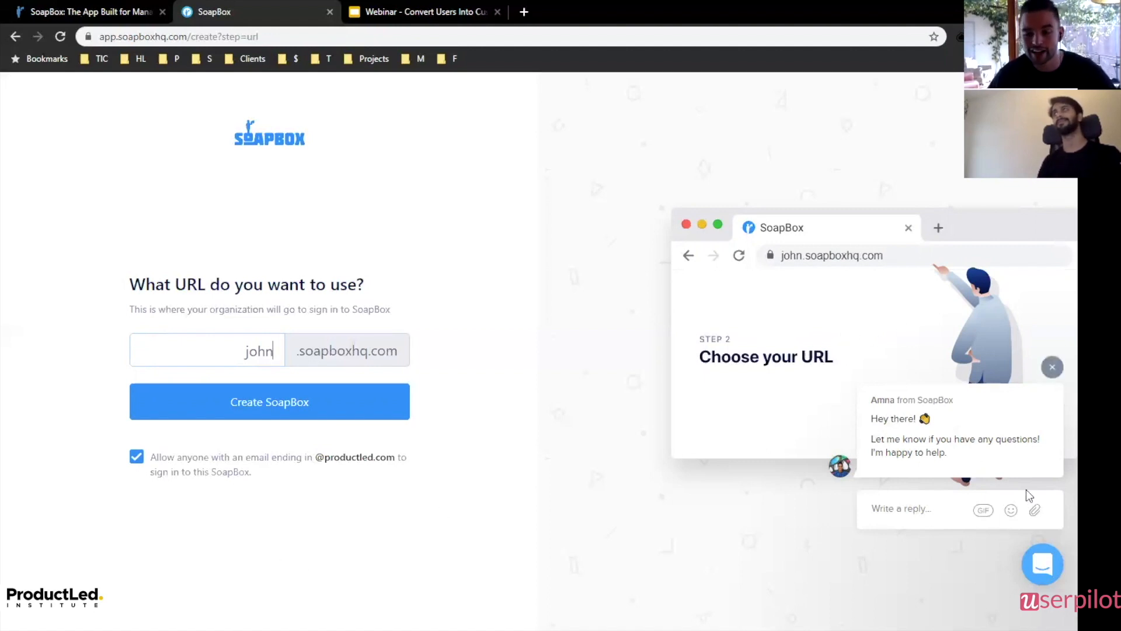
{"action": "mouse_move", "coordinate": [1044, 516]}
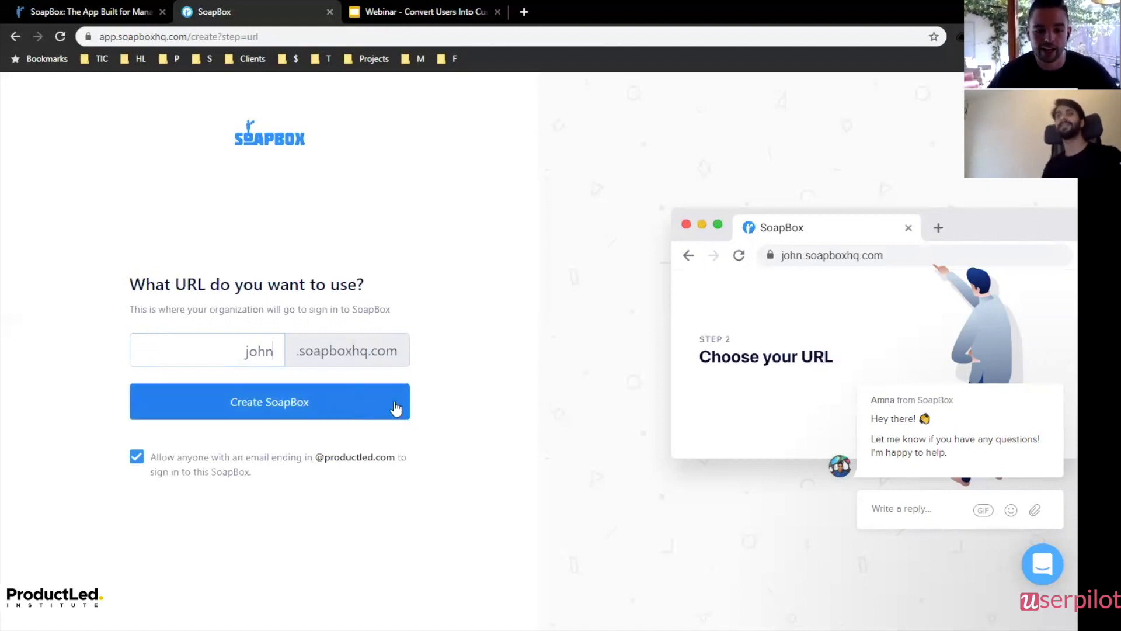
Create the SoapBox workspace at john.soapboxhq.com.
{"action": "left_click", "coordinate": [269, 402]}
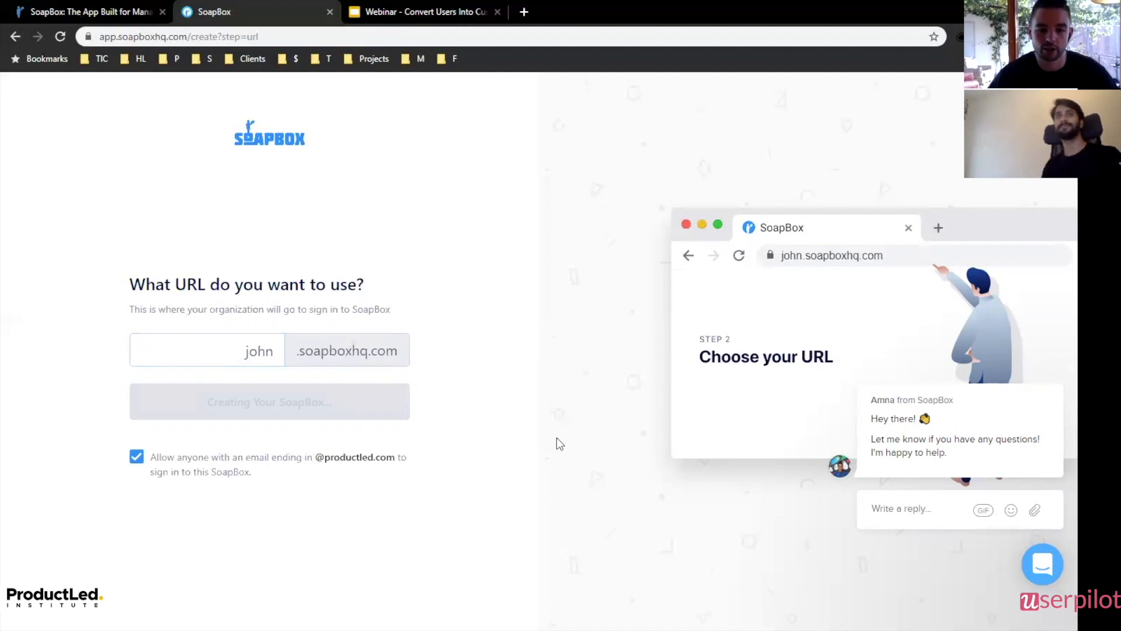
{"action": "mouse_move", "coordinate": [341, 375]}
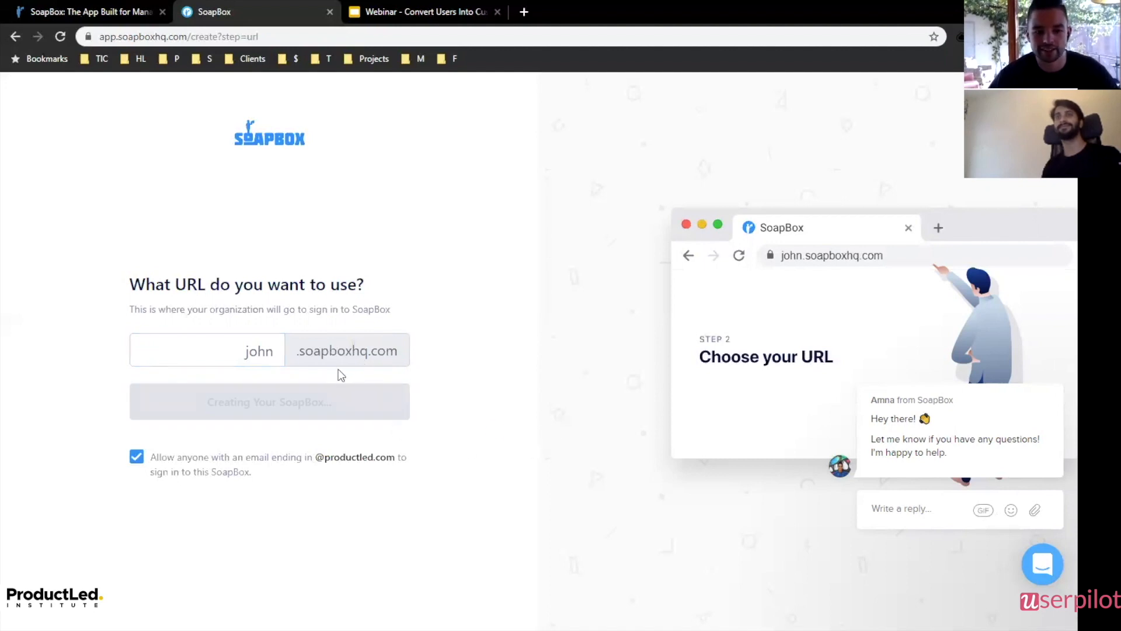
{"action": "mouse_move", "coordinate": [357, 366]}
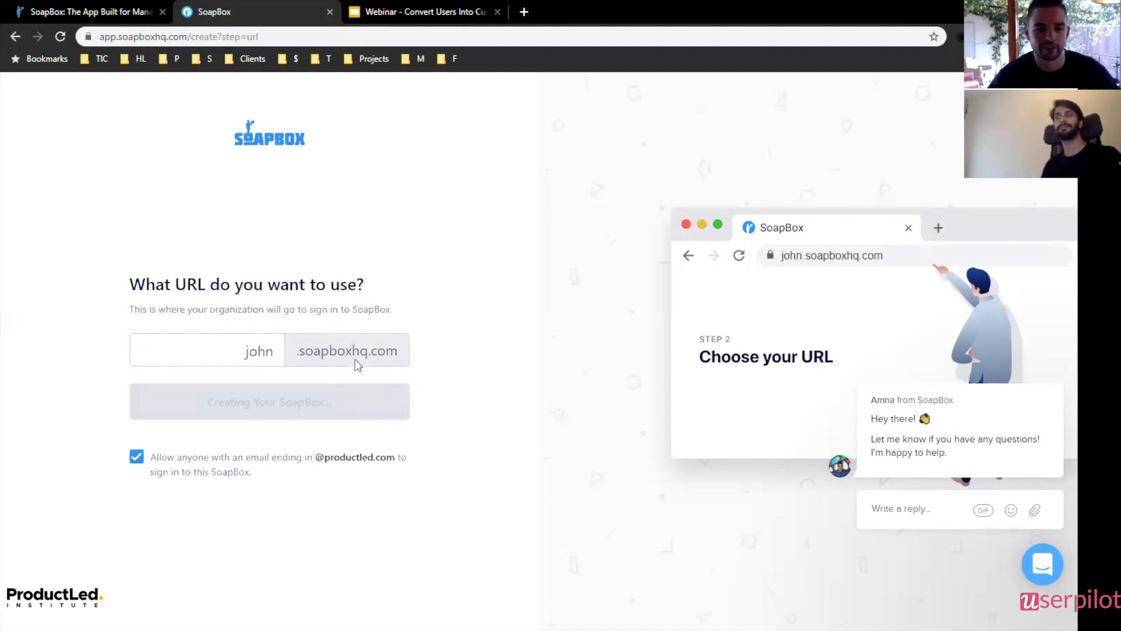
{"action": "left_click", "coordinate": [288, 401]}
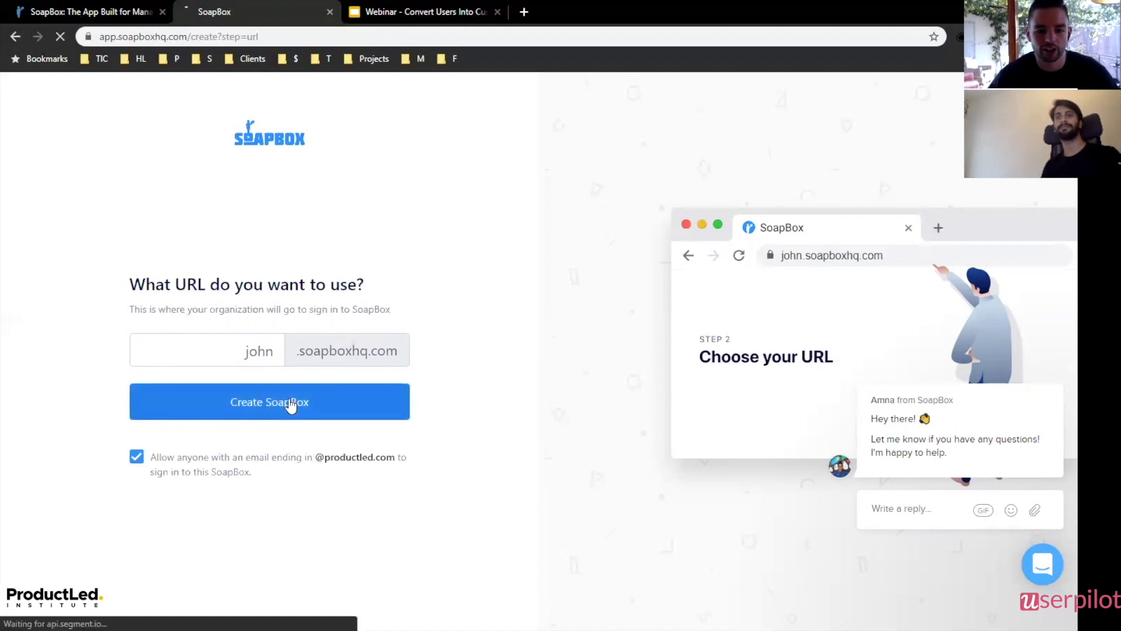
{"action": "left_click", "coordinate": [270, 402]}
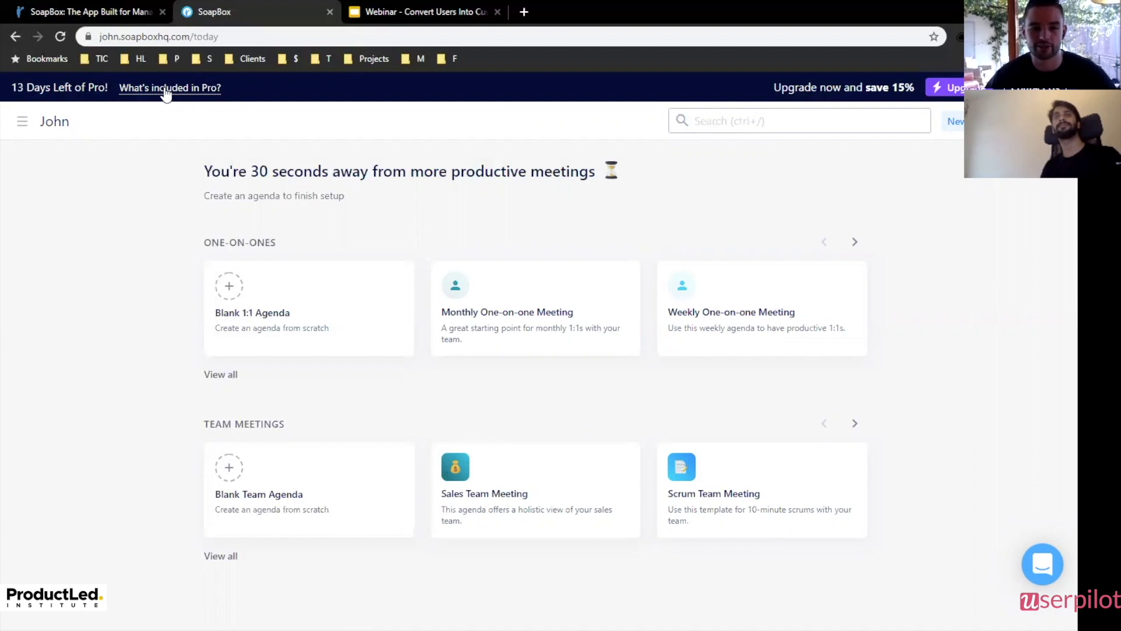
{"action": "left_click", "coordinate": [169, 88]}
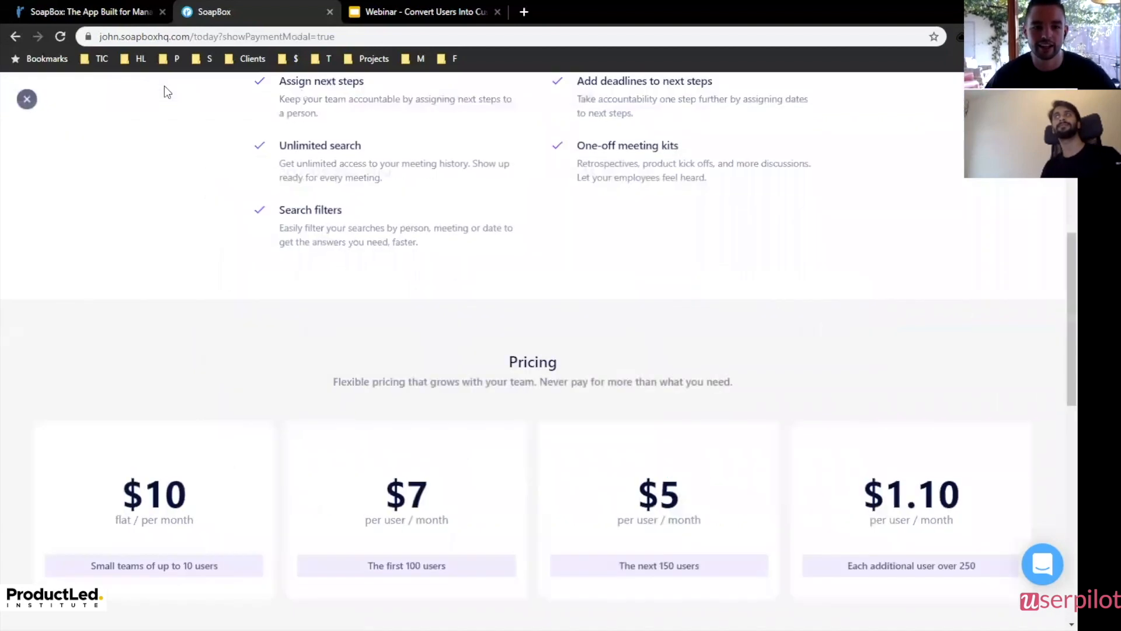
{"action": "scroll", "scroll_direction": "up", "scroll_amount": 3}
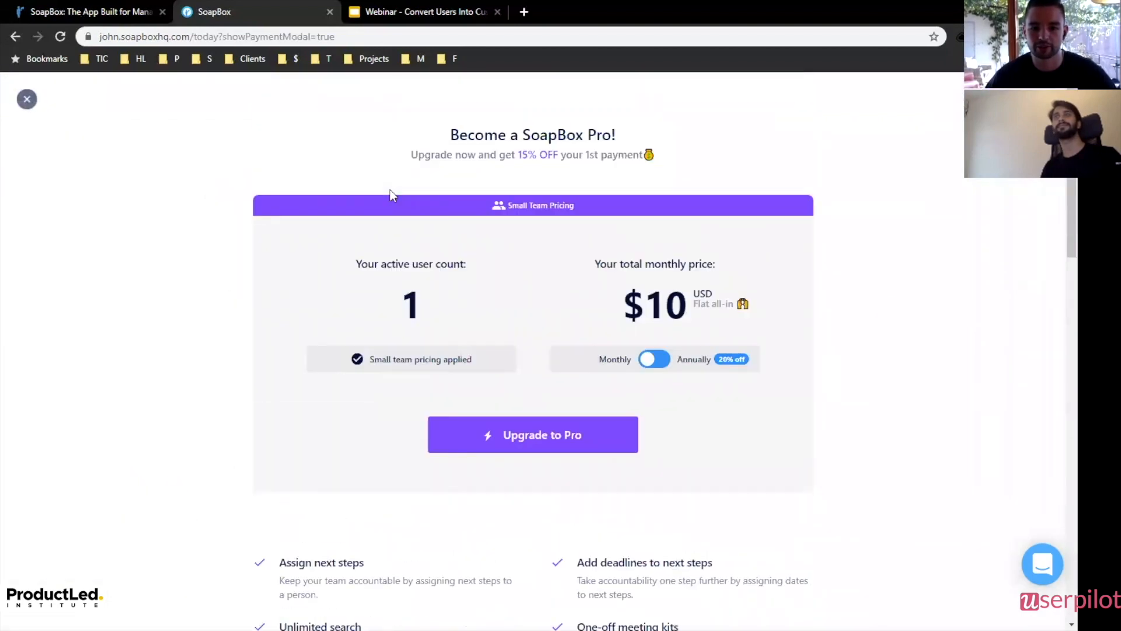
{"action": "mouse_move", "coordinate": [686, 213]}
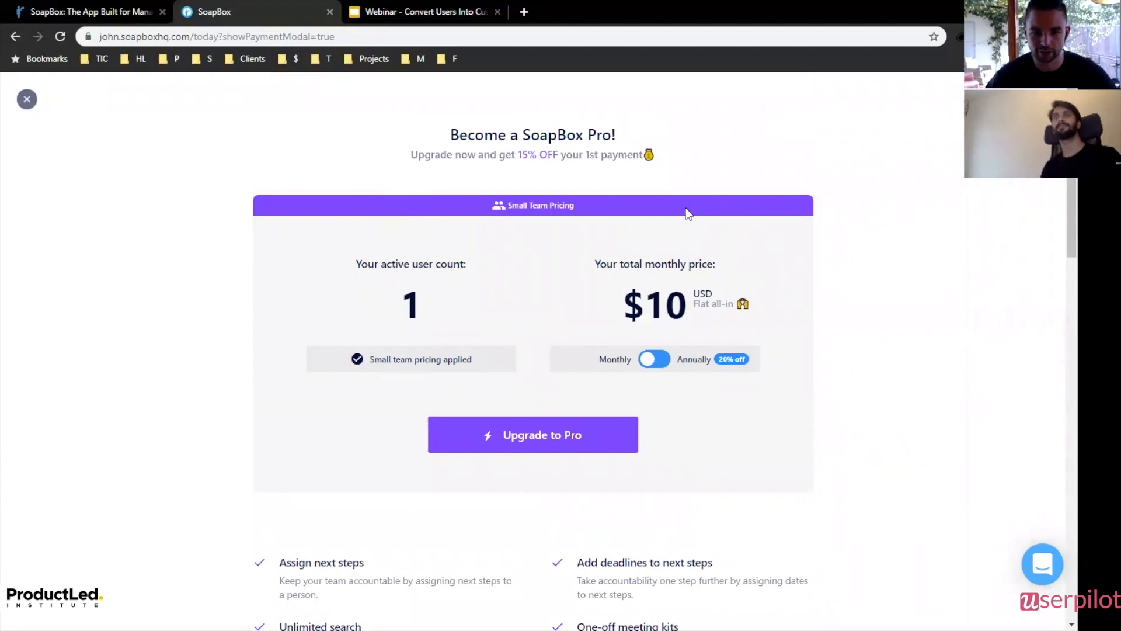
{"action": "scroll", "scroll_direction": "down", "scroll_amount": 3}
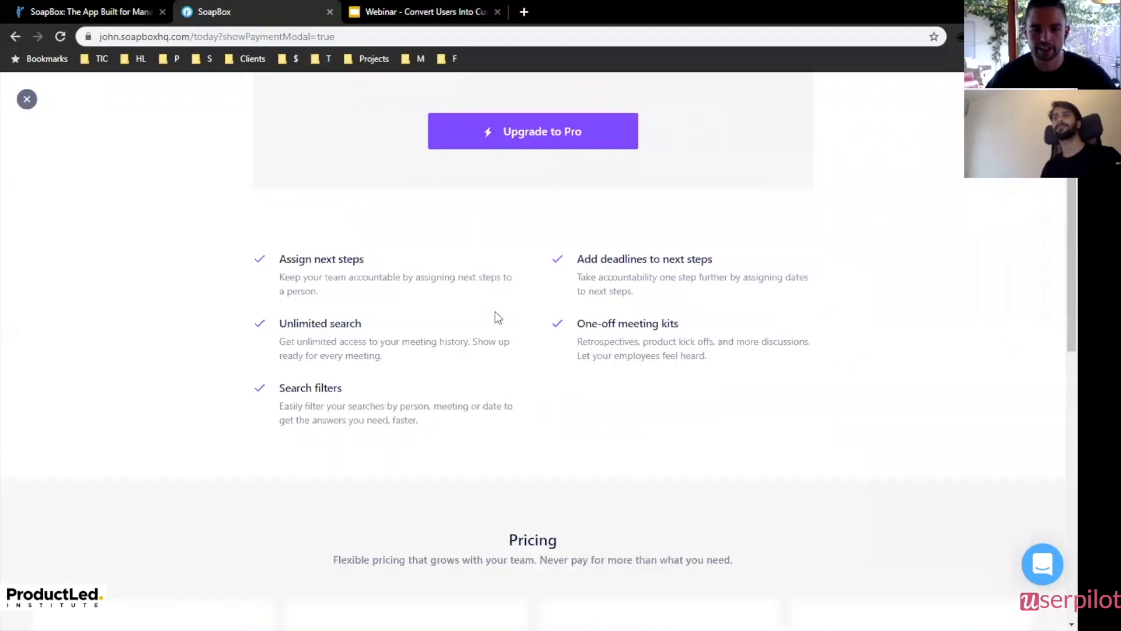
{"action": "scroll", "scroll_direction": "down", "scroll_amount": 3}
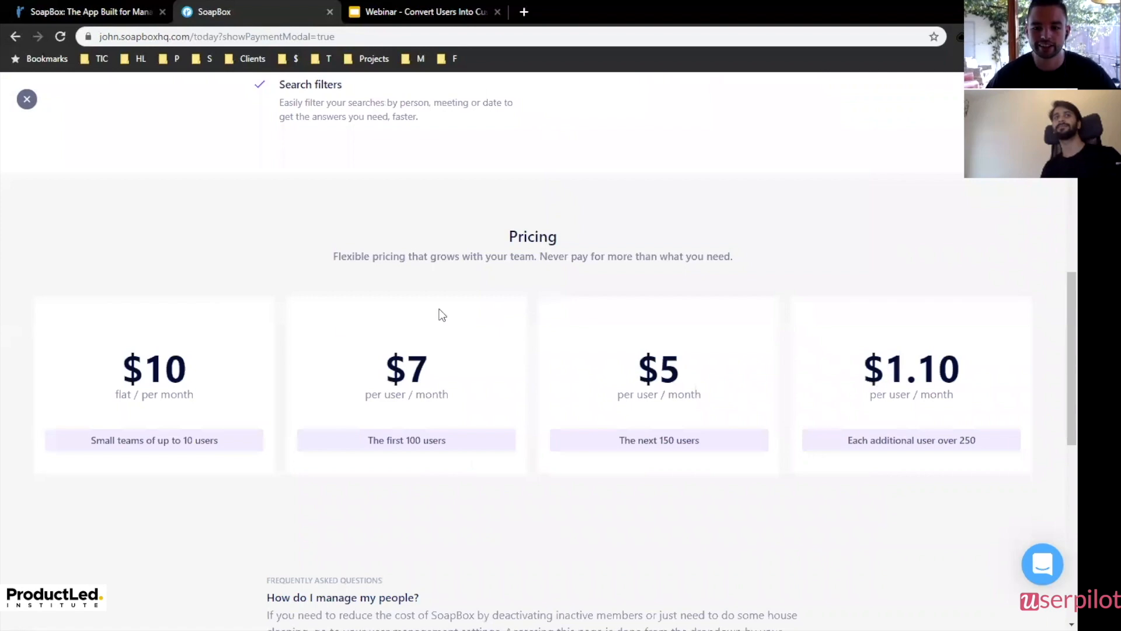
{"action": "mouse_move", "coordinate": [654, 366]}
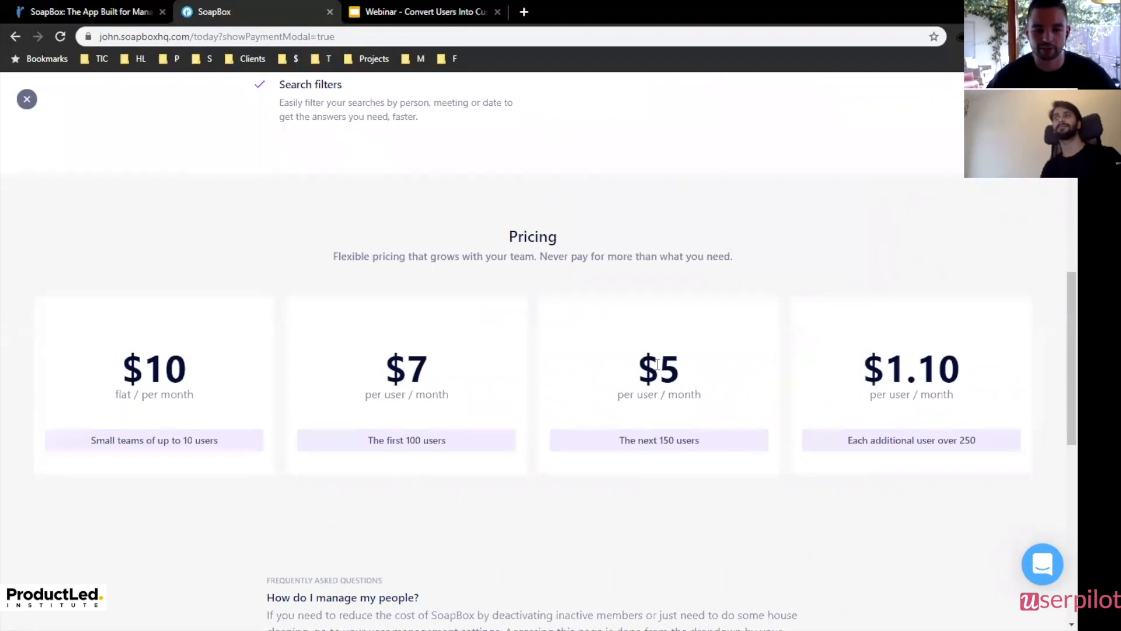
{"action": "scroll", "scroll_direction": "down", "scroll_amount": 3}
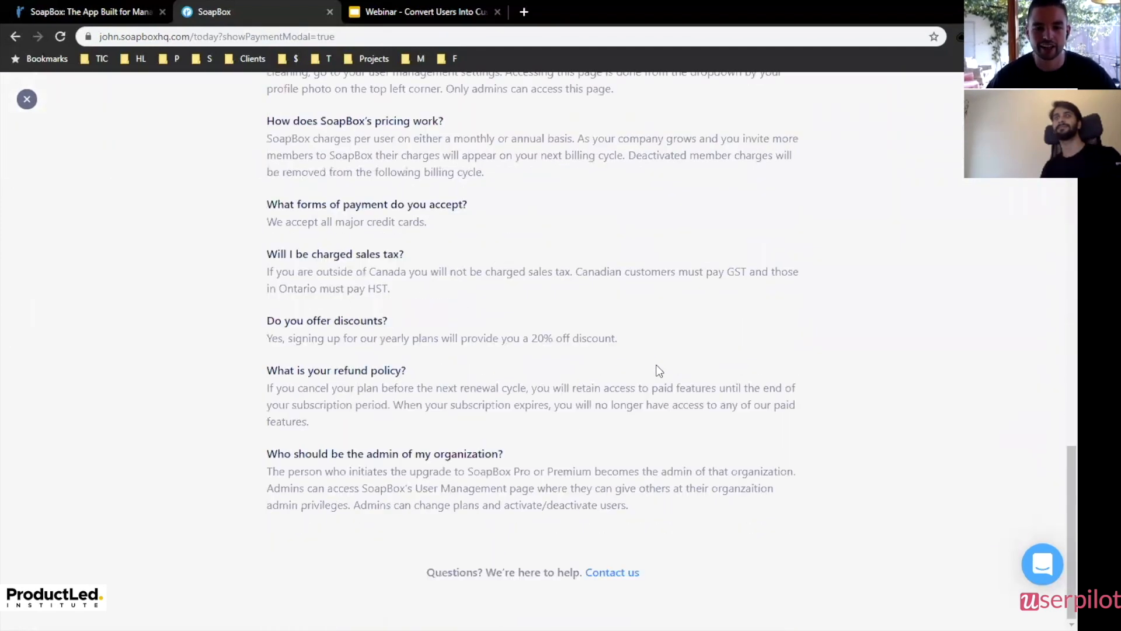
{"action": "left_click", "coordinate": [26, 98]}
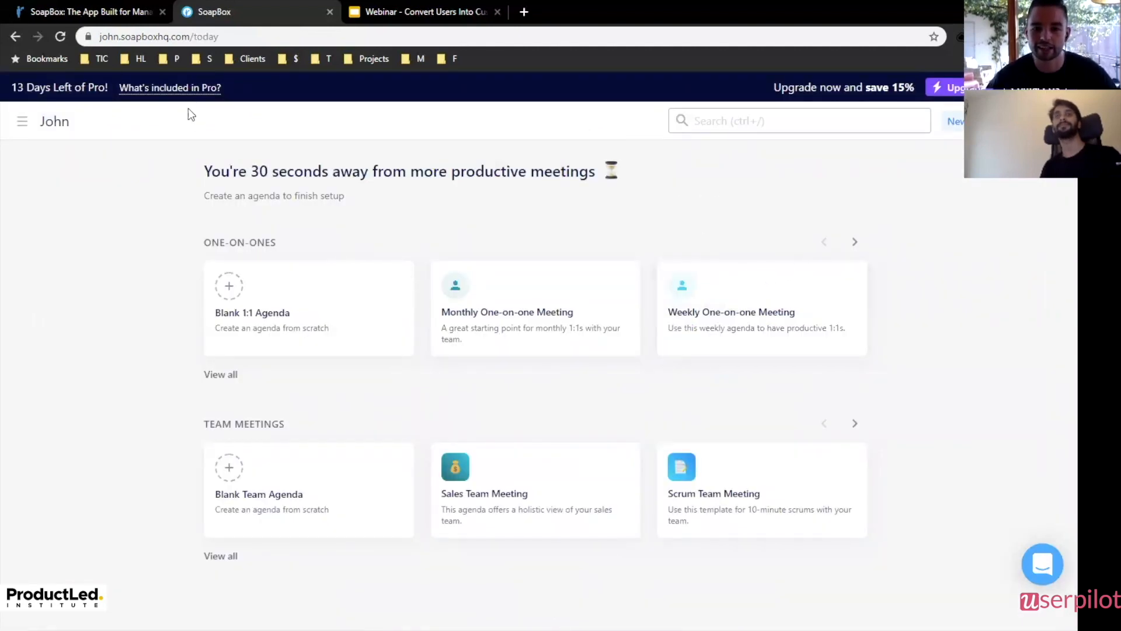
{"action": "mouse_move", "coordinate": [165, 361]}
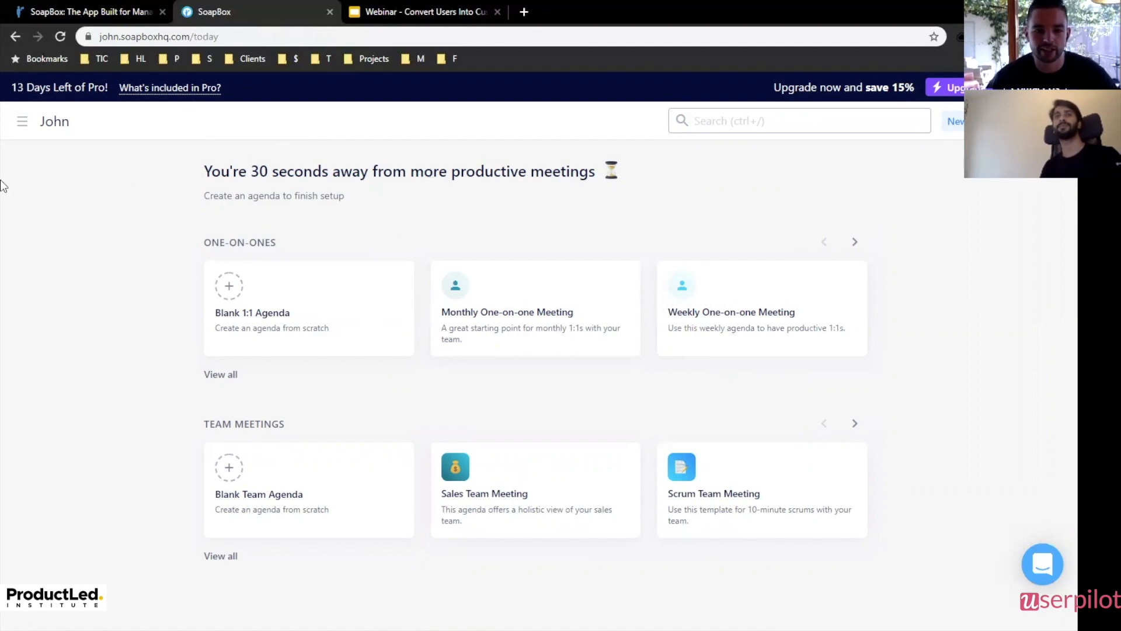
{"action": "mouse_move", "coordinate": [128, 328]}
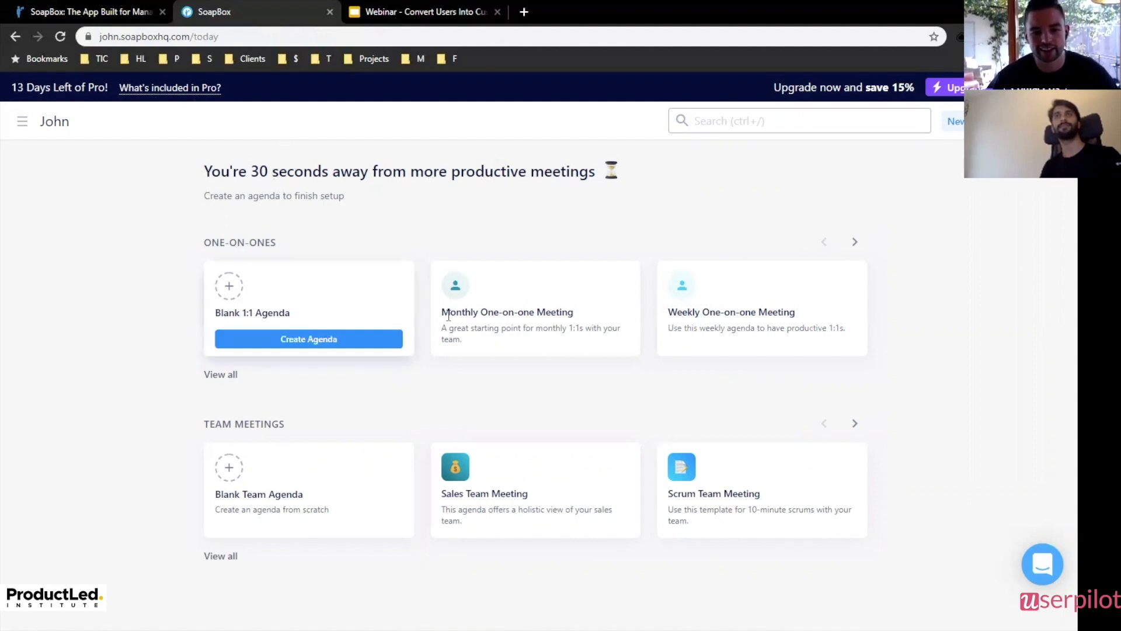
{"action": "mouse_move", "coordinate": [57, 332]}
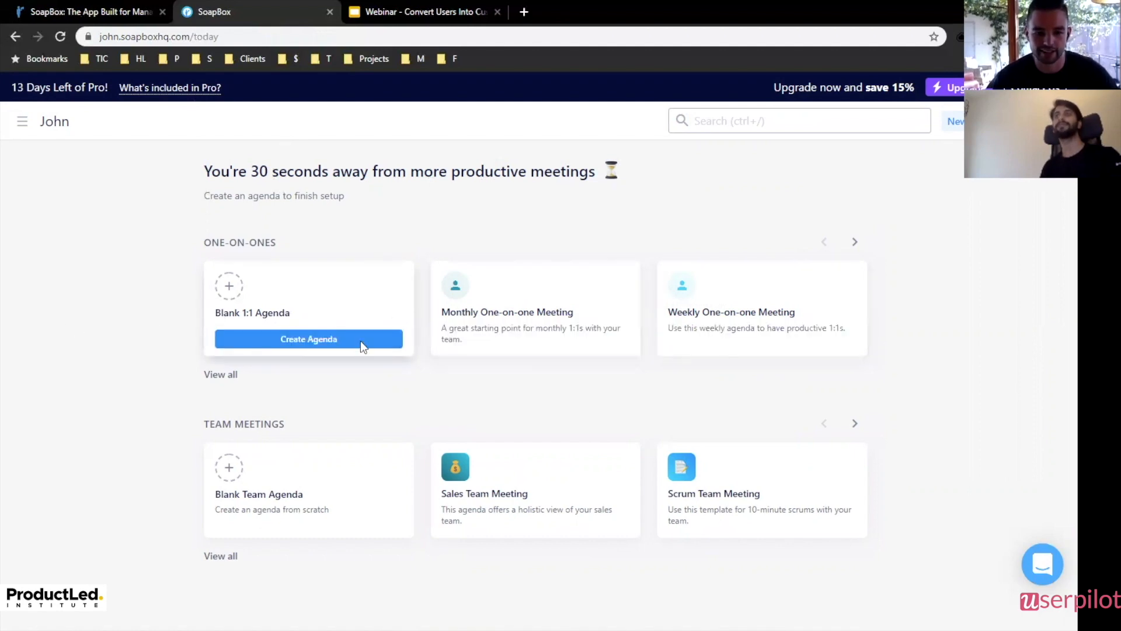
{"action": "mouse_move", "coordinate": [488, 510]}
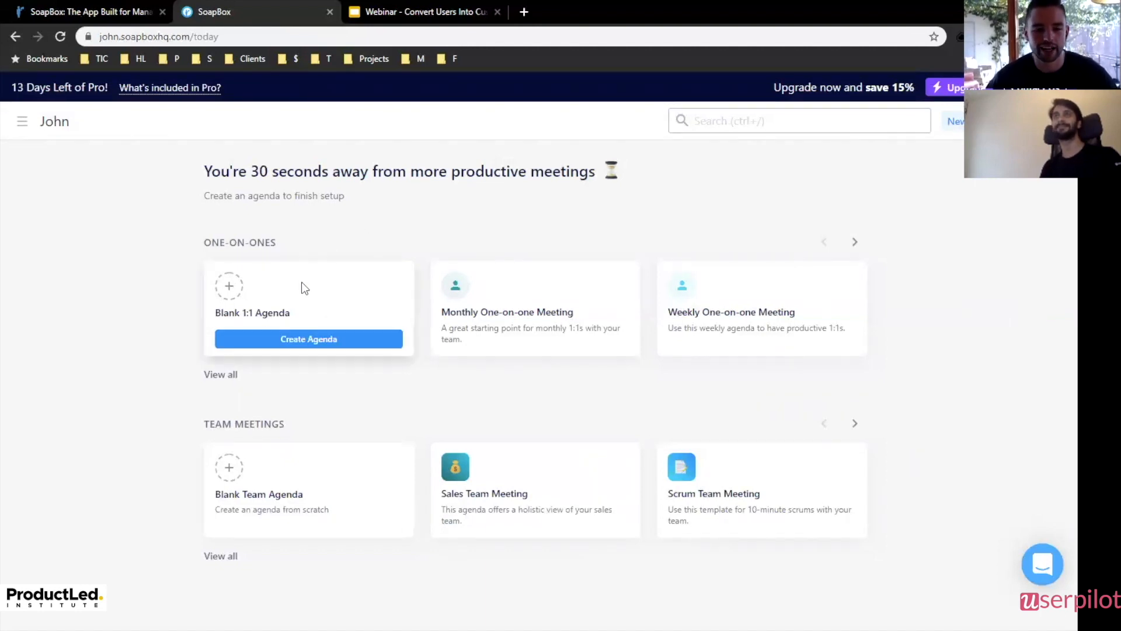
{"action": "mouse_move", "coordinate": [754, 308]}
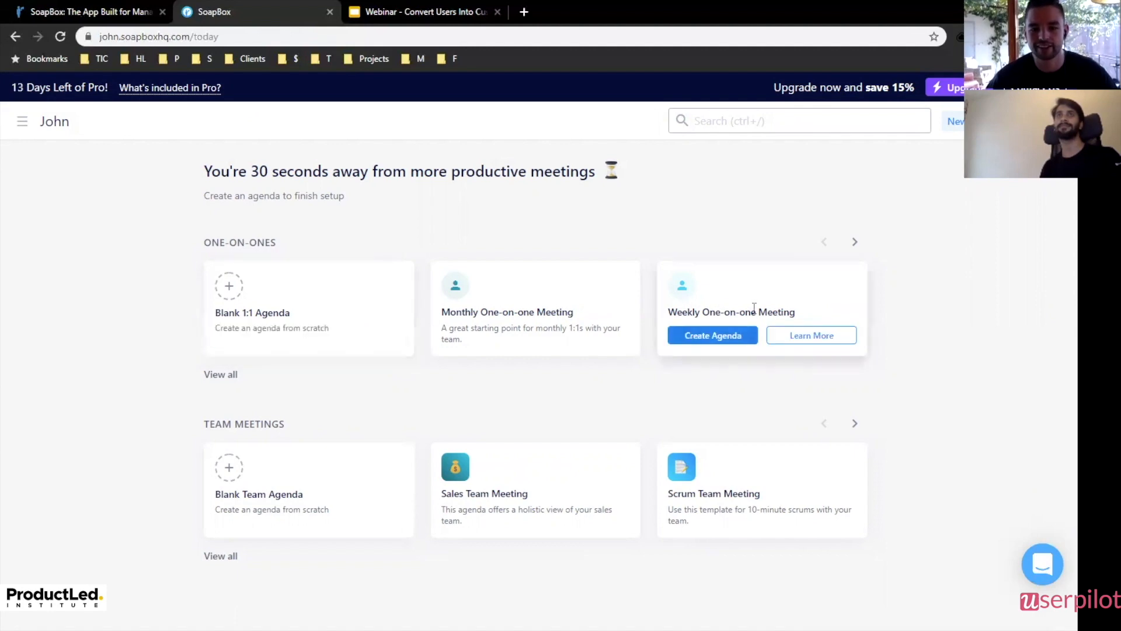
{"action": "mouse_move", "coordinate": [519, 309]}
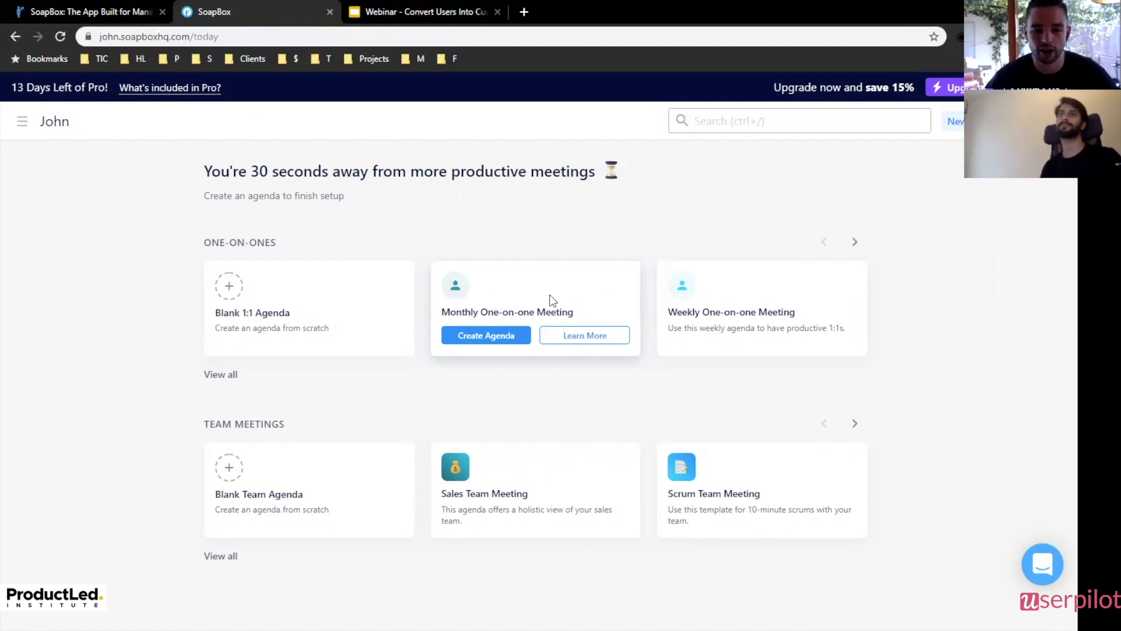
{"action": "mouse_move", "coordinate": [588, 306]}
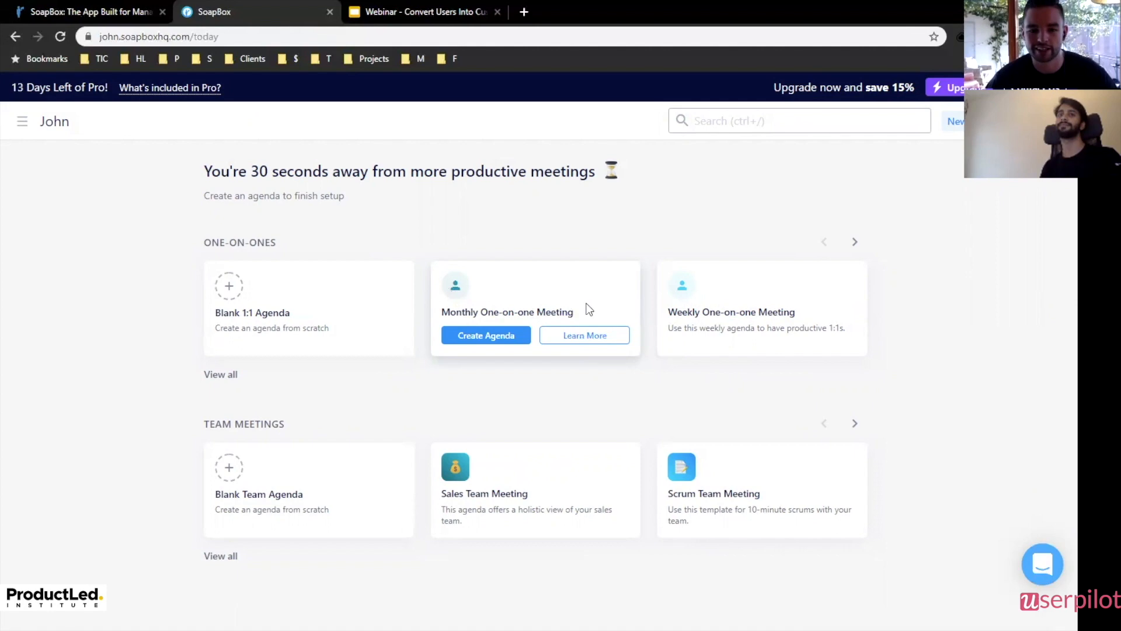
{"action": "mouse_move", "coordinate": [607, 304]}
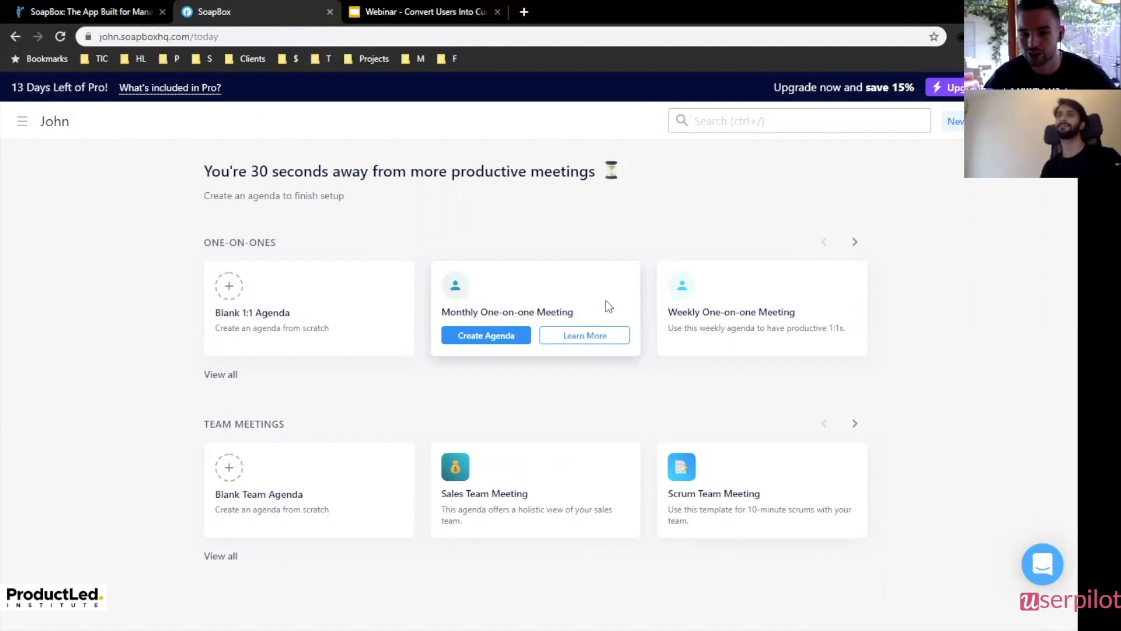
{"action": "mouse_move", "coordinate": [511, 341]}
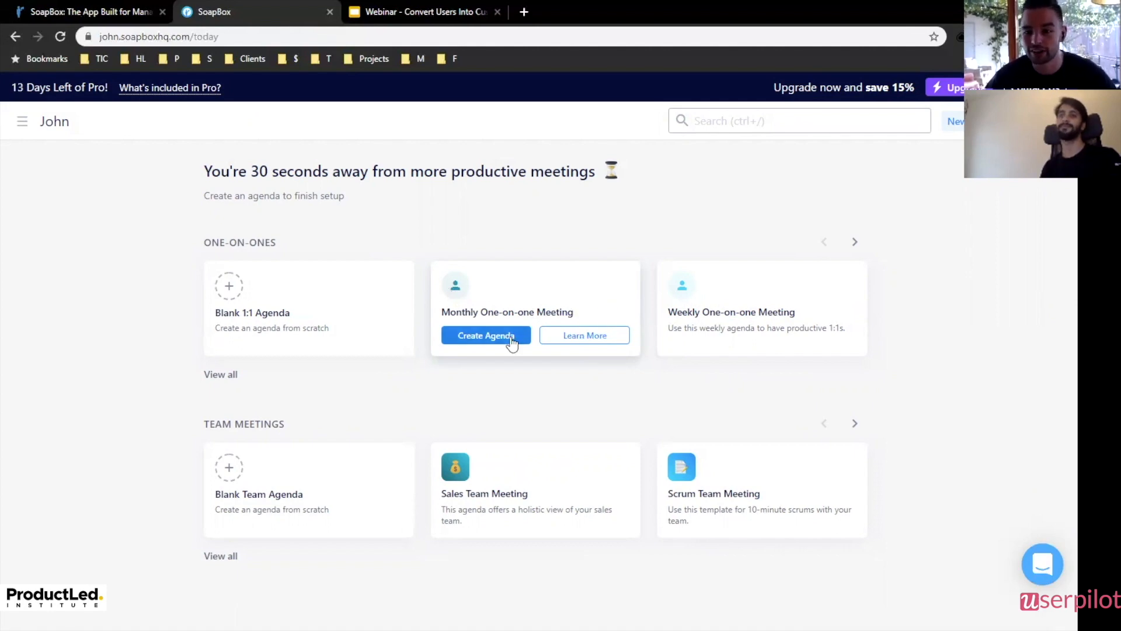
{"action": "mouse_move", "coordinate": [763, 327]}
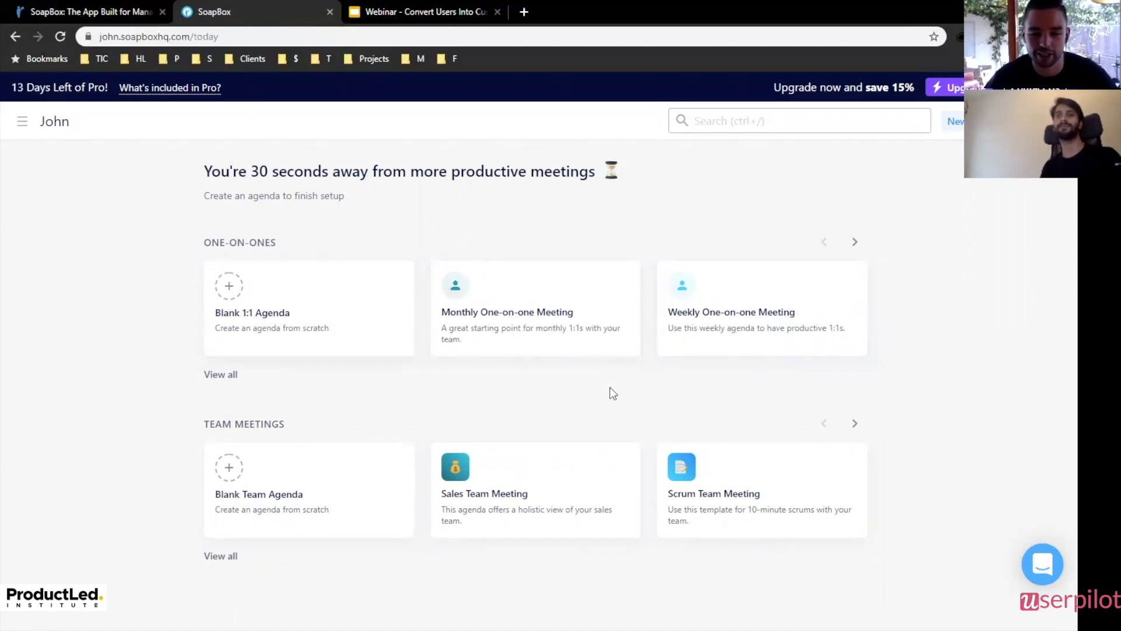
{"action": "mouse_move", "coordinate": [604, 393]}
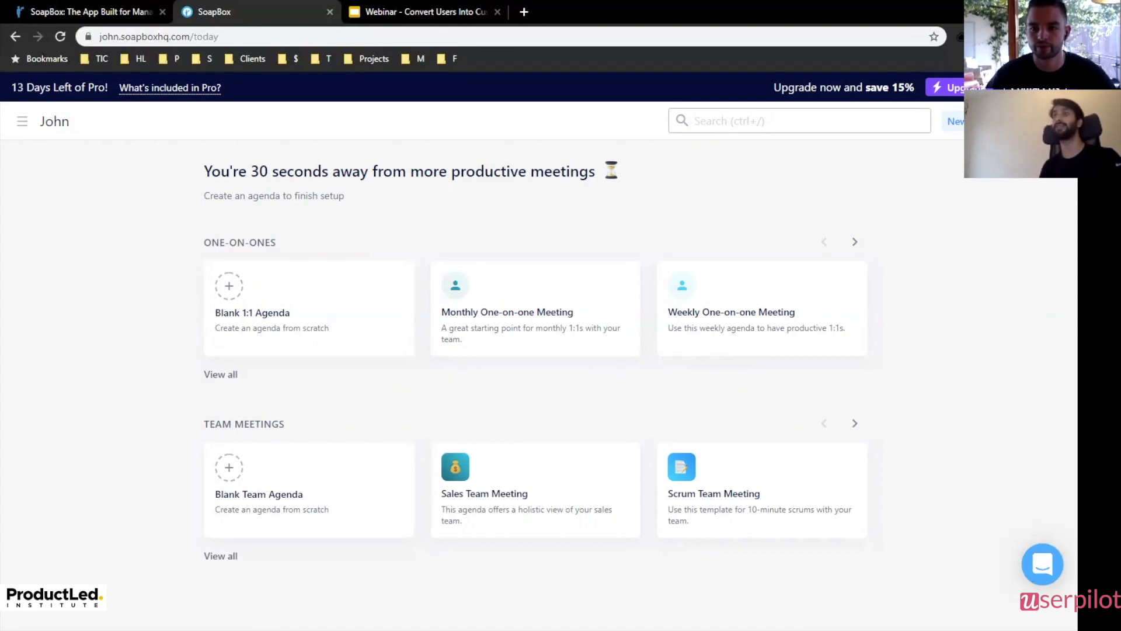
{"action": "mouse_move", "coordinate": [3, 210]}
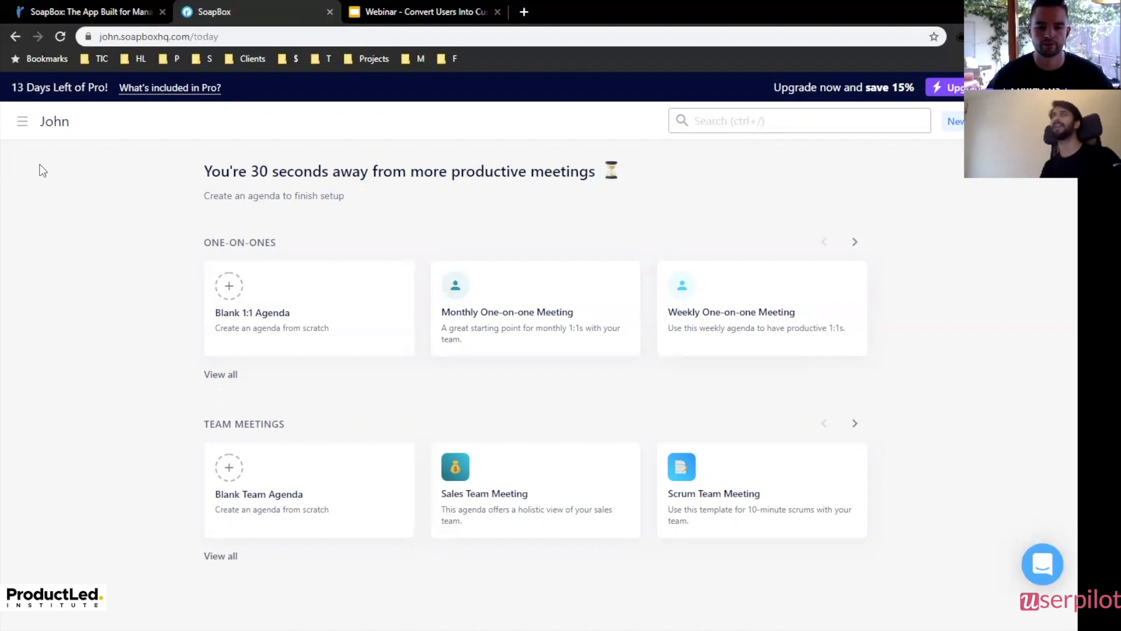
{"action": "mouse_move", "coordinate": [43, 227]}
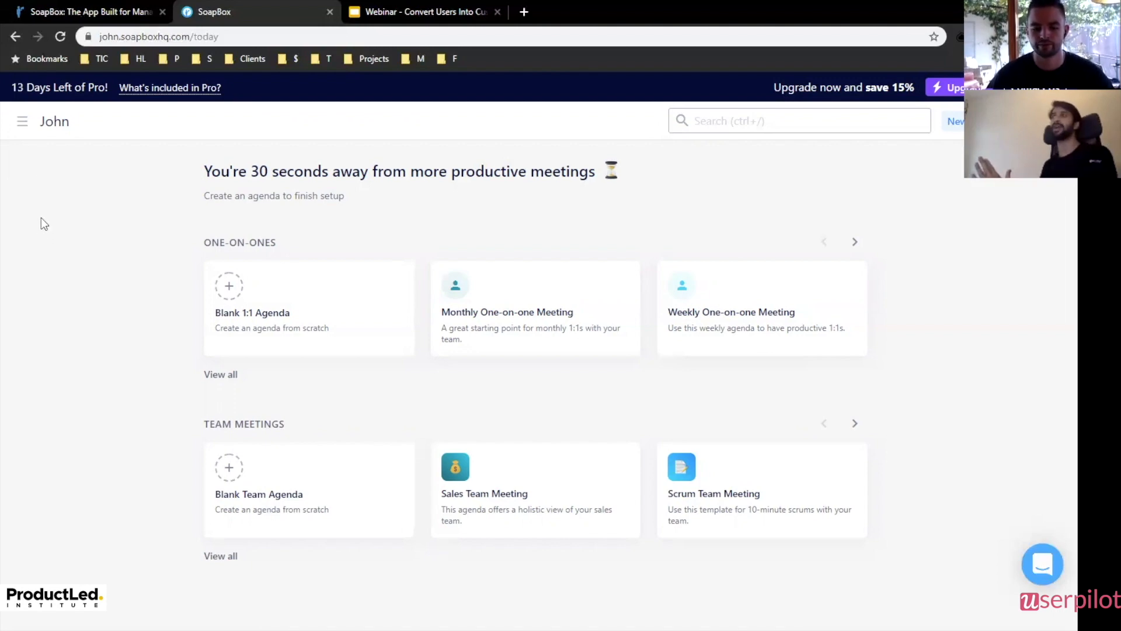
{"action": "mouse_move", "coordinate": [49, 210]}
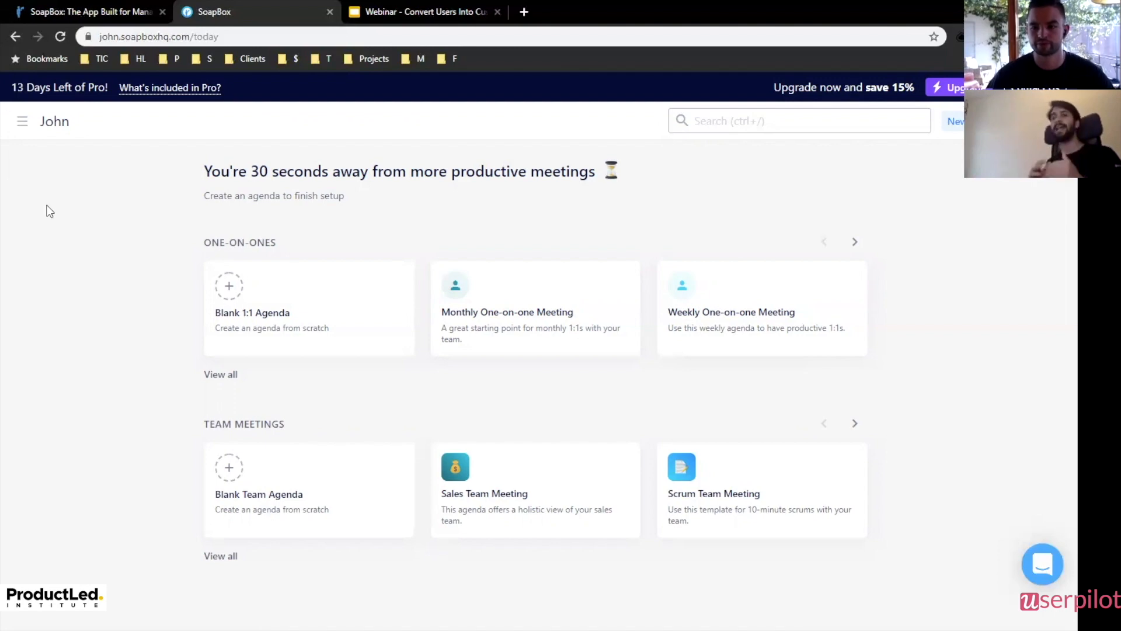
{"action": "mouse_move", "coordinate": [55, 205]}
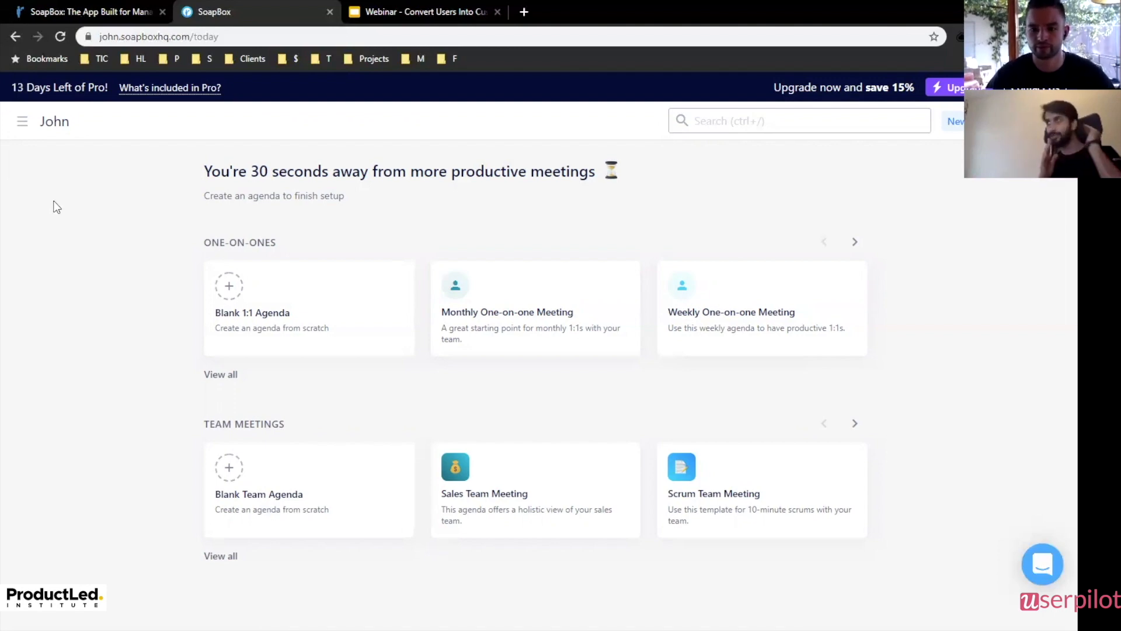
{"action": "mouse_move", "coordinate": [65, 188]}
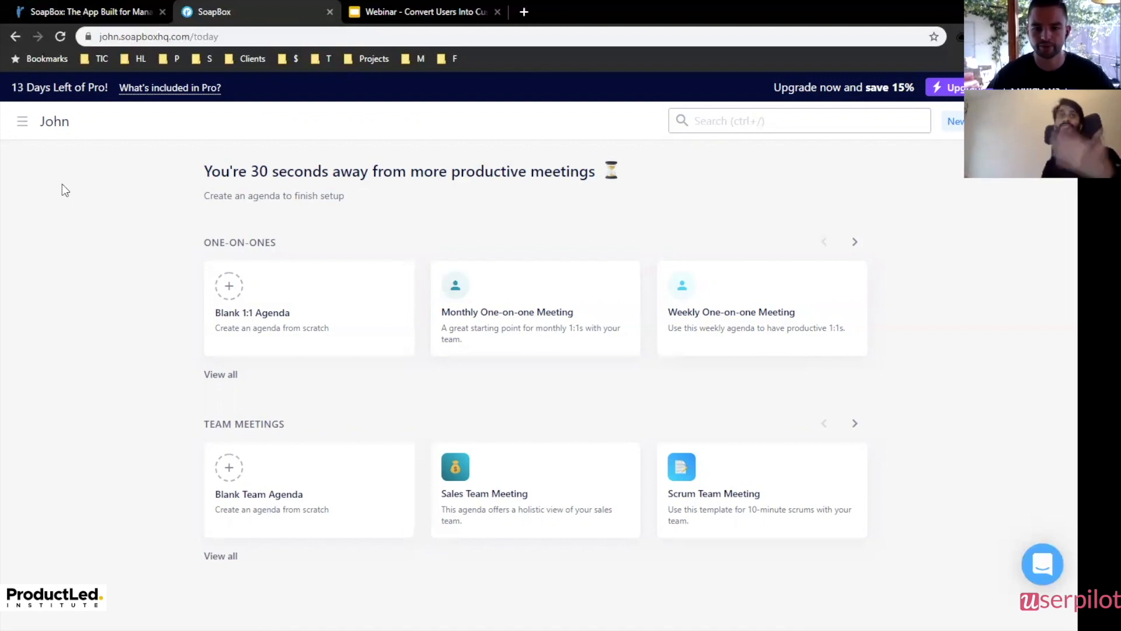
{"action": "mouse_move", "coordinate": [85, 158]}
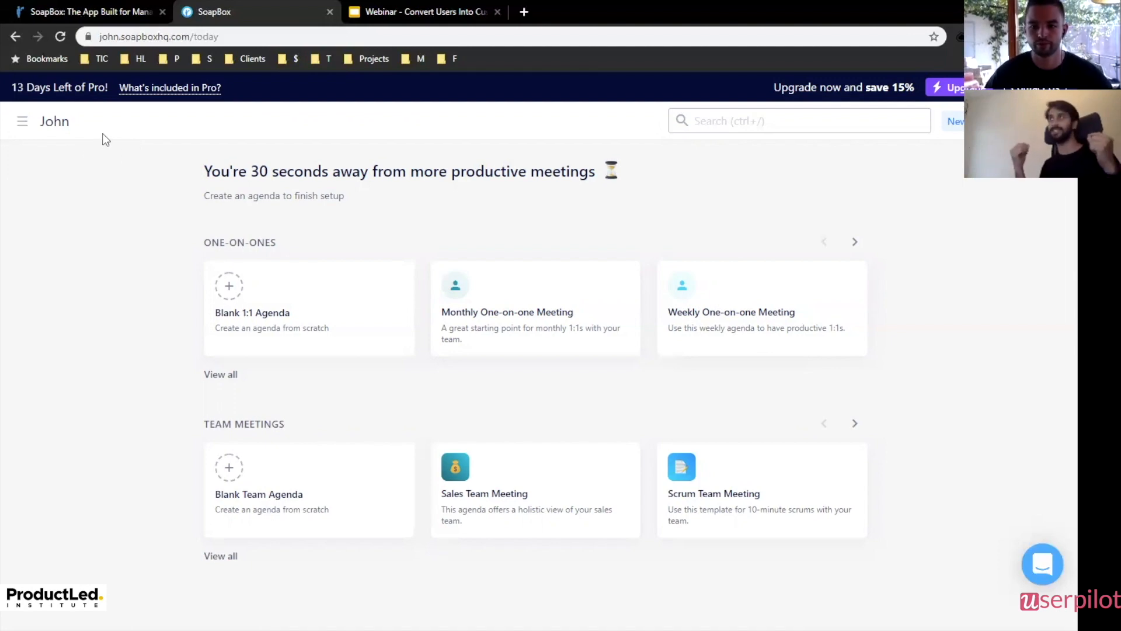
{"action": "mouse_move", "coordinate": [194, 245]}
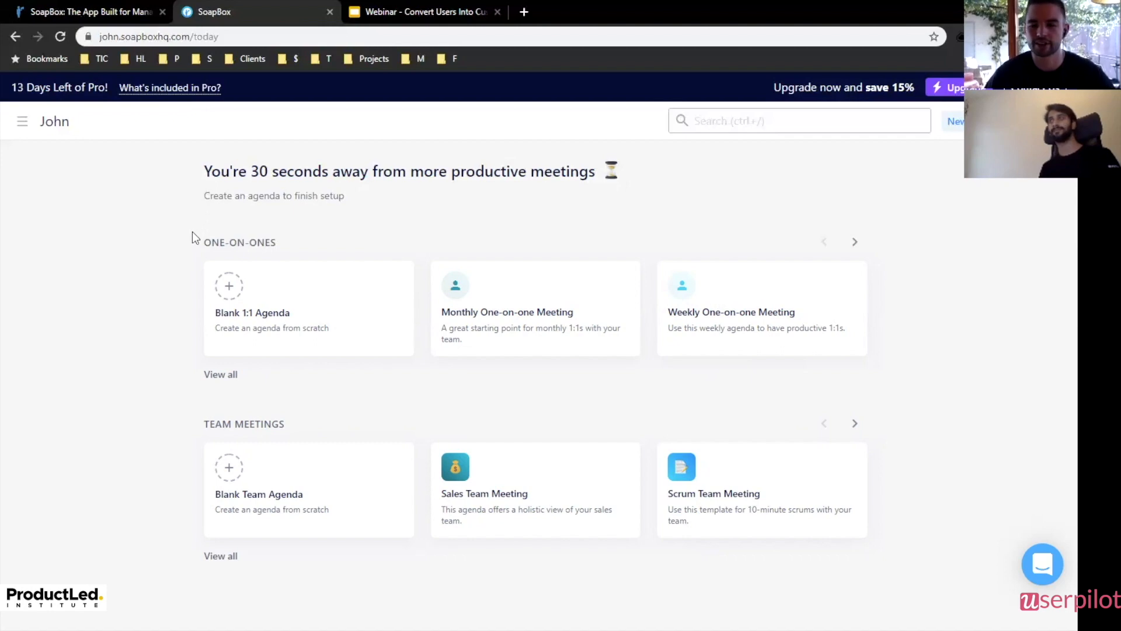
{"action": "mouse_move", "coordinate": [147, 284]}
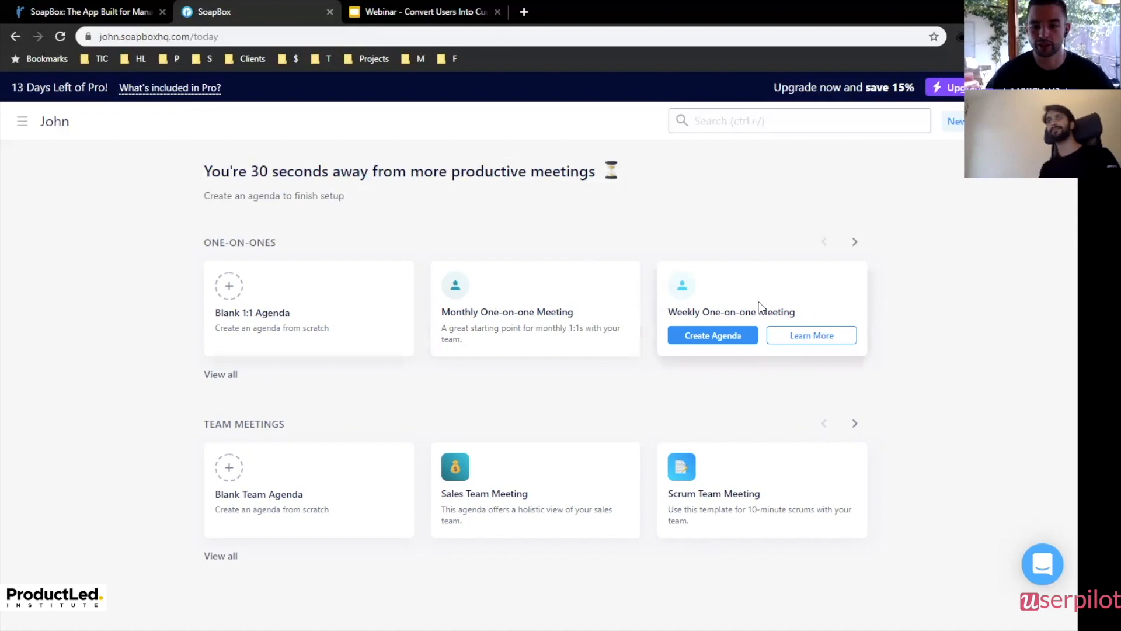
{"action": "mouse_move", "coordinate": [572, 188]}
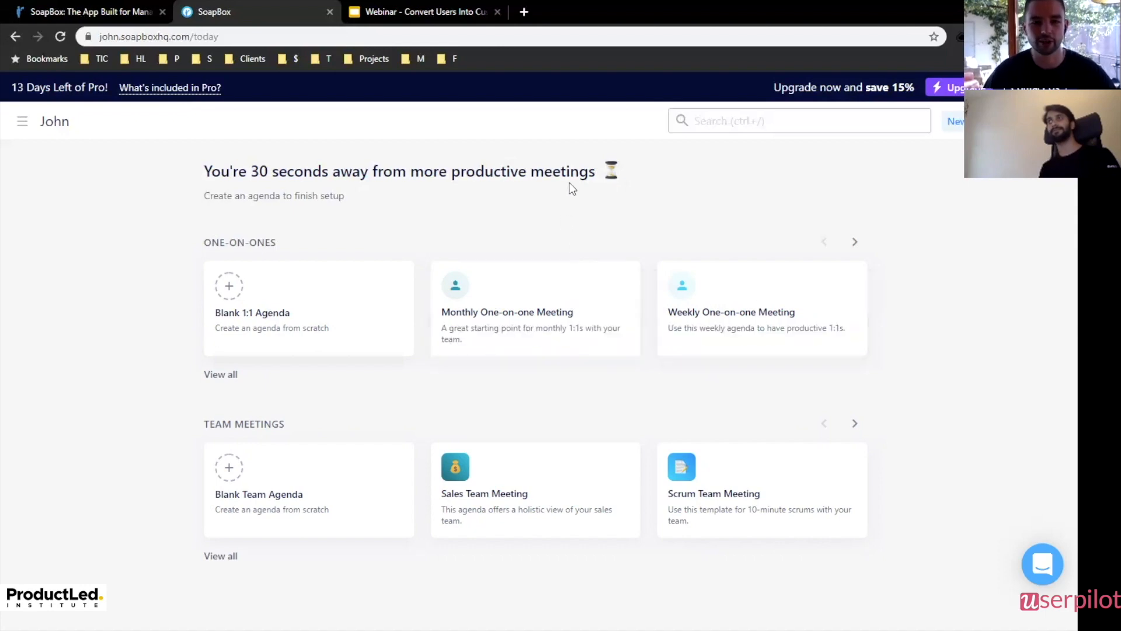
{"action": "mouse_move", "coordinate": [543, 208]}
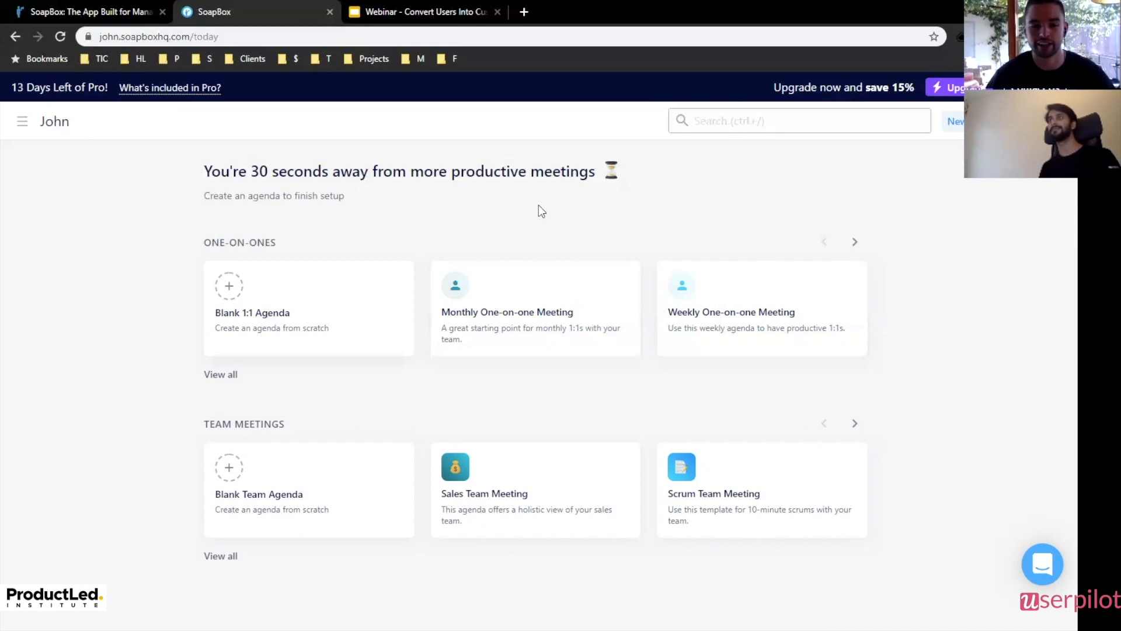
{"action": "mouse_move", "coordinate": [537, 227]}
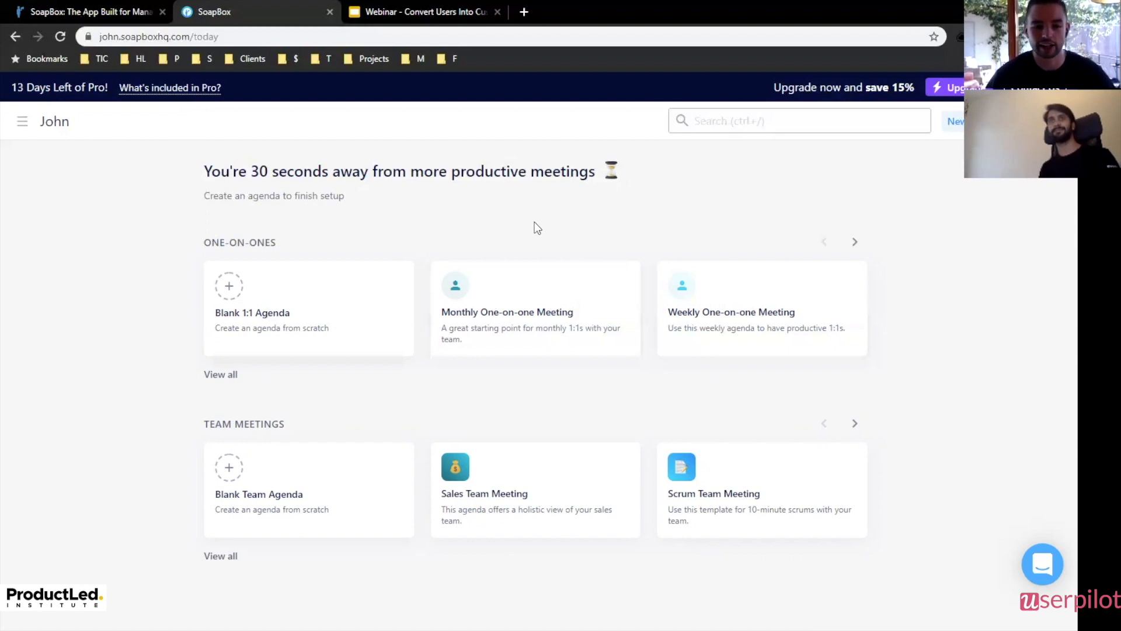
{"action": "mouse_move", "coordinate": [232, 308]}
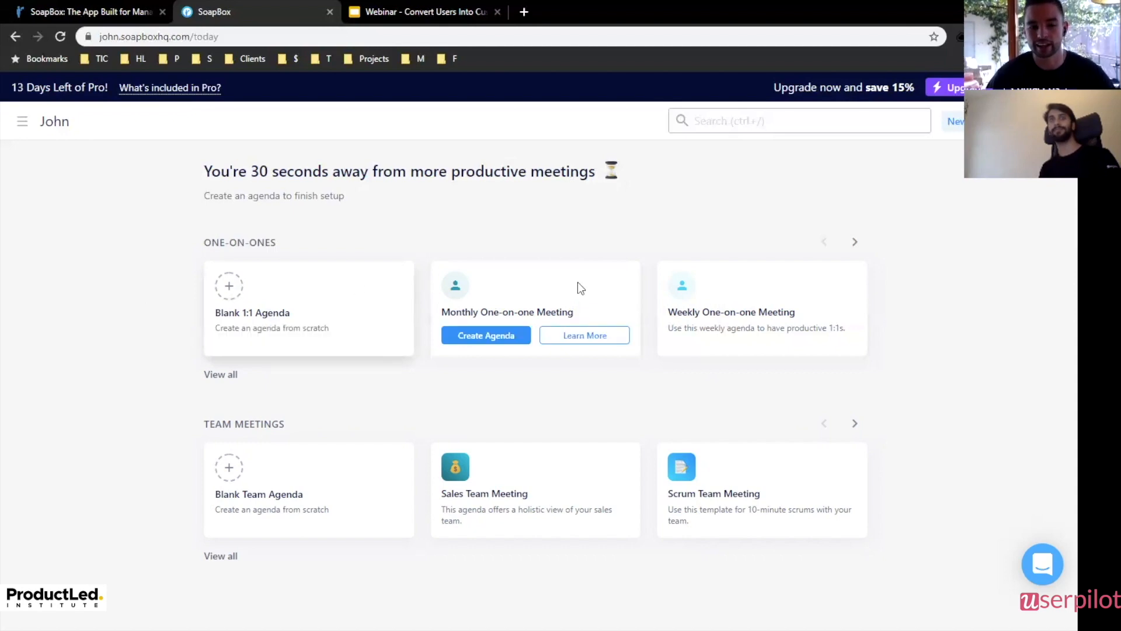
{"action": "mouse_move", "coordinate": [194, 273]}
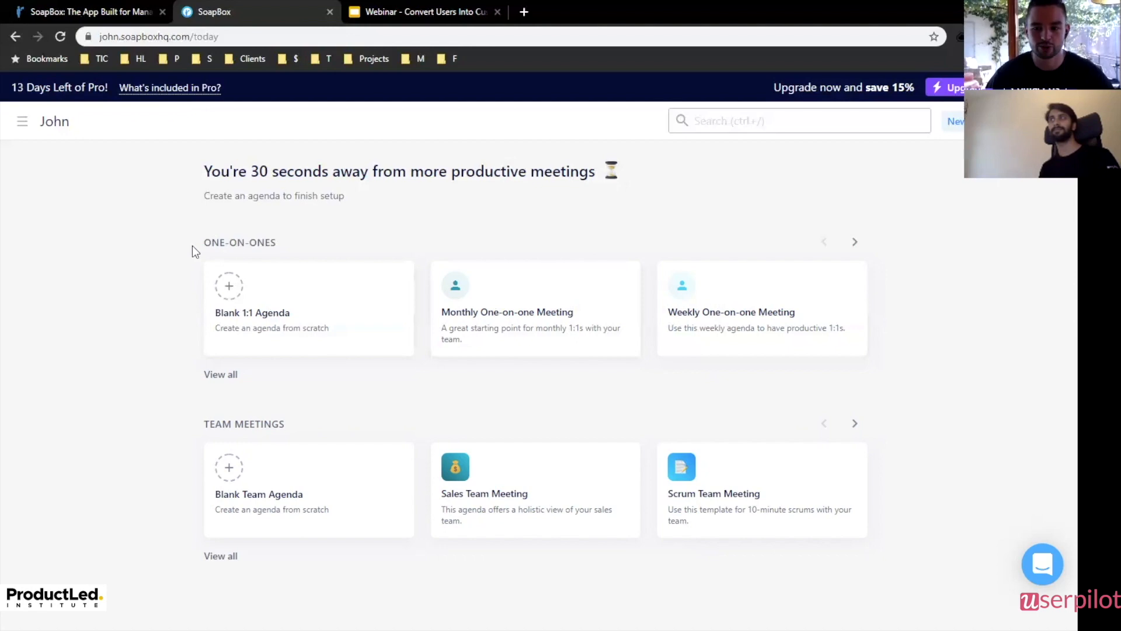
{"action": "mouse_move", "coordinate": [296, 230]}
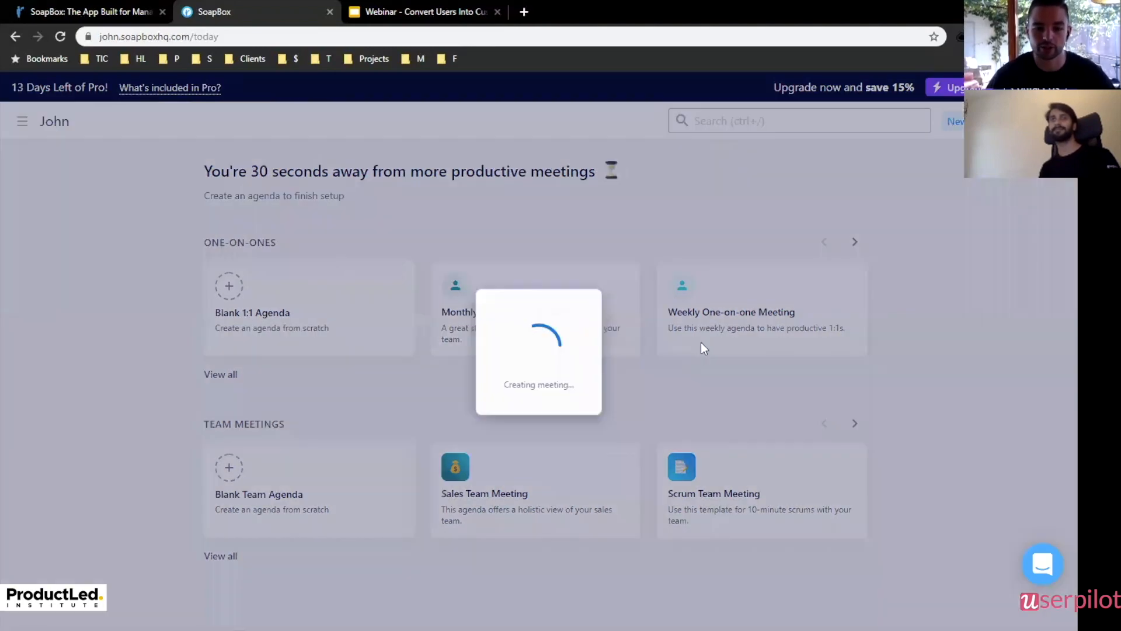
{"action": "mouse_move", "coordinate": [782, 280]}
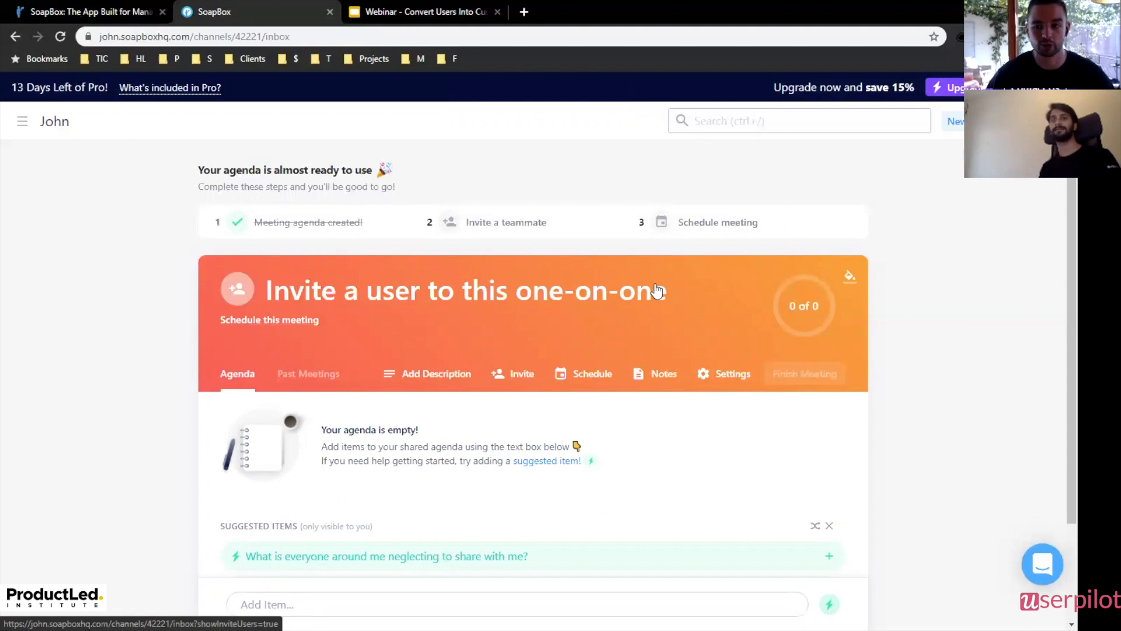
{"action": "mouse_move", "coordinate": [522, 357]}
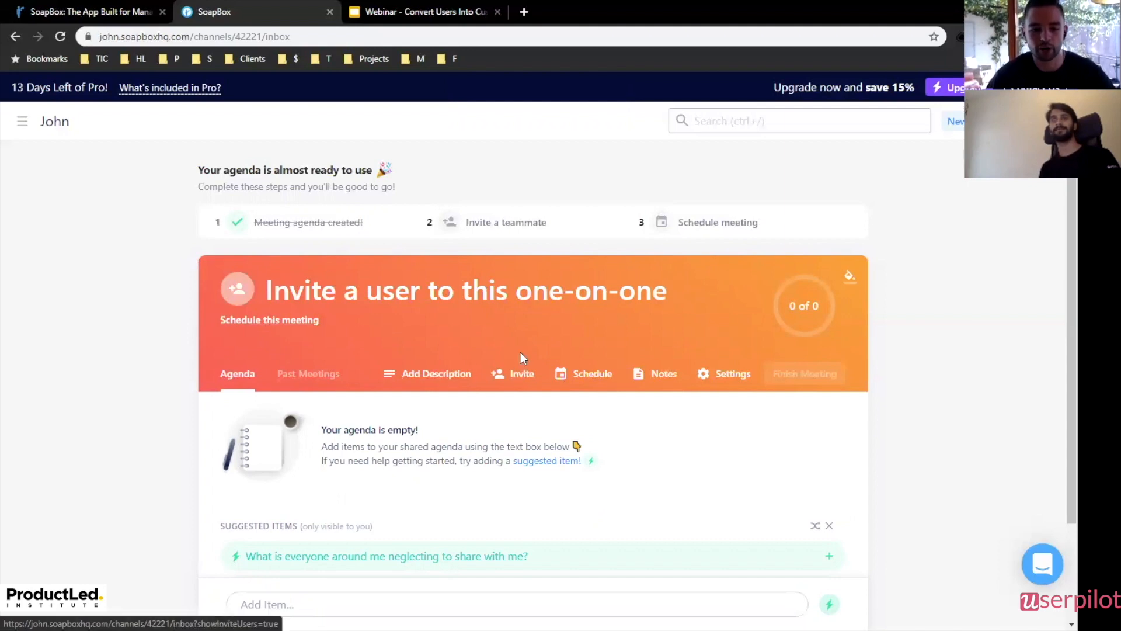
{"action": "mouse_move", "coordinate": [219, 242]}
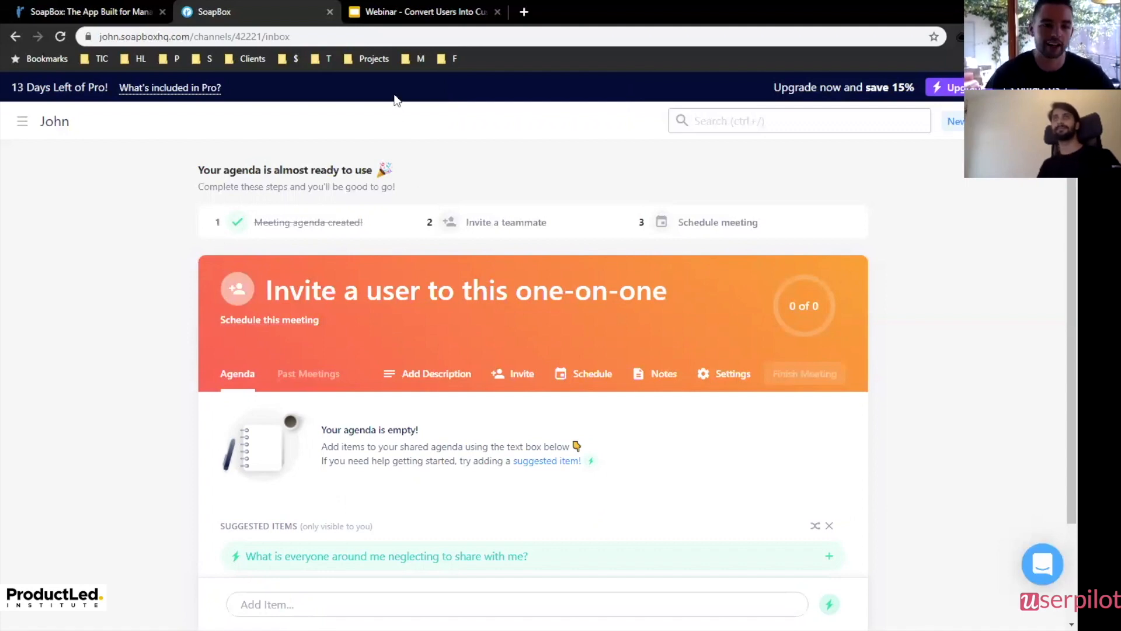
Switch from the new one-on-one agenda over to the webinar slide deck.
{"action": "left_click", "coordinate": [427, 11]}
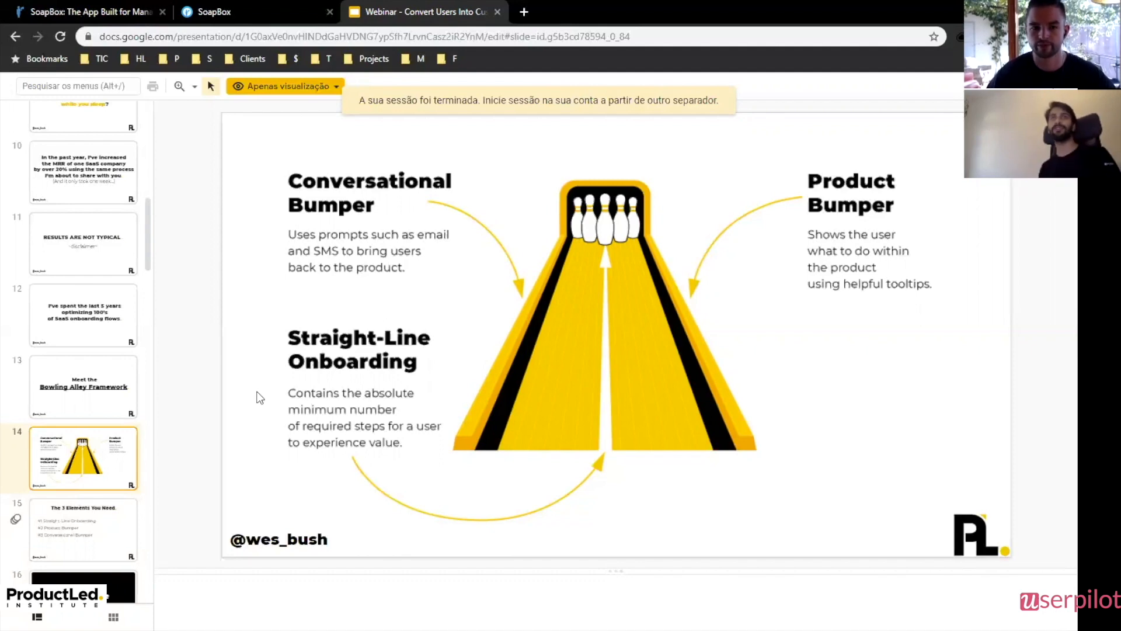
{"action": "mouse_move", "coordinate": [363, 58]}
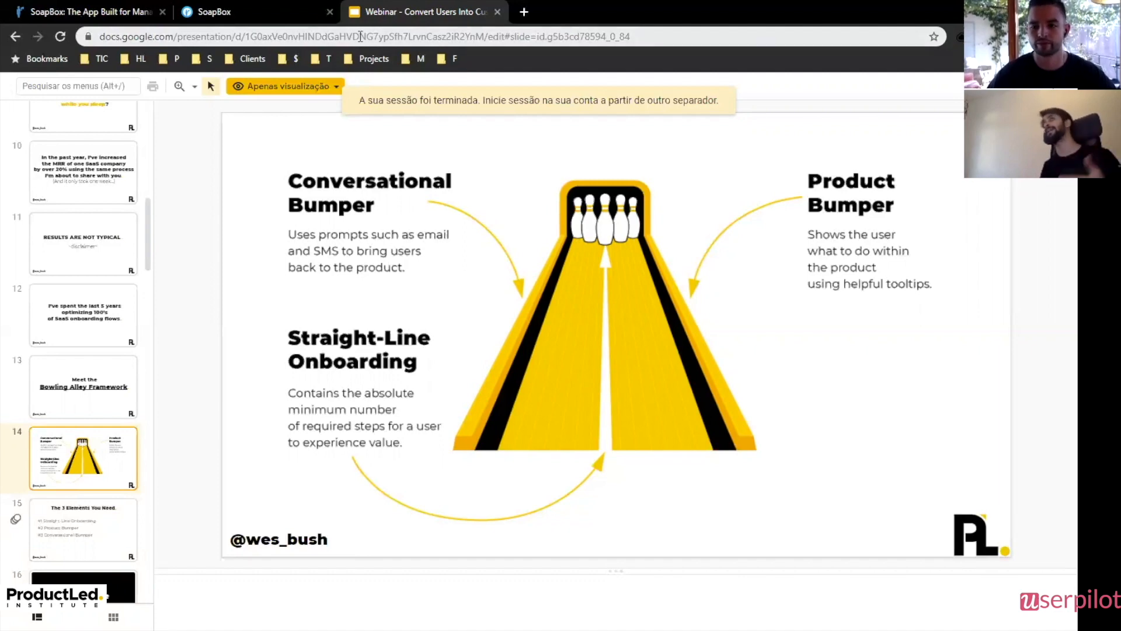
{"action": "mouse_move", "coordinate": [294, 12]}
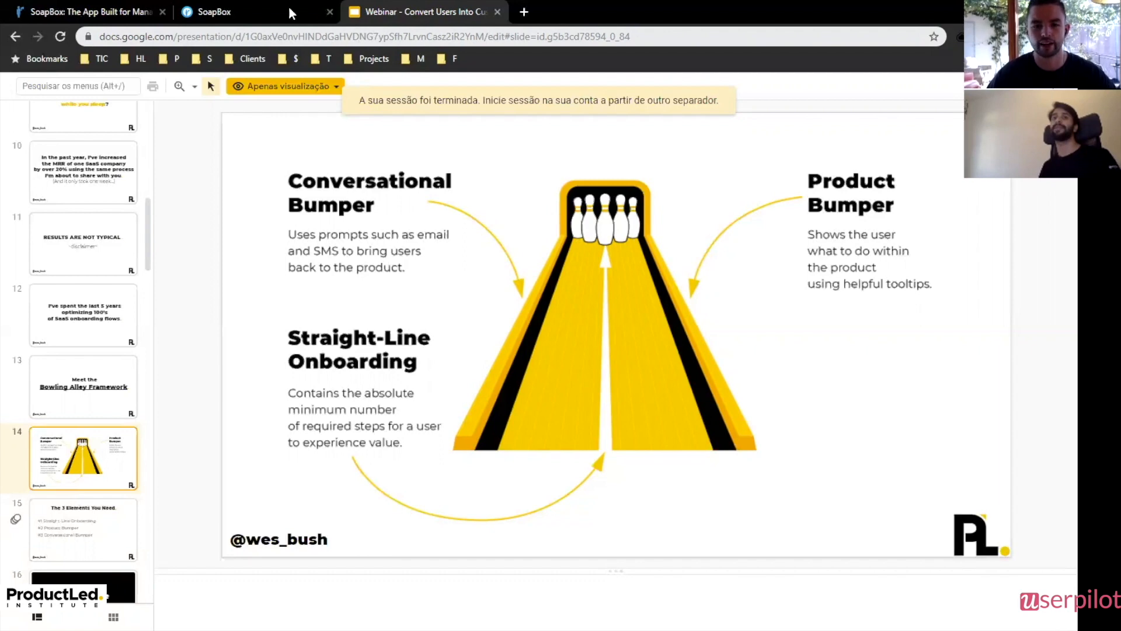
{"action": "left_click", "coordinate": [213, 12]}
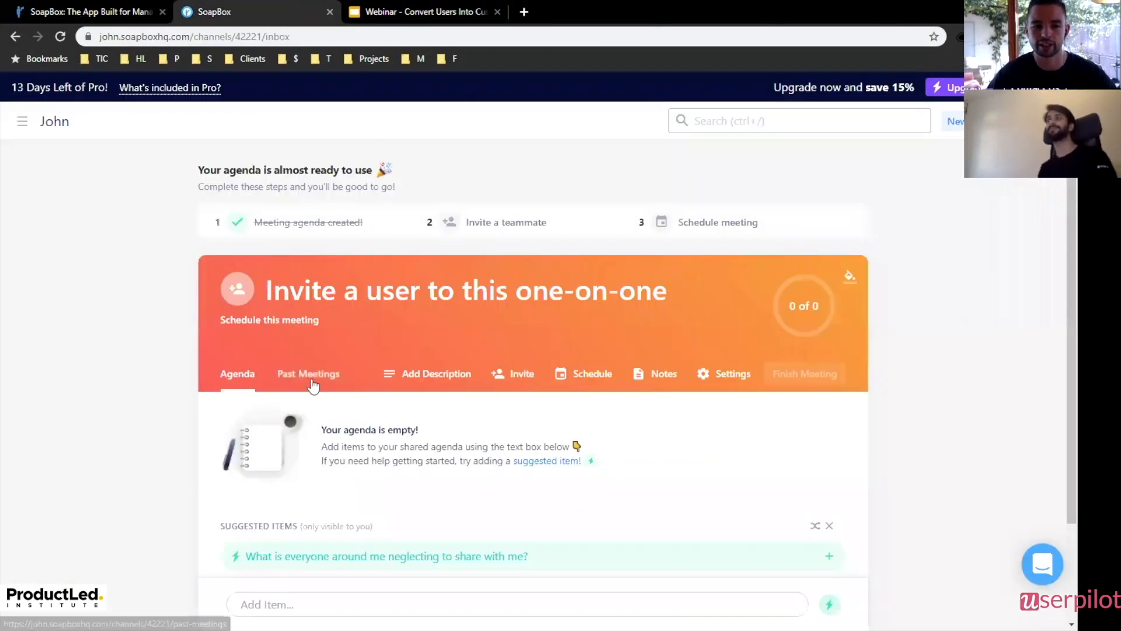
{"action": "mouse_move", "coordinate": [217, 325]}
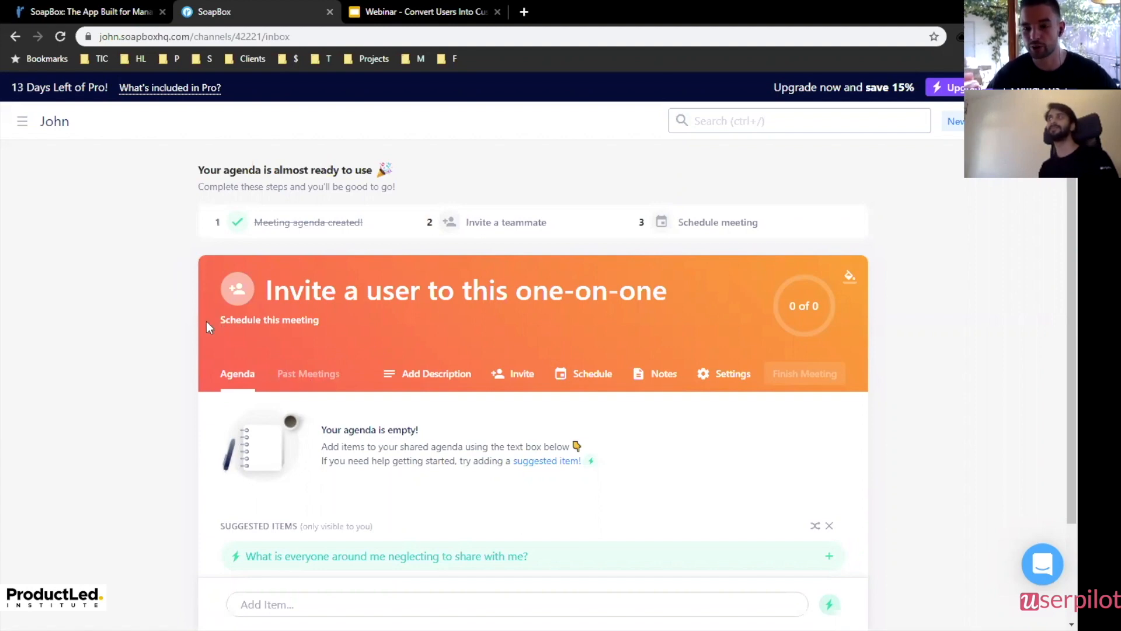
{"action": "mouse_move", "coordinate": [230, 315]}
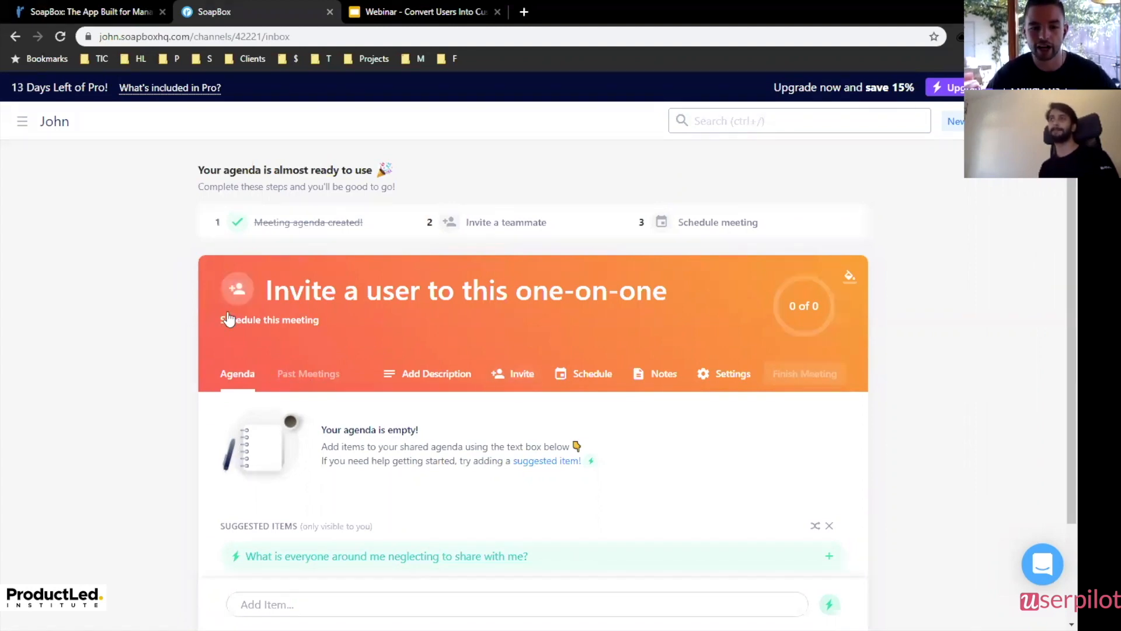
{"action": "mouse_move", "coordinate": [365, 414]}
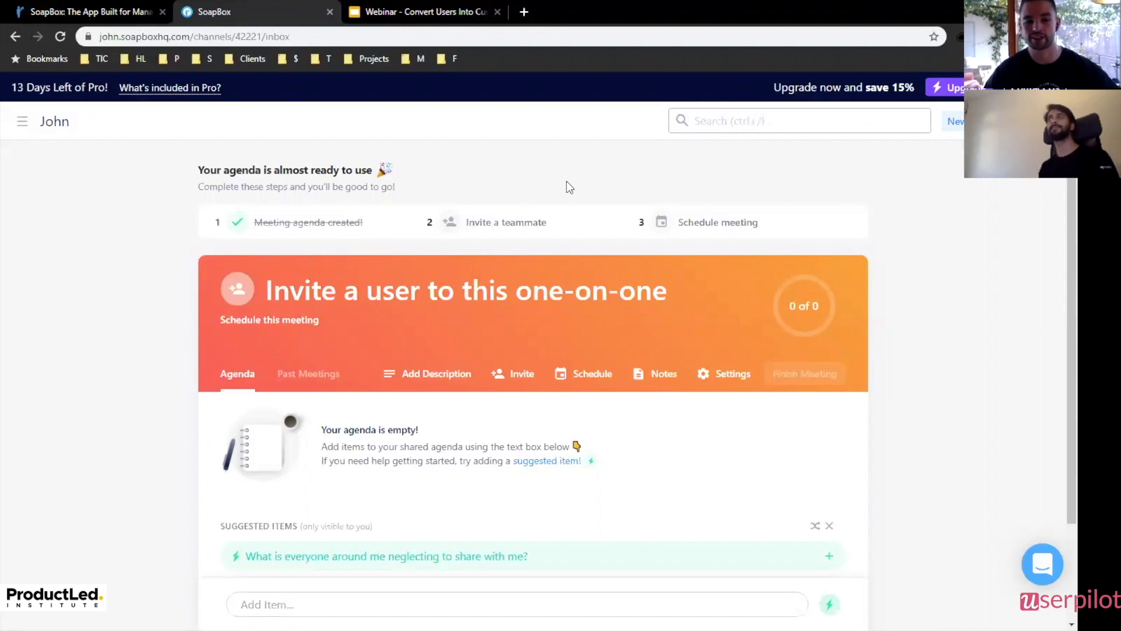
{"action": "mouse_move", "coordinate": [577, 175]}
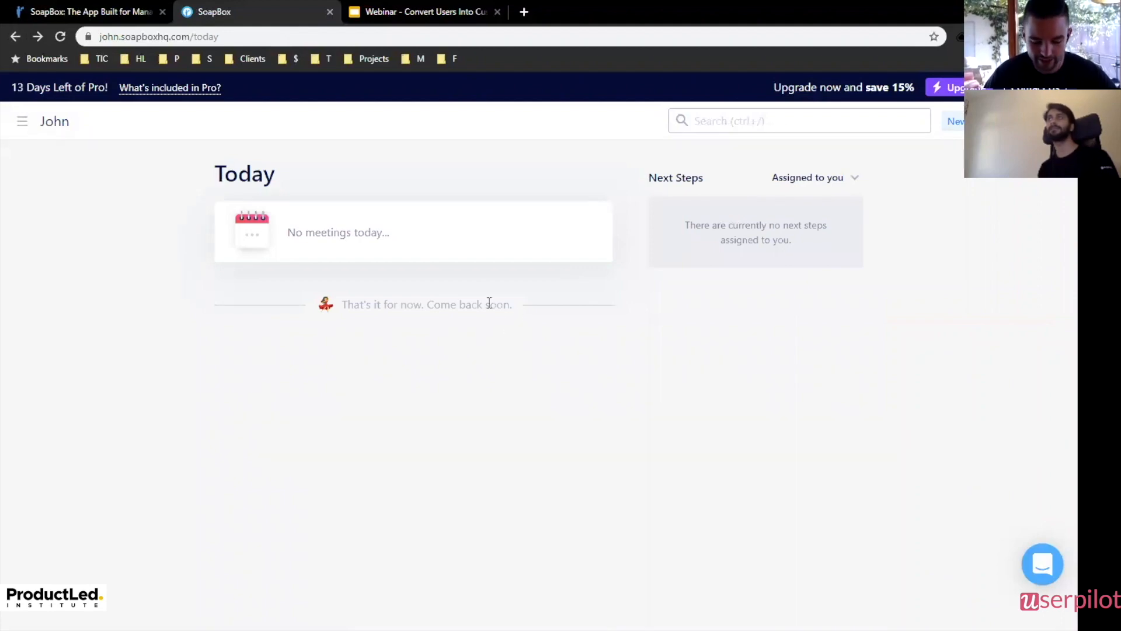
Return from SoapBox's Today page to the webinar slides.
{"action": "left_click", "coordinate": [425, 12]}
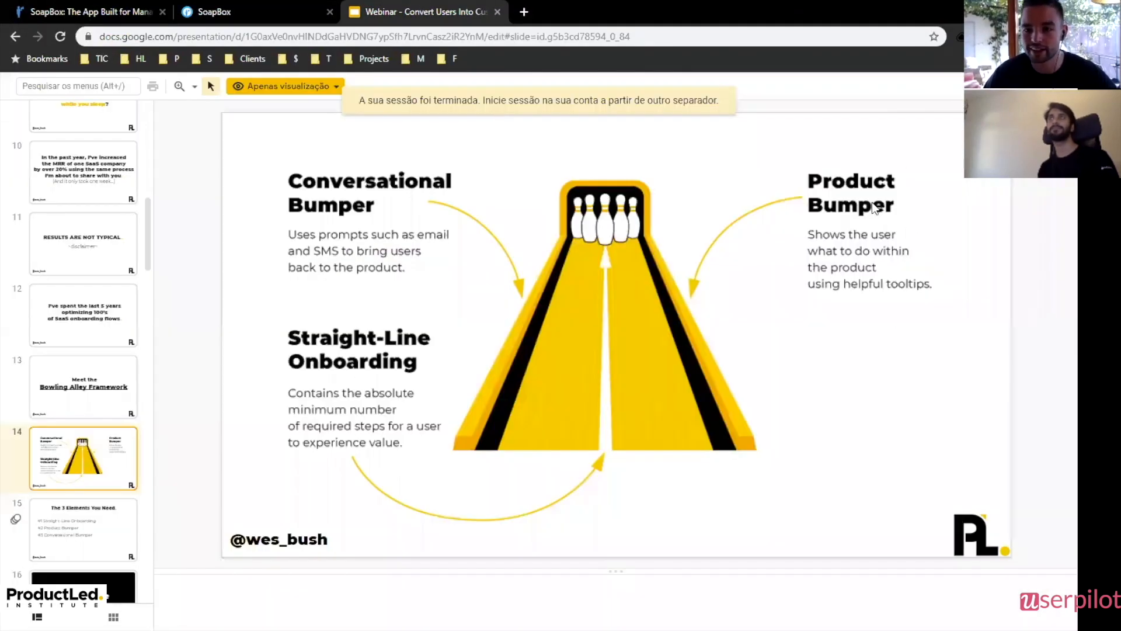
{"action": "mouse_move", "coordinate": [307, 7]}
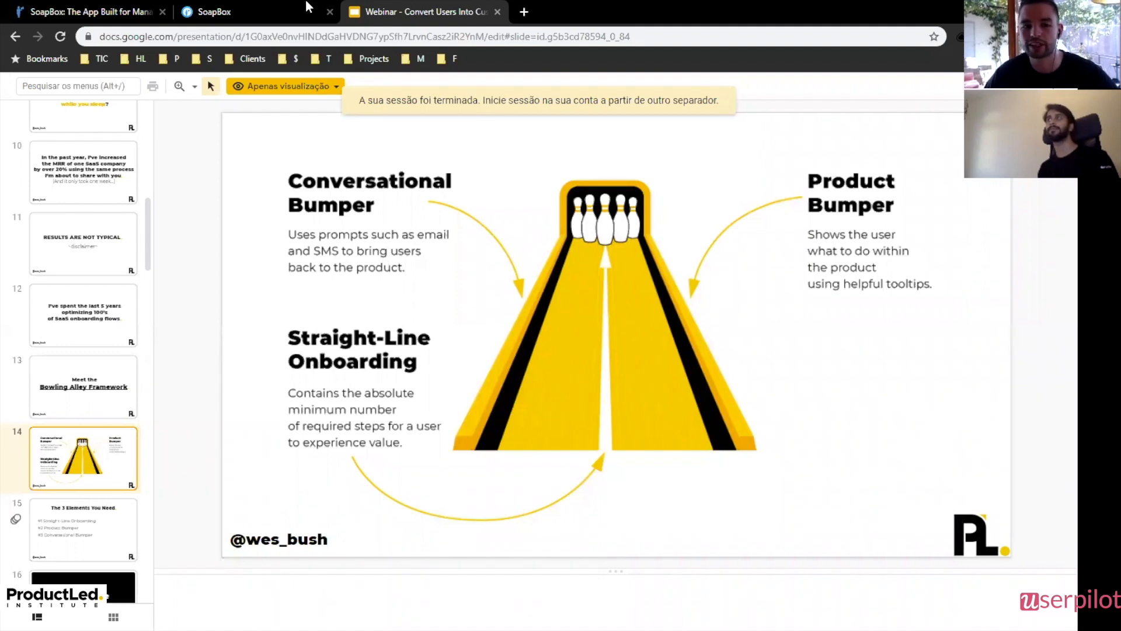
{"action": "mouse_move", "coordinate": [238, 11]}
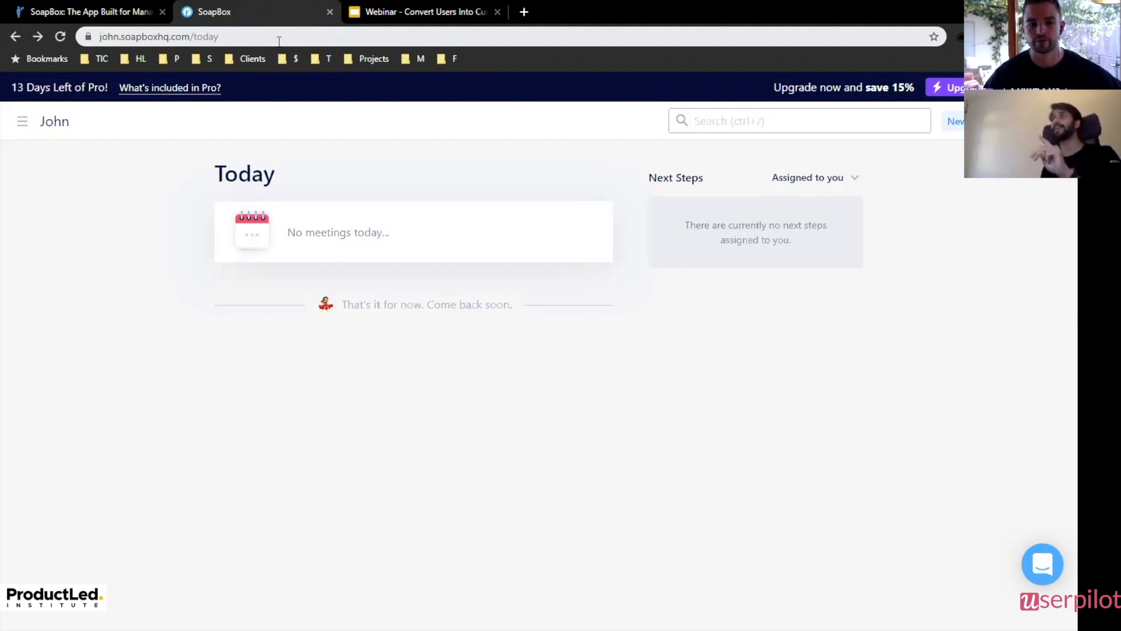
{"action": "mouse_move", "coordinate": [514, 227]}
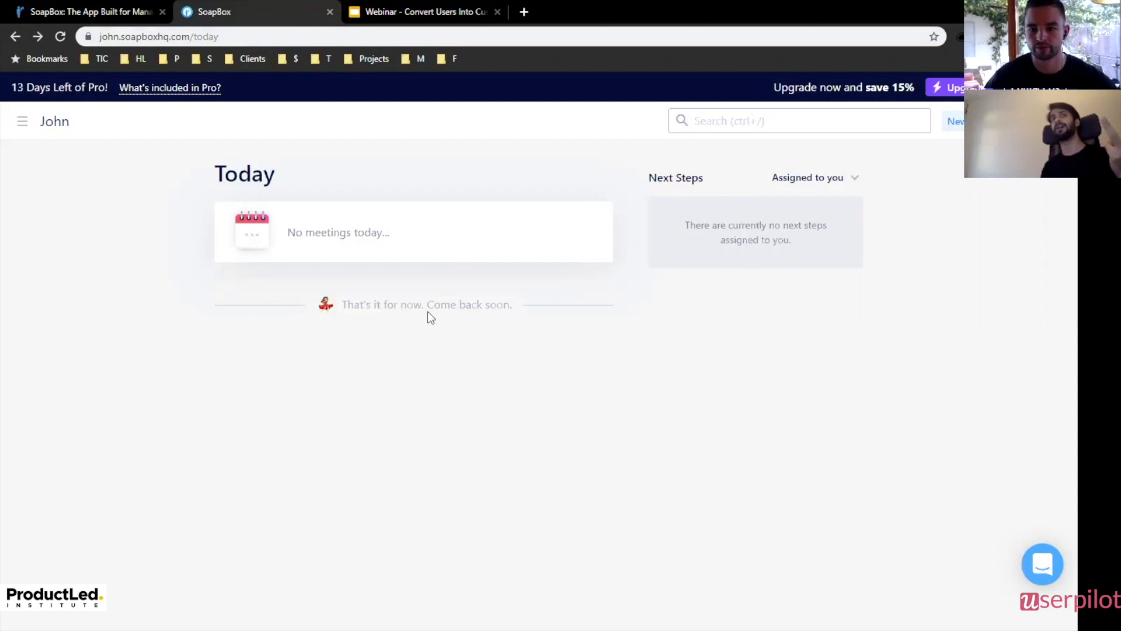
{"action": "mouse_move", "coordinate": [415, 294]}
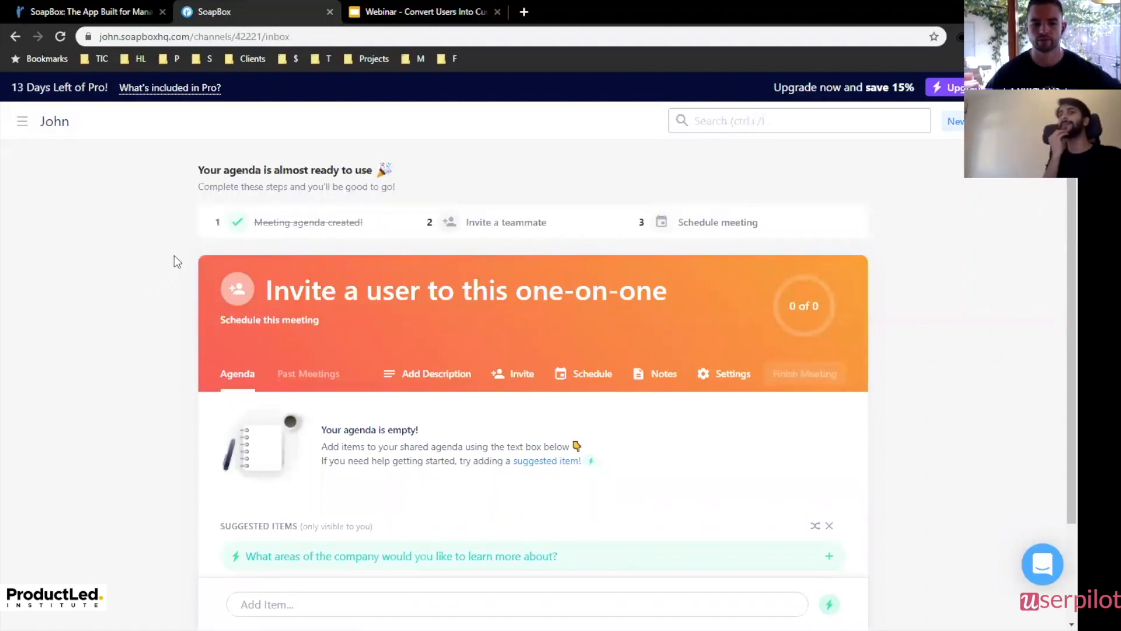
Scroll down the one-on-one agenda page in SoapBox.
{"action": "scroll", "scroll_direction": "down", "scroll_amount": 3}
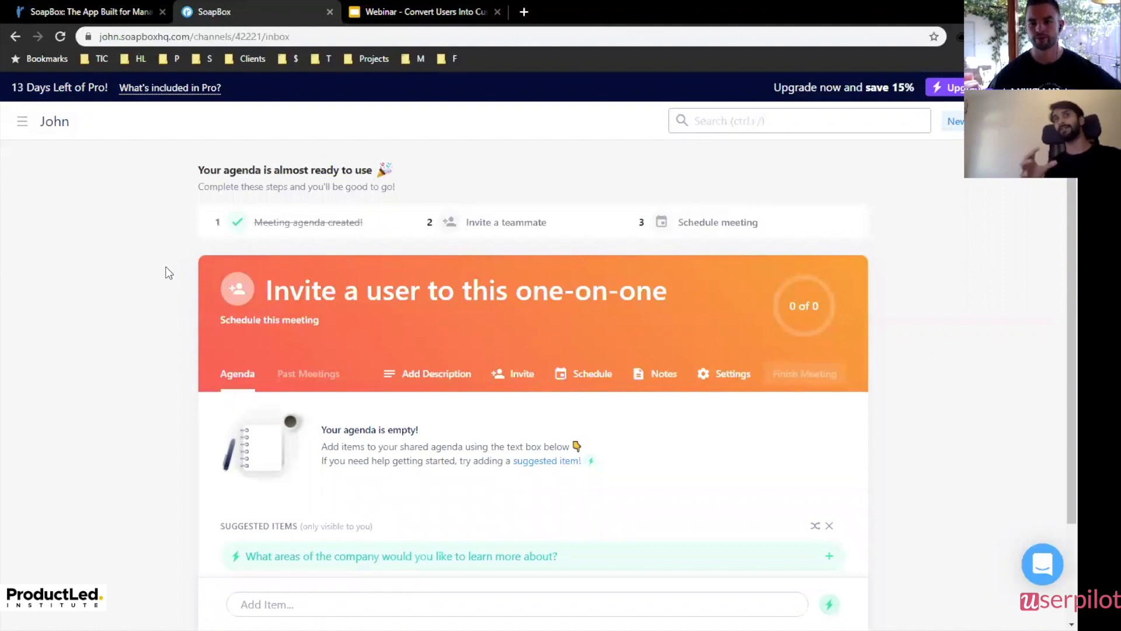
{"action": "mouse_move", "coordinate": [153, 273]}
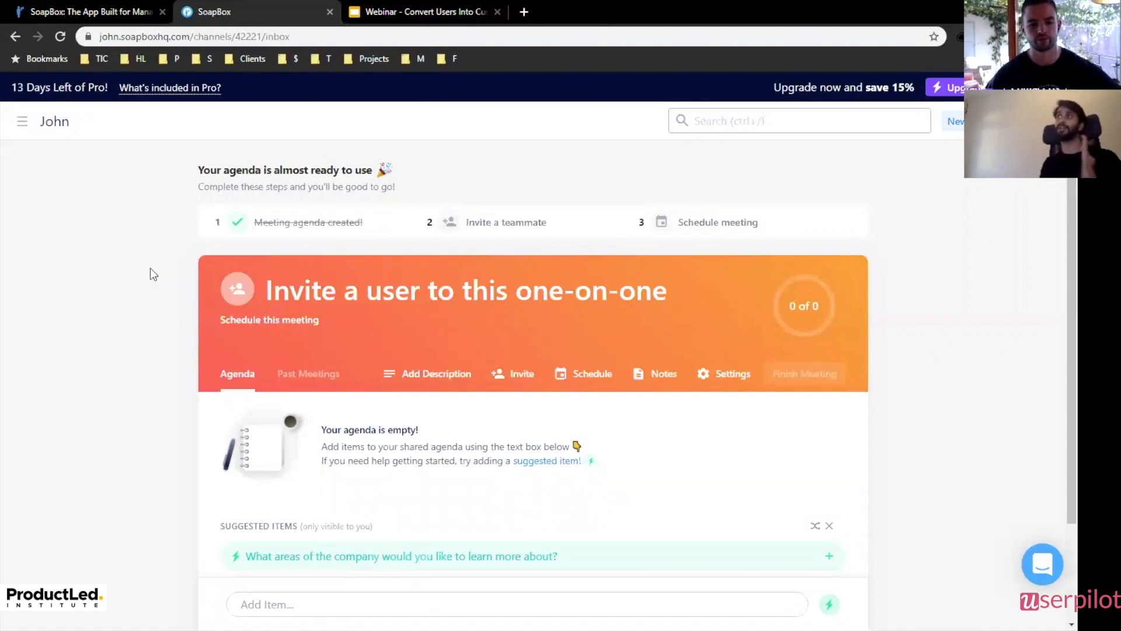
{"action": "mouse_move", "coordinate": [163, 245]}
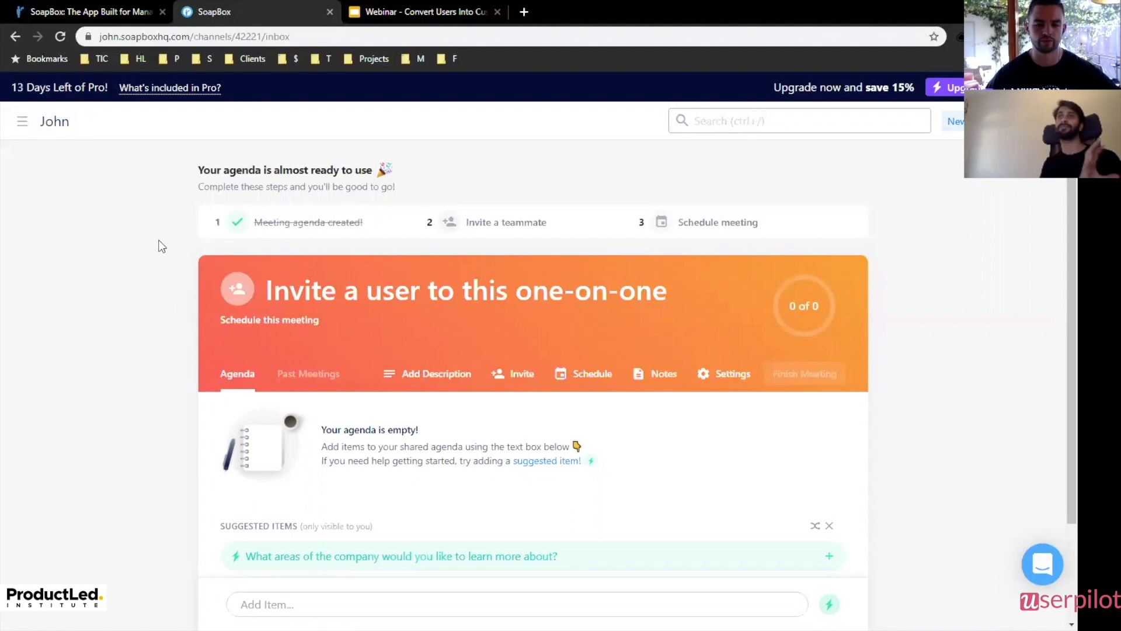
{"action": "mouse_move", "coordinate": [796, 311]}
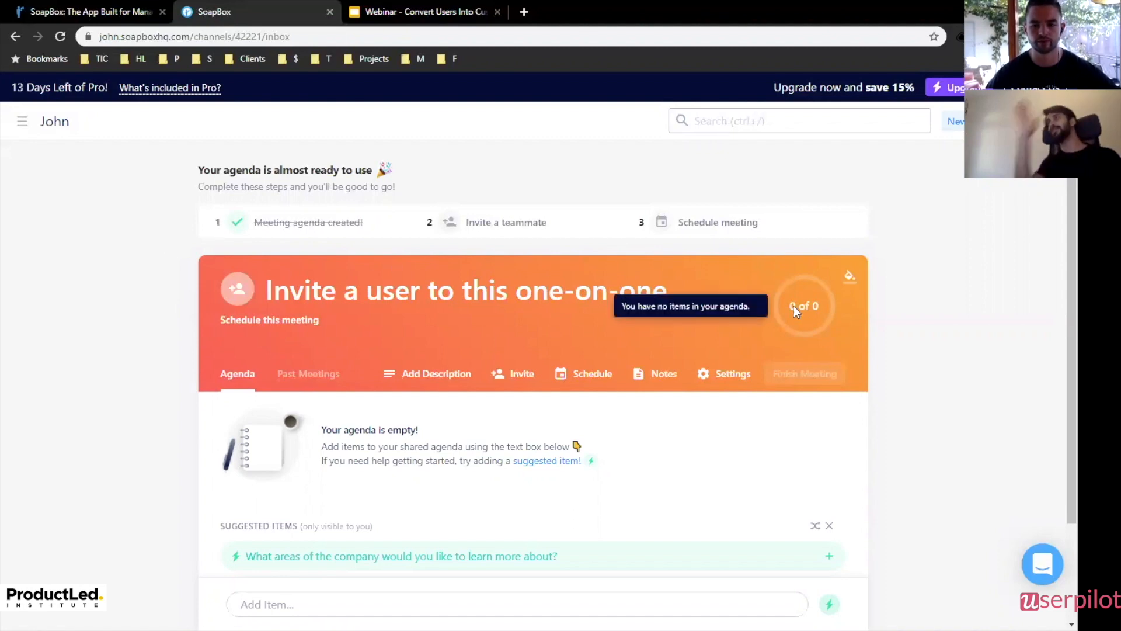
{"action": "mouse_move", "coordinate": [817, 316]}
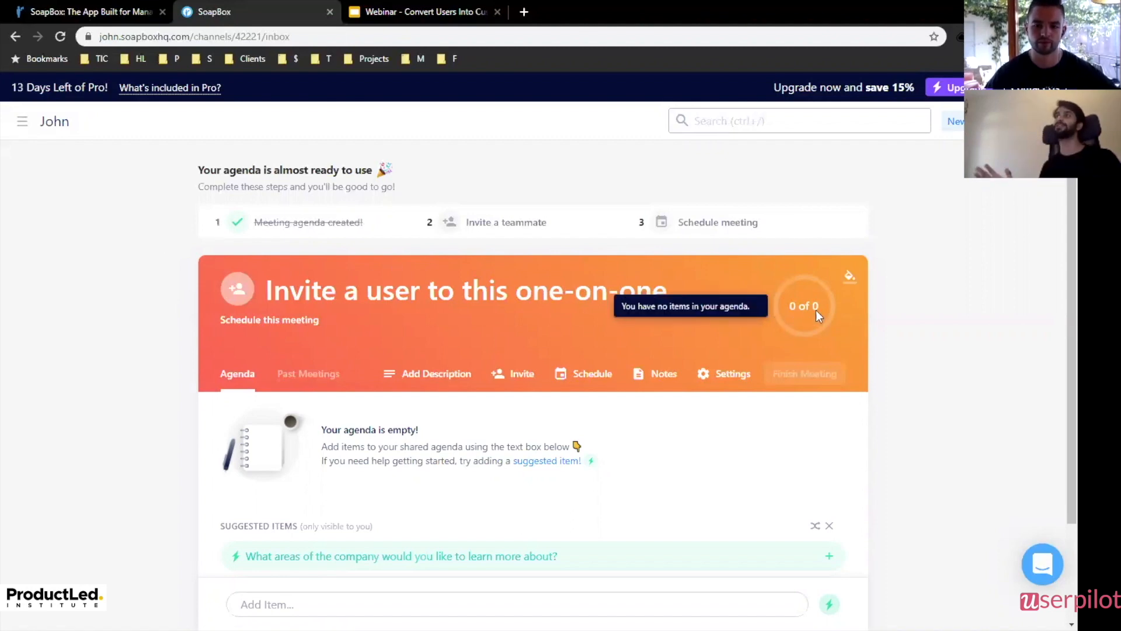
Recolour the agenda header with the green–yellow gradient swatch.
{"action": "left_click", "coordinate": [849, 276]}
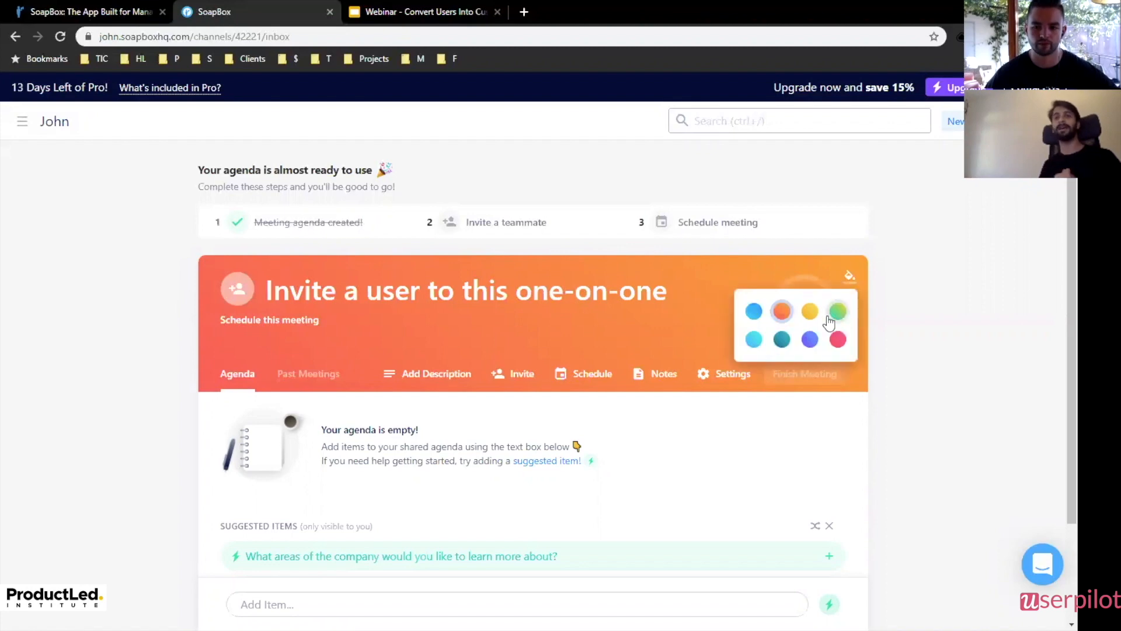
{"action": "left_click", "coordinate": [837, 312]}
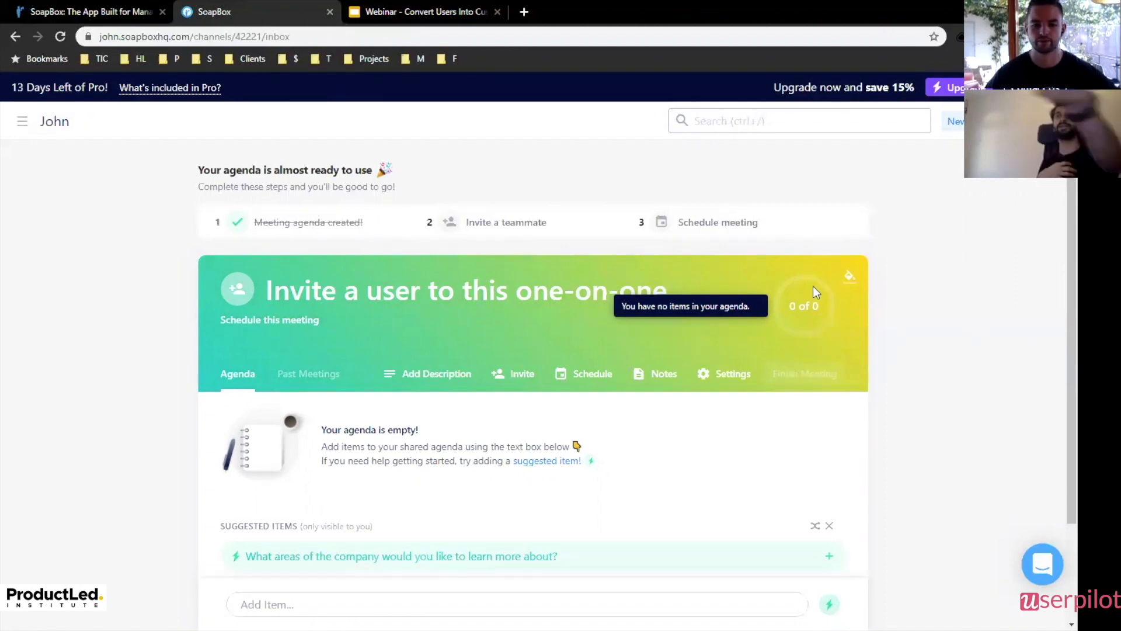
{"action": "mouse_move", "coordinate": [866, 343]}
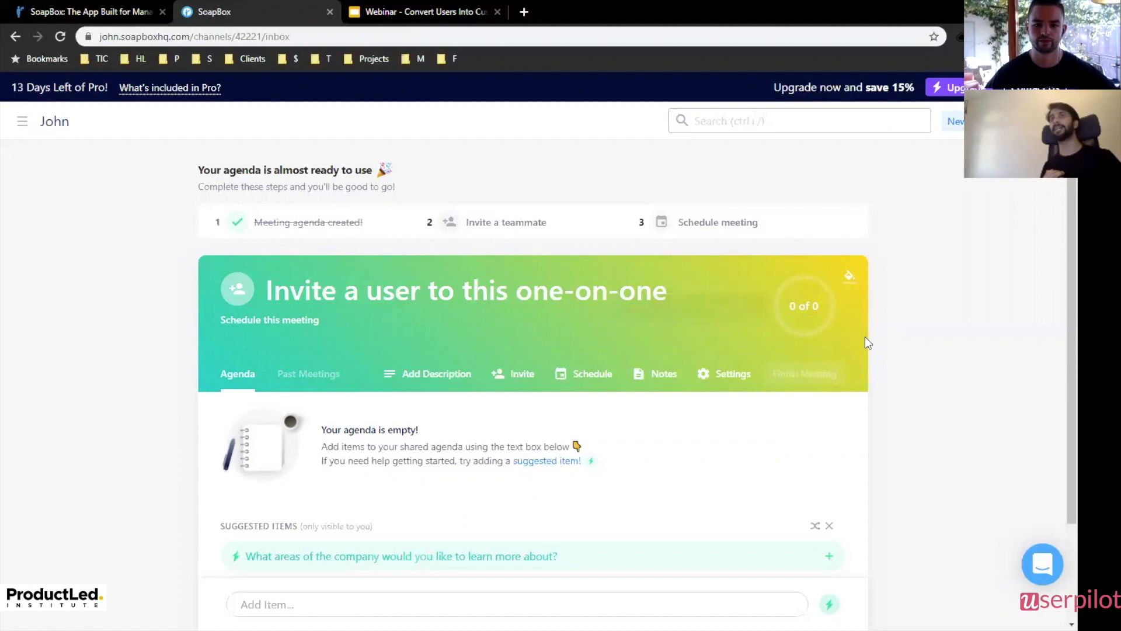
{"action": "mouse_move", "coordinate": [804, 306]}
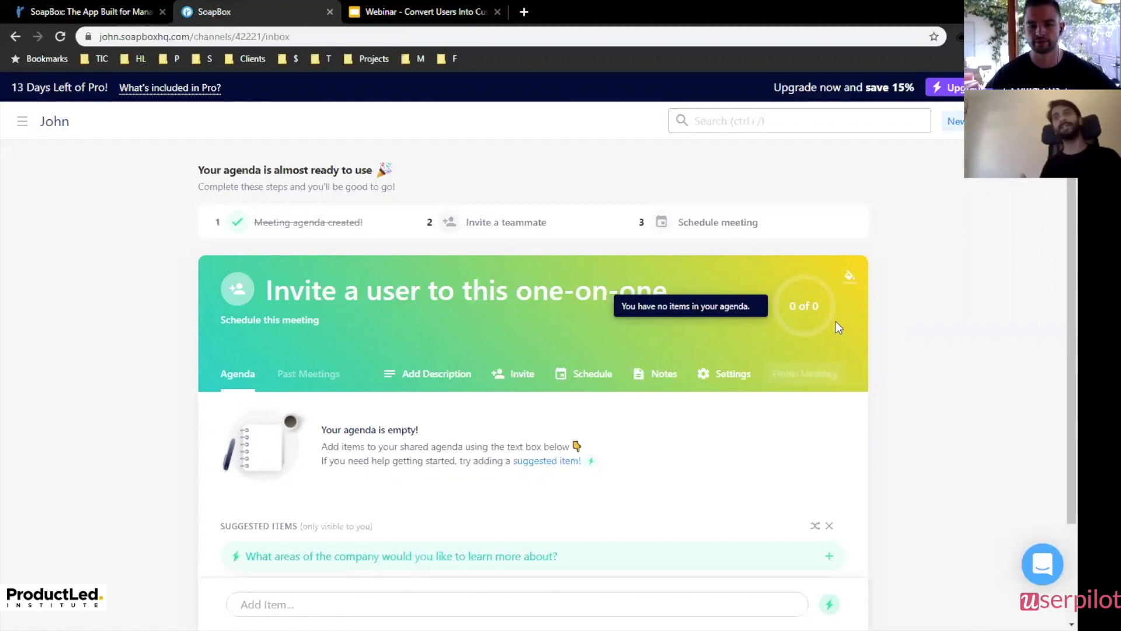
{"action": "mouse_move", "coordinate": [839, 315]}
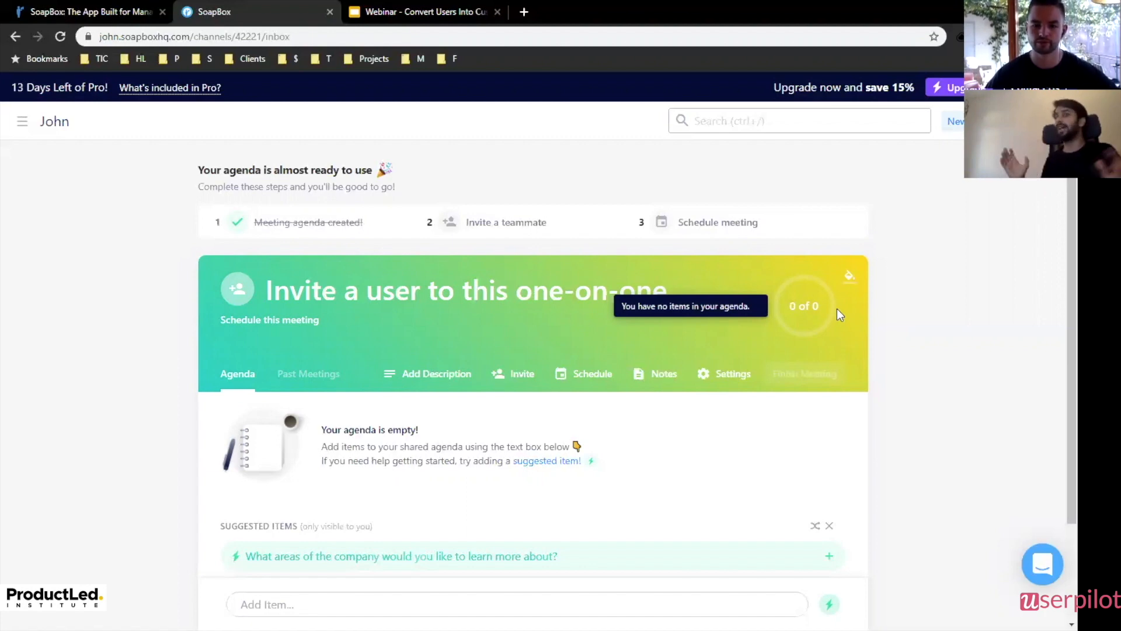
{"action": "mouse_move", "coordinate": [829, 311]}
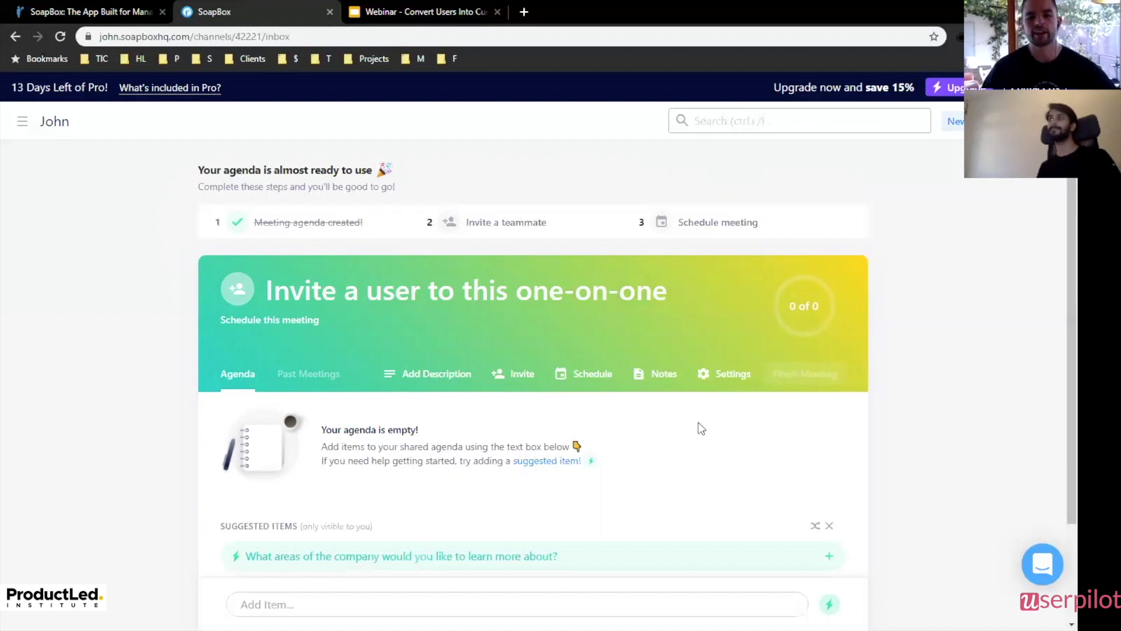
{"action": "left_click", "coordinate": [428, 12]}
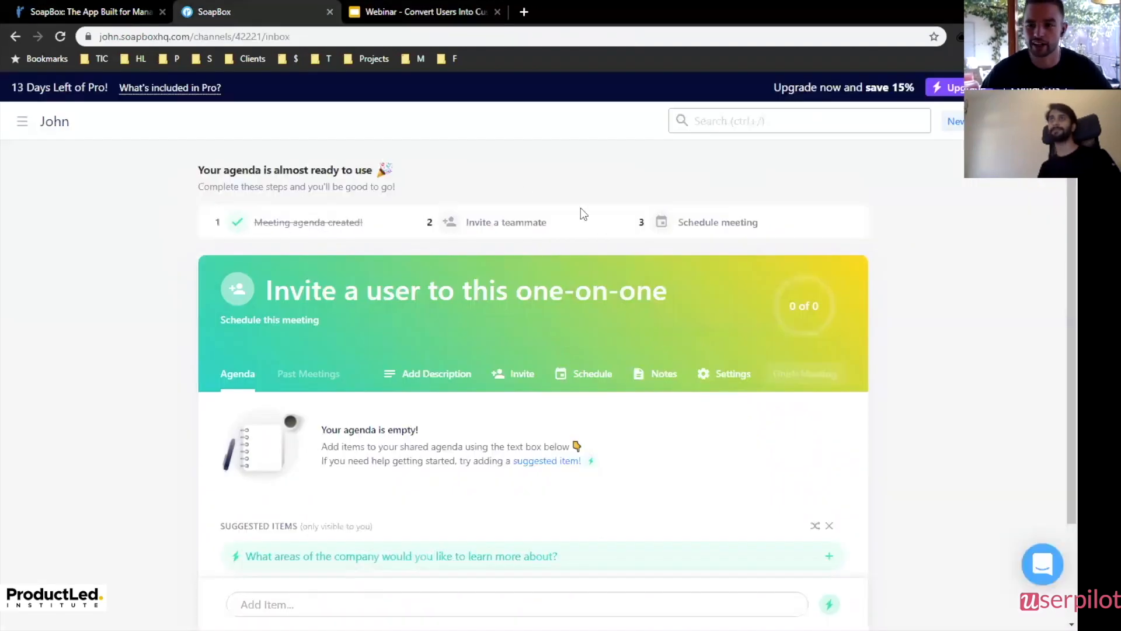
{"action": "mouse_move", "coordinate": [560, 258]}
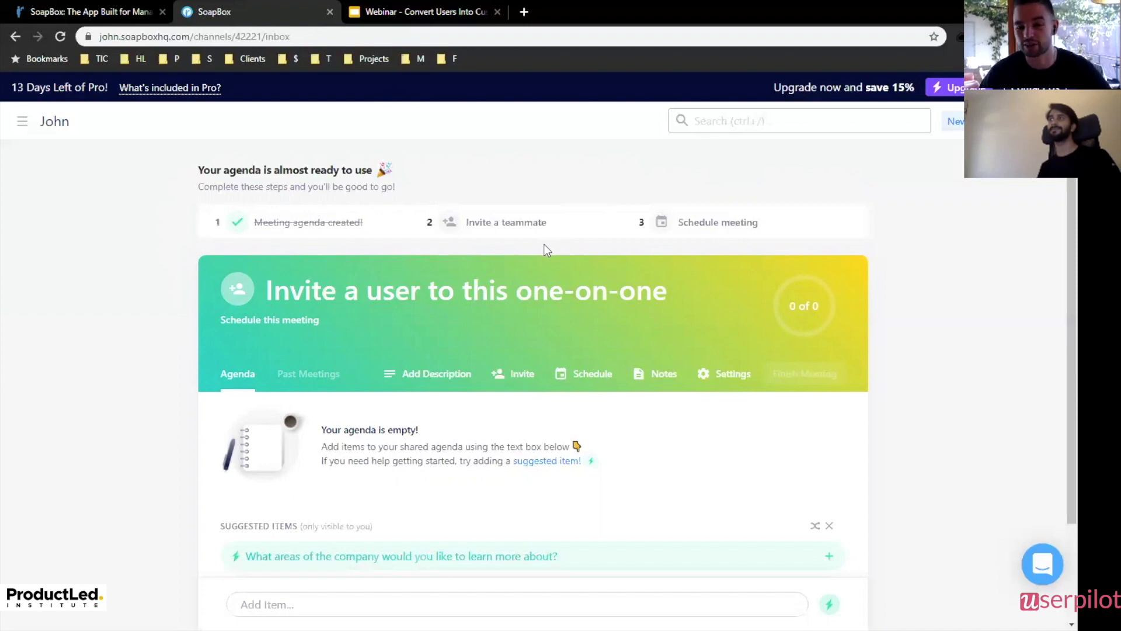
{"action": "mouse_move", "coordinate": [837, 354]}
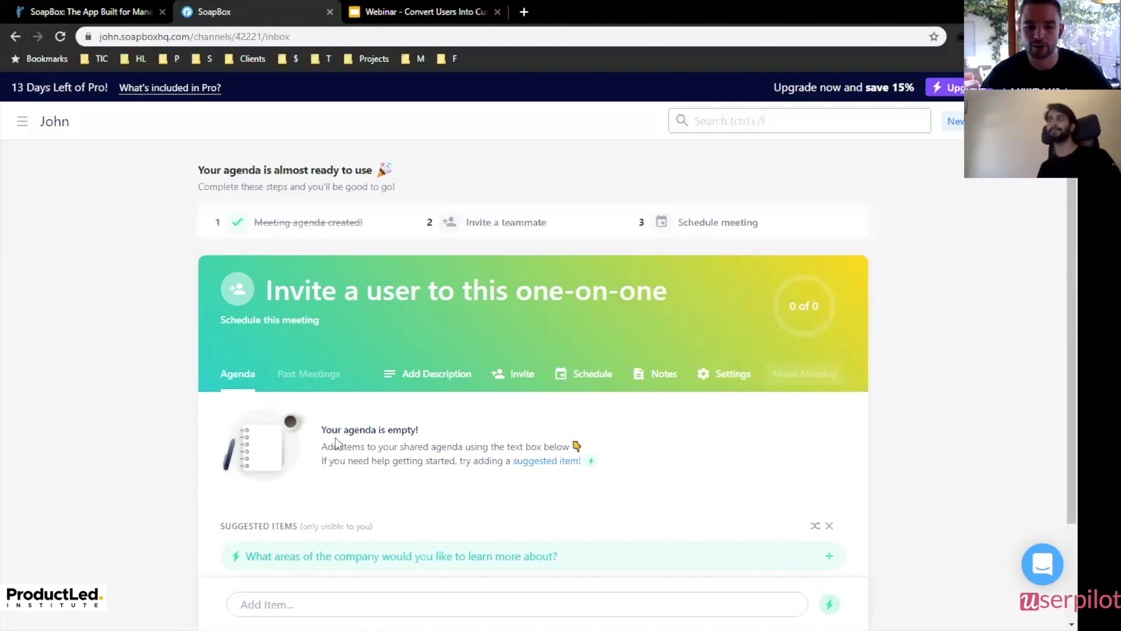
{"action": "mouse_move", "coordinate": [497, 439]}
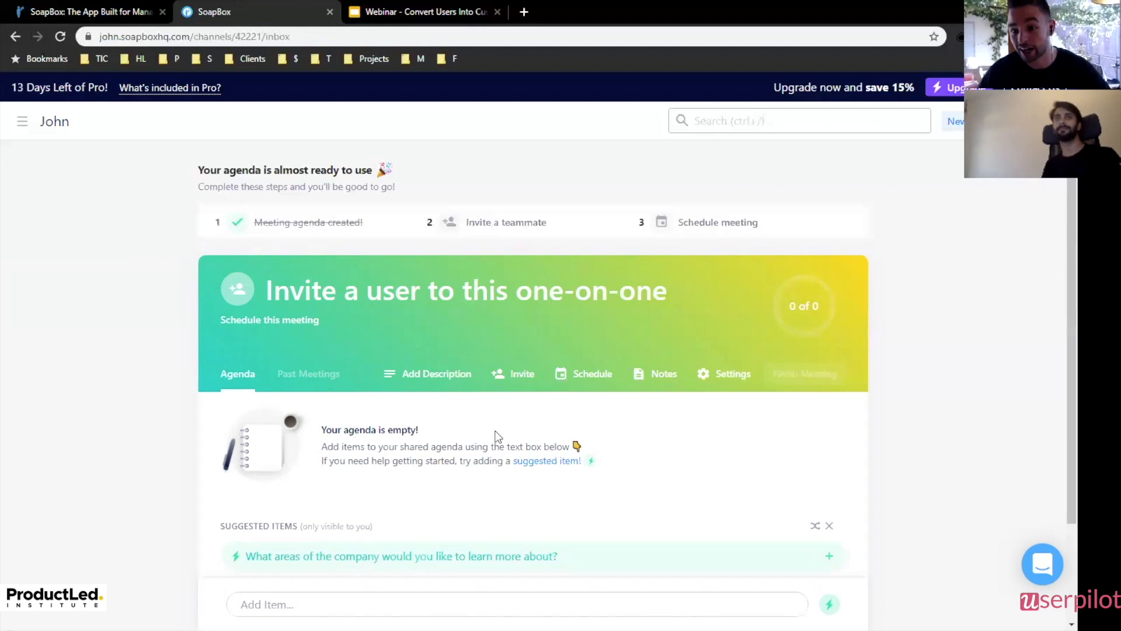
{"action": "mouse_move", "coordinate": [506, 592]}
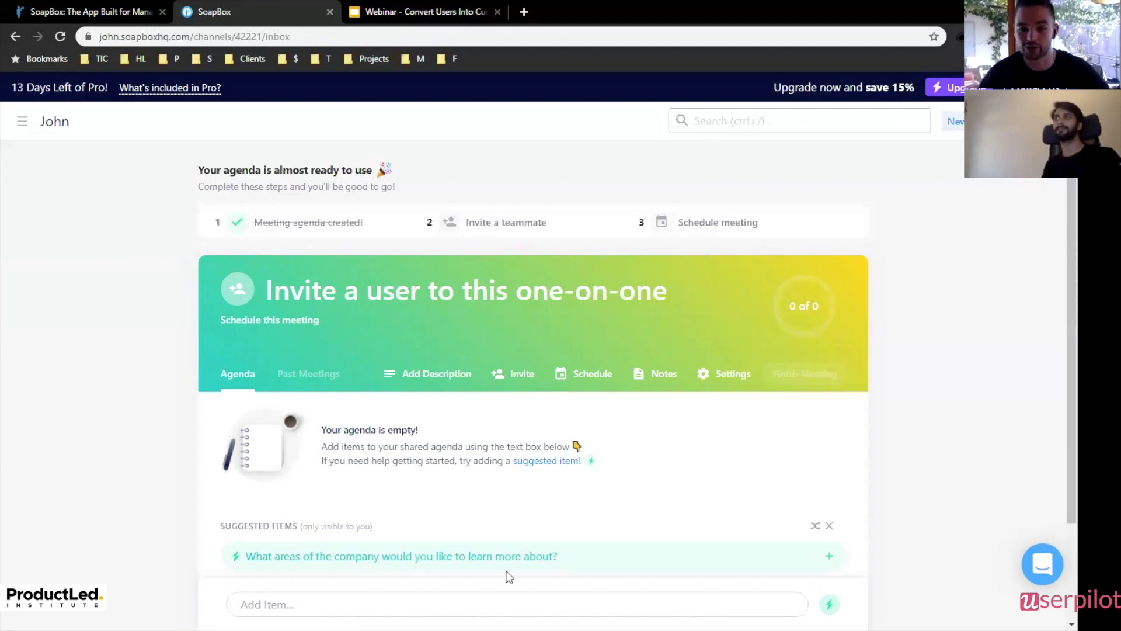
{"action": "mouse_move", "coordinate": [795, 505]}
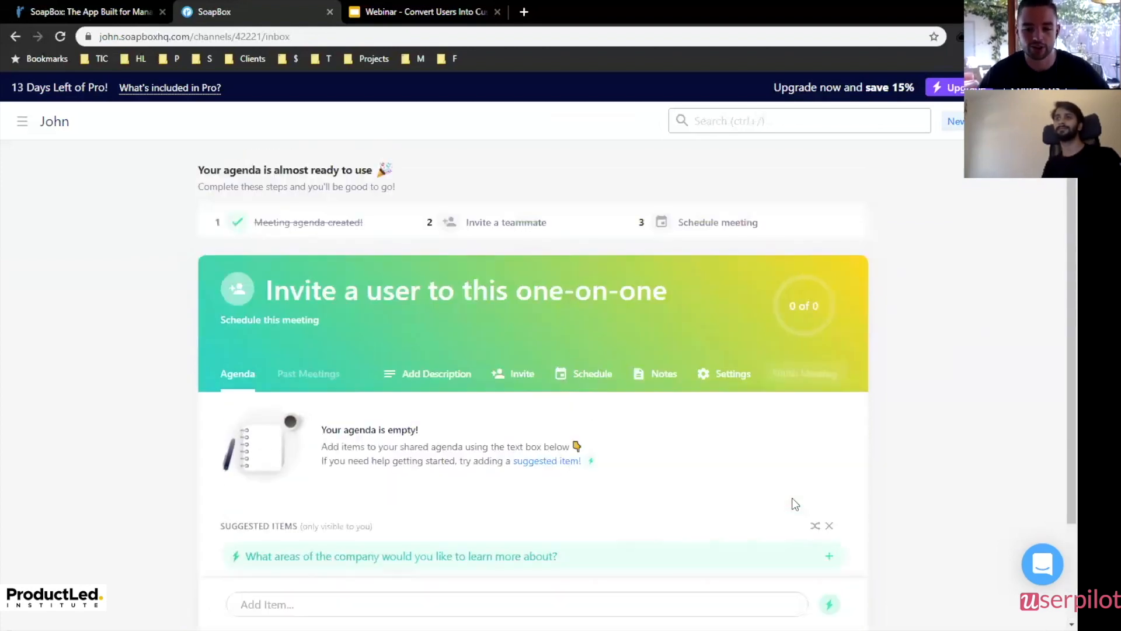